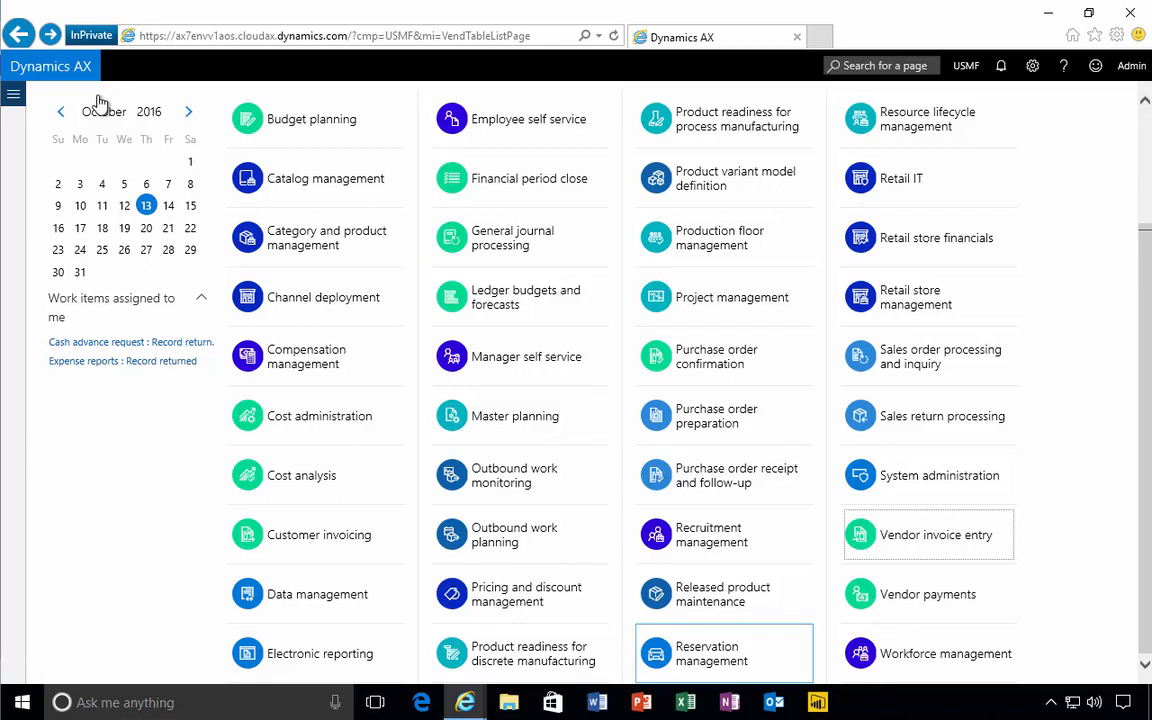
mouse_move(916, 552)
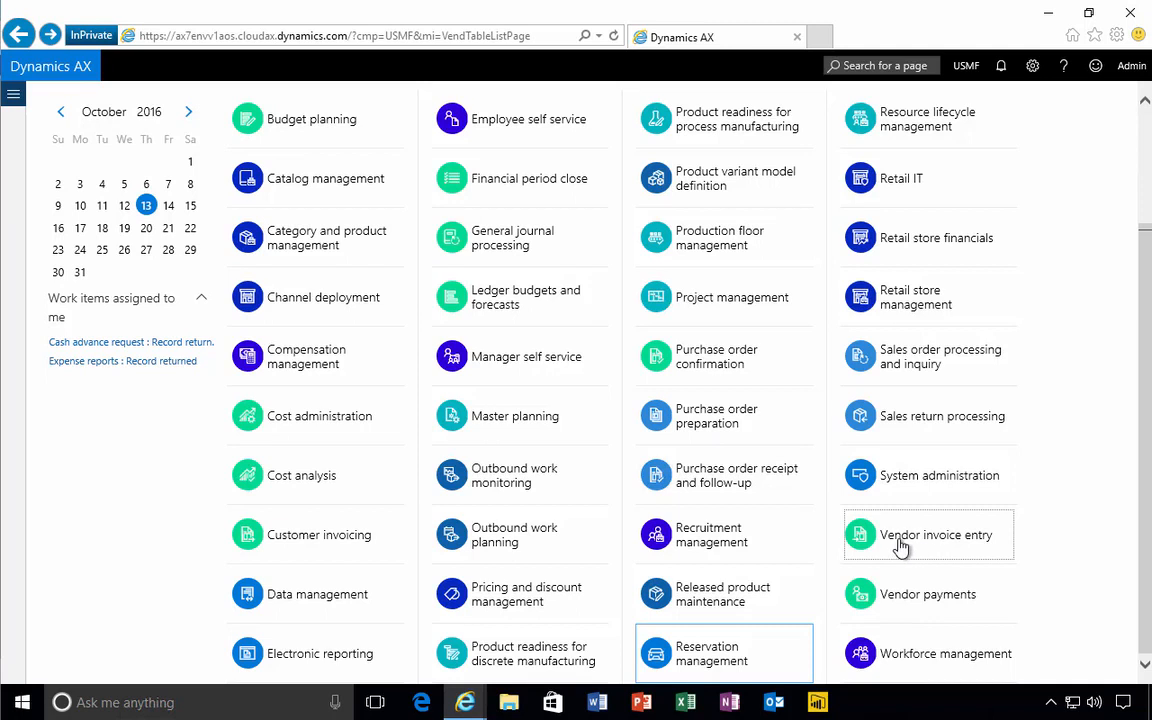
mouse_move(948, 540)
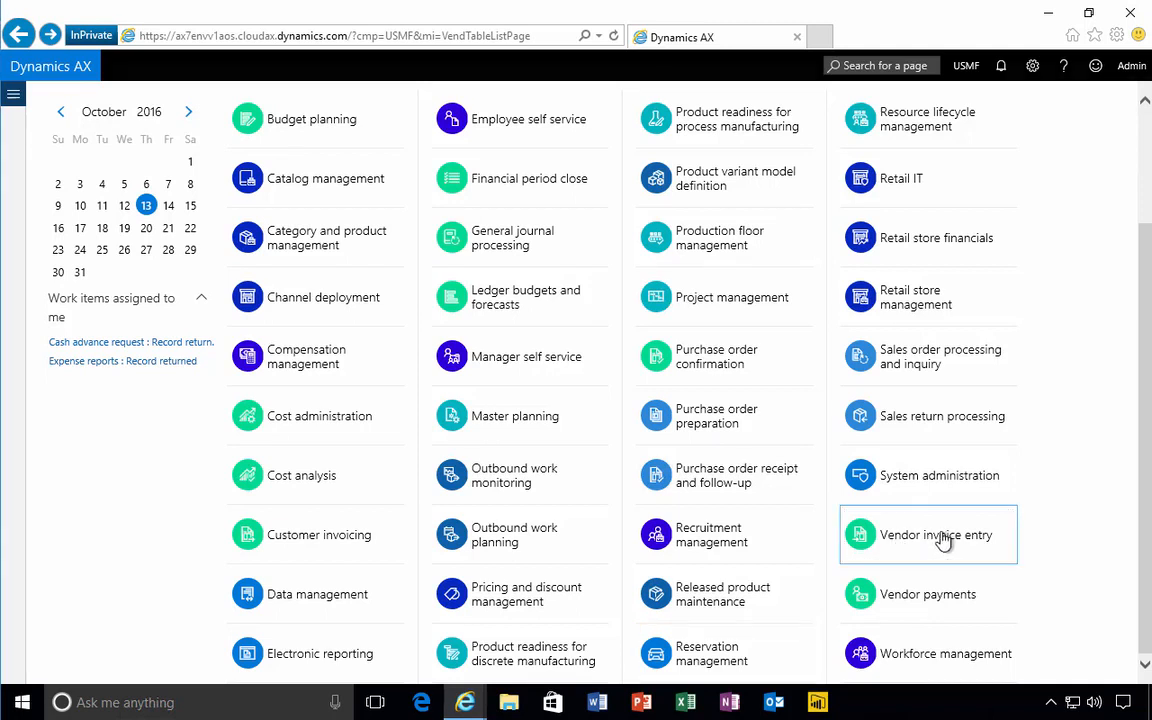
Go to the Vendor invoice entry workspace to begin a new vendor invoice.
left_click(928, 534)
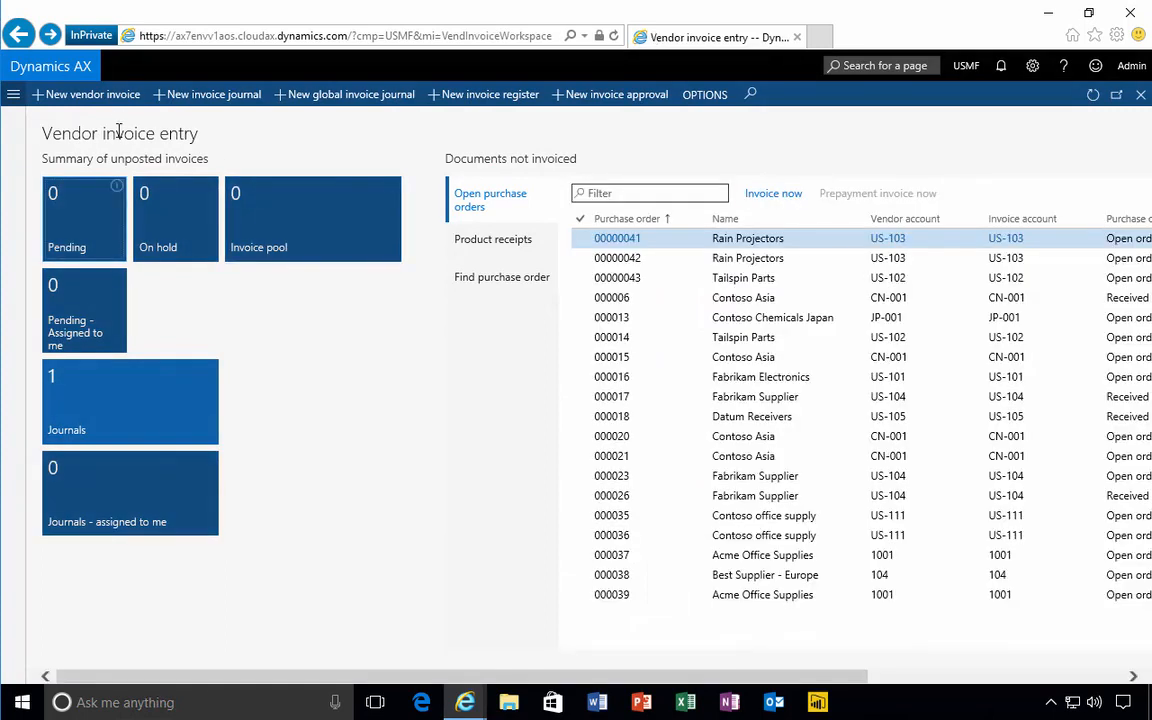
mouse_move(314, 108)
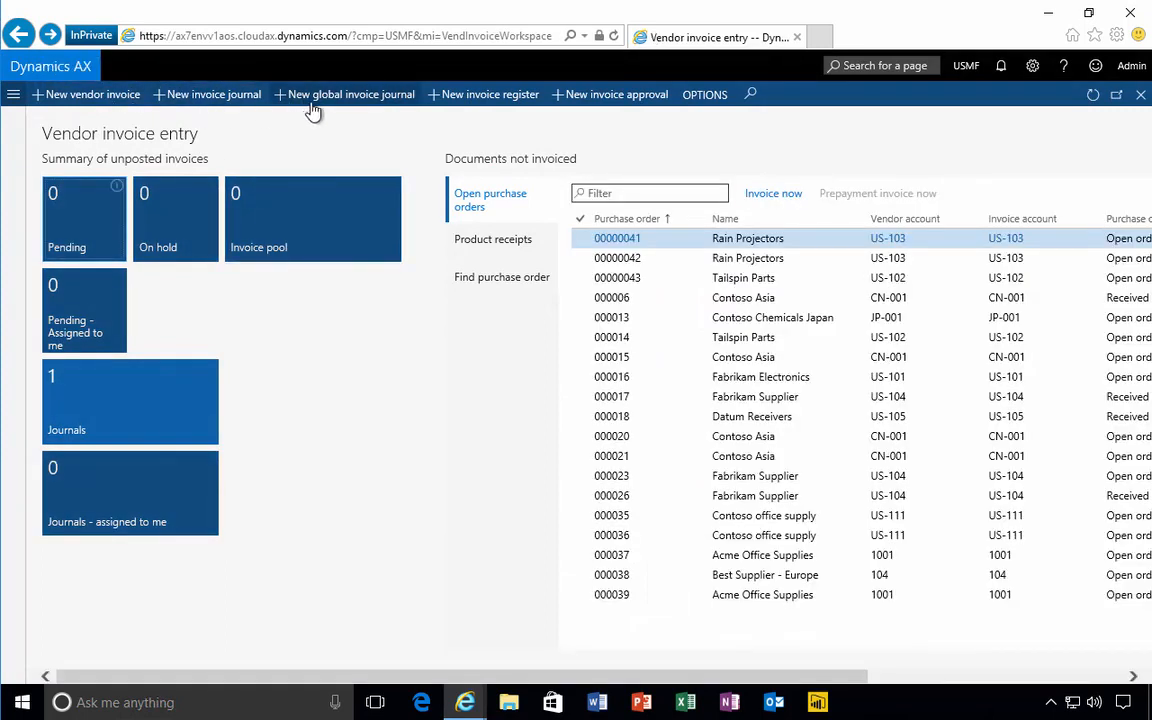
mouse_move(584, 98)
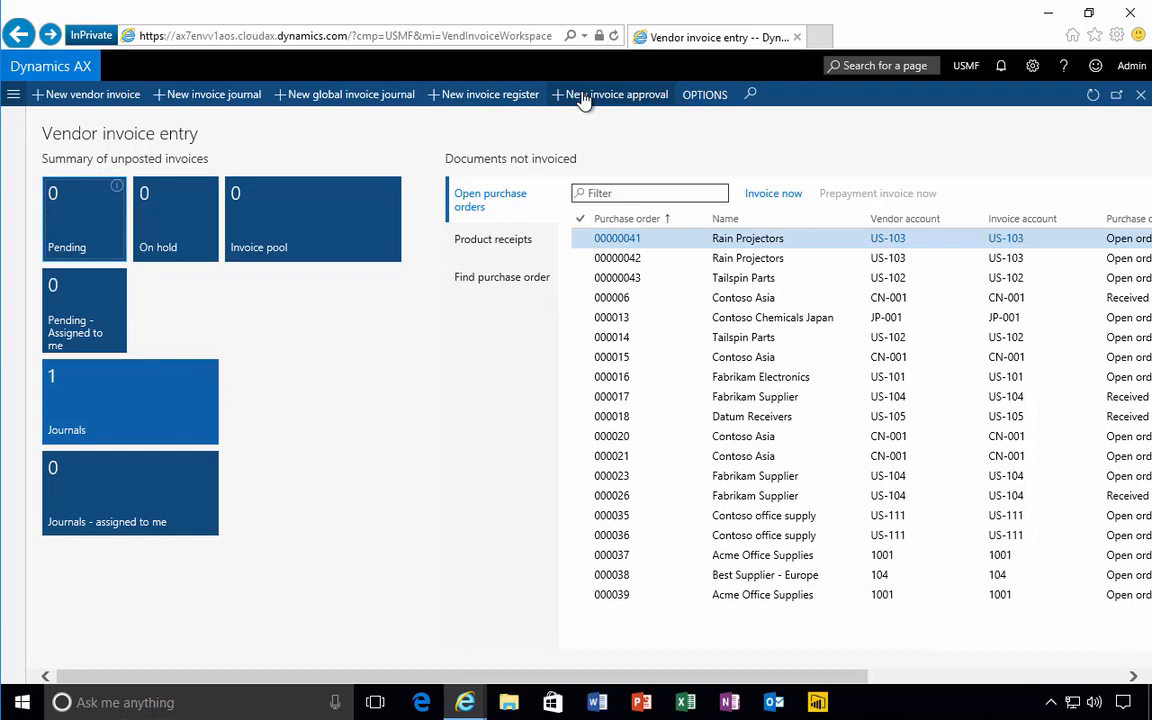
mouse_move(56, 104)
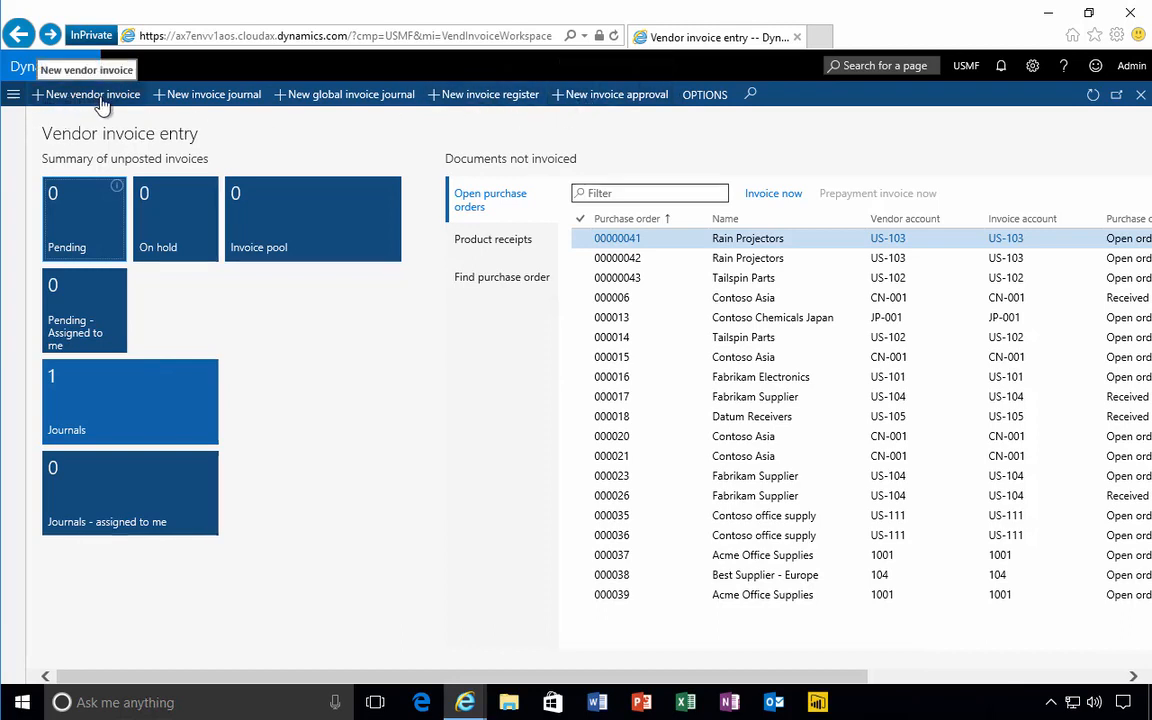
mouse_move(416, 416)
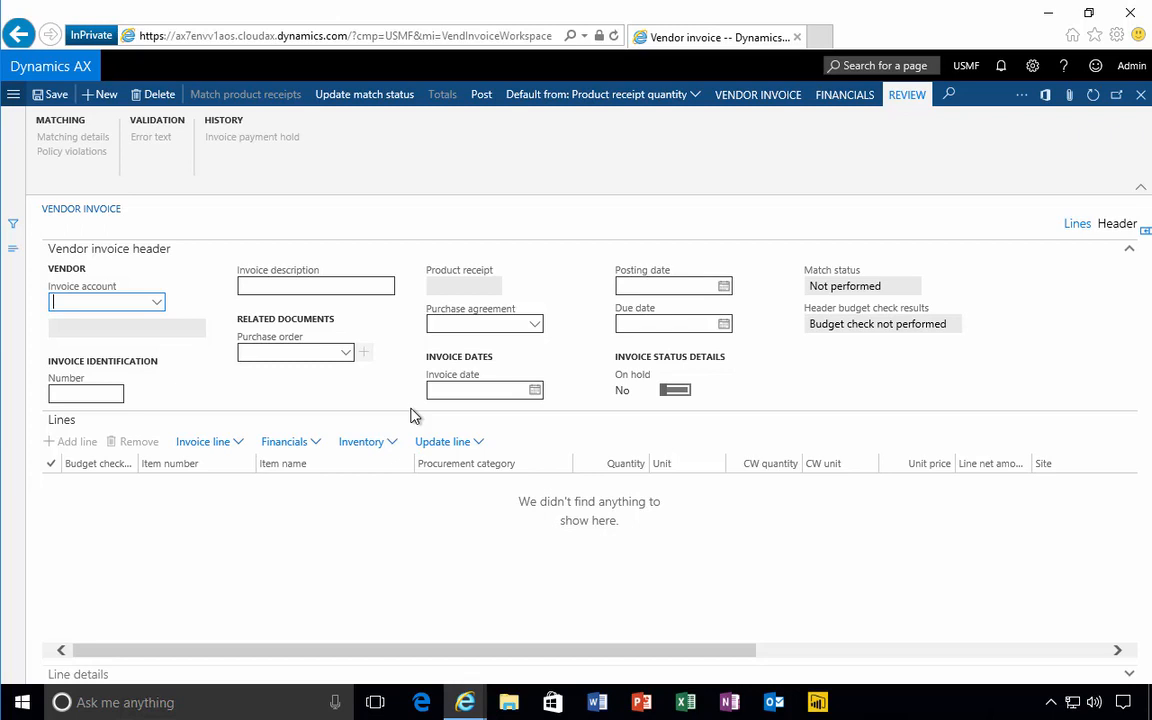
mouse_move(828, 528)
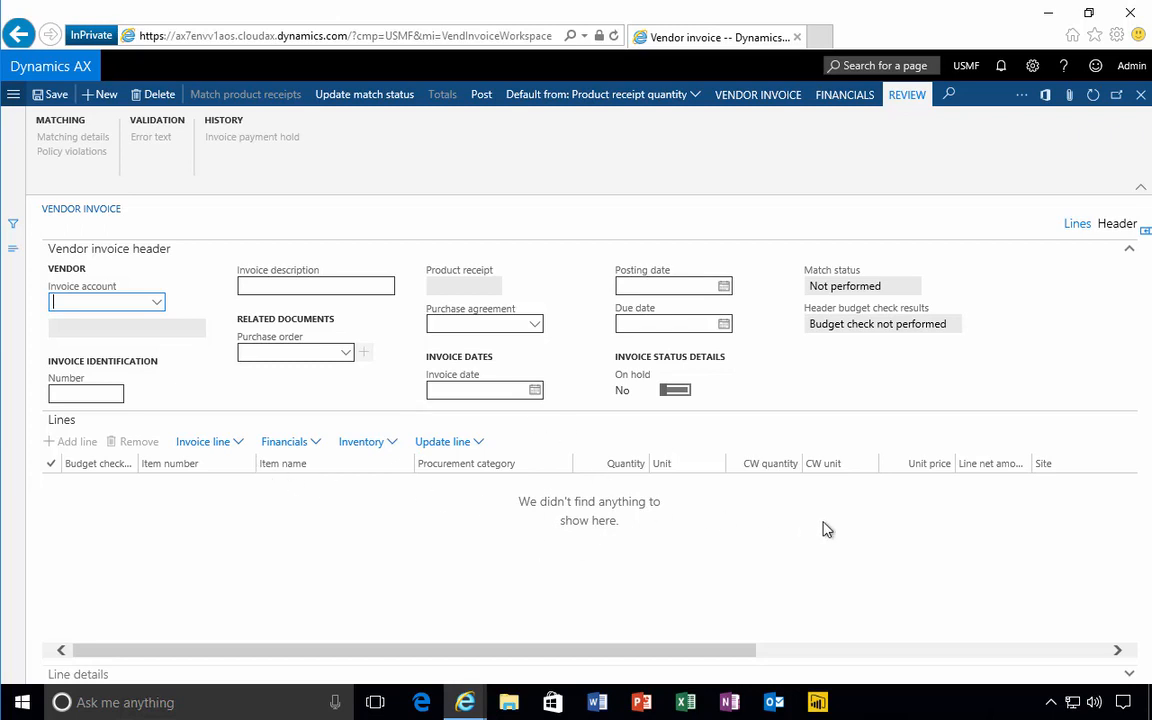
mouse_move(420, 528)
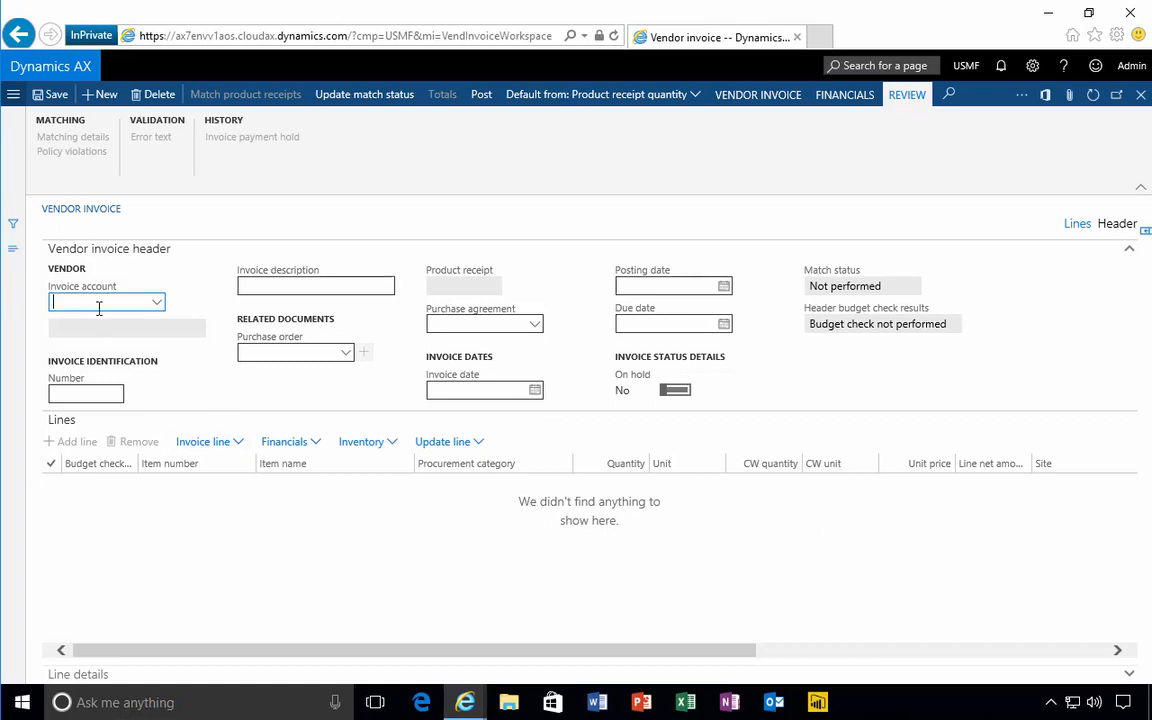
Enter invoice account X100, invoice number J1234 and description 'For cleaning' in the header.
type("X100")
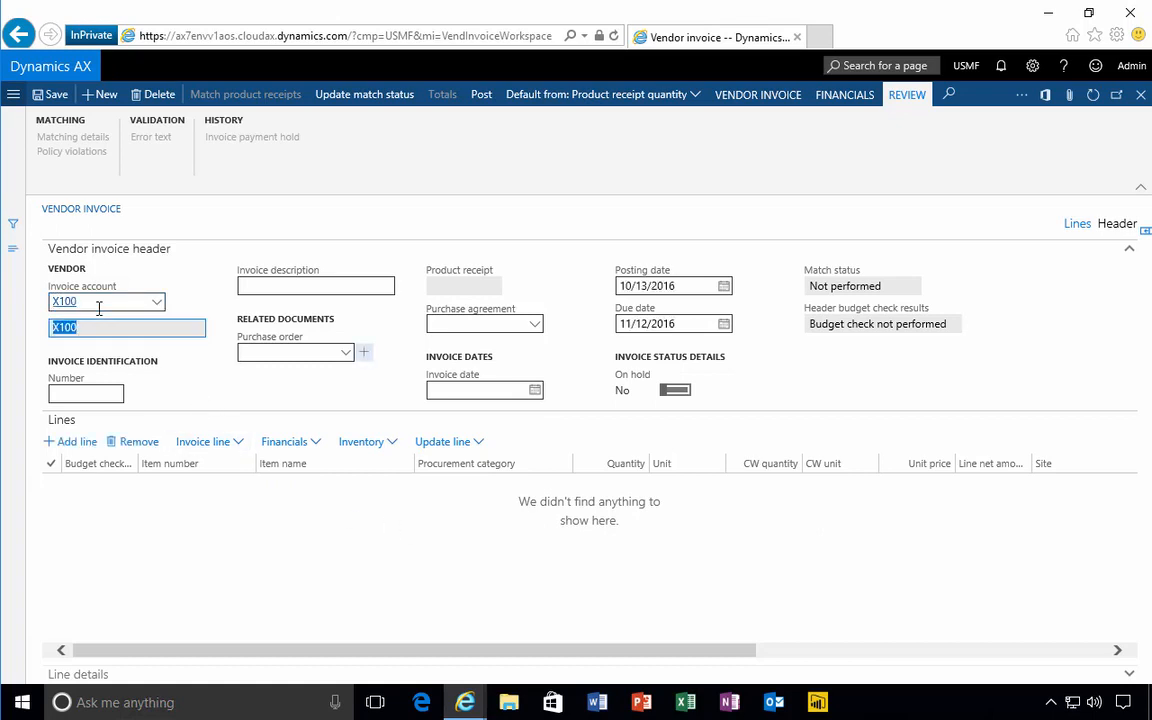
left_click(86, 392)
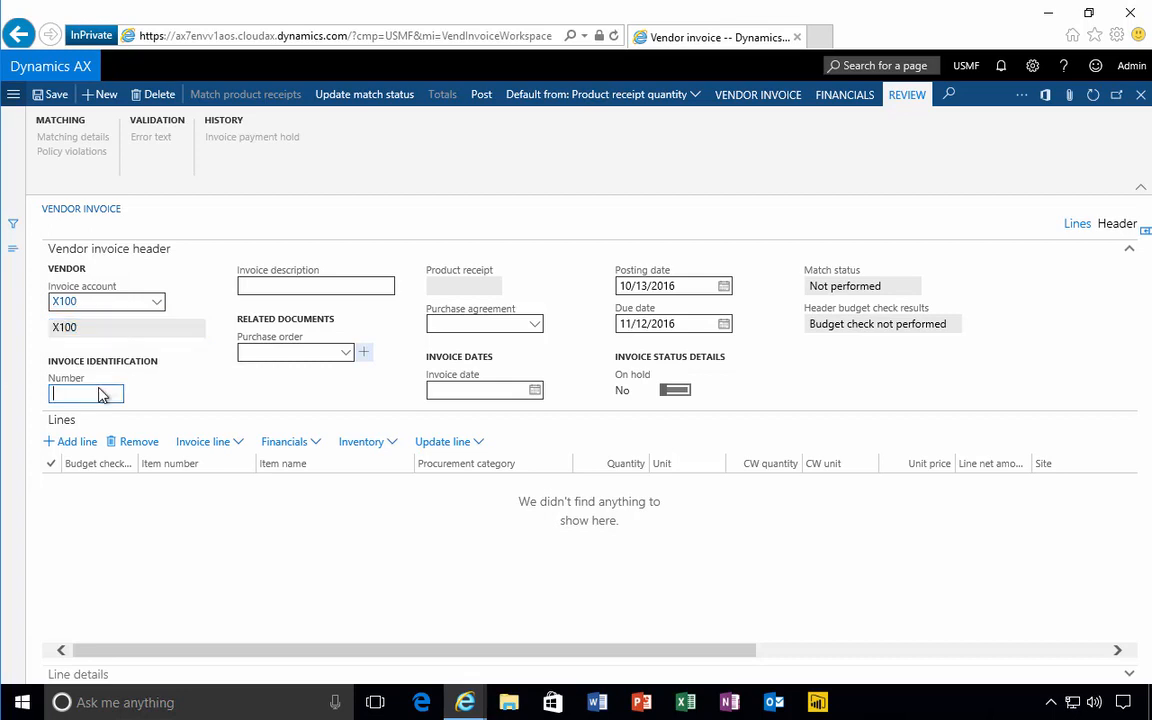
type("J")
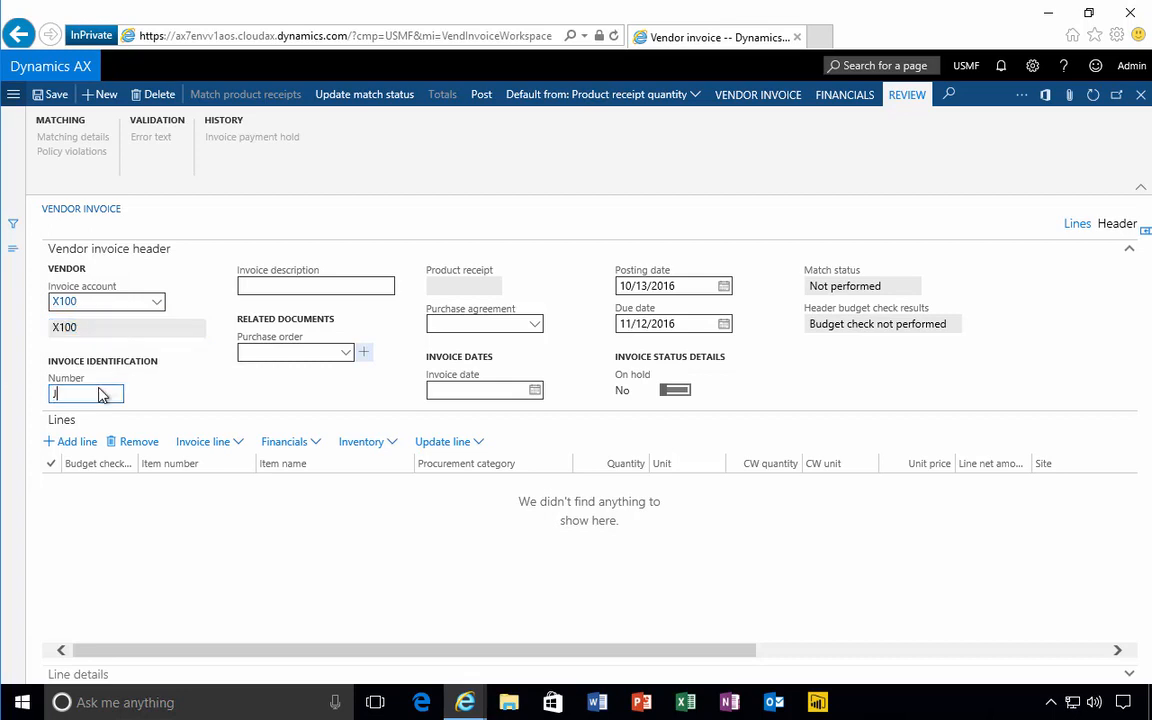
type("1234")
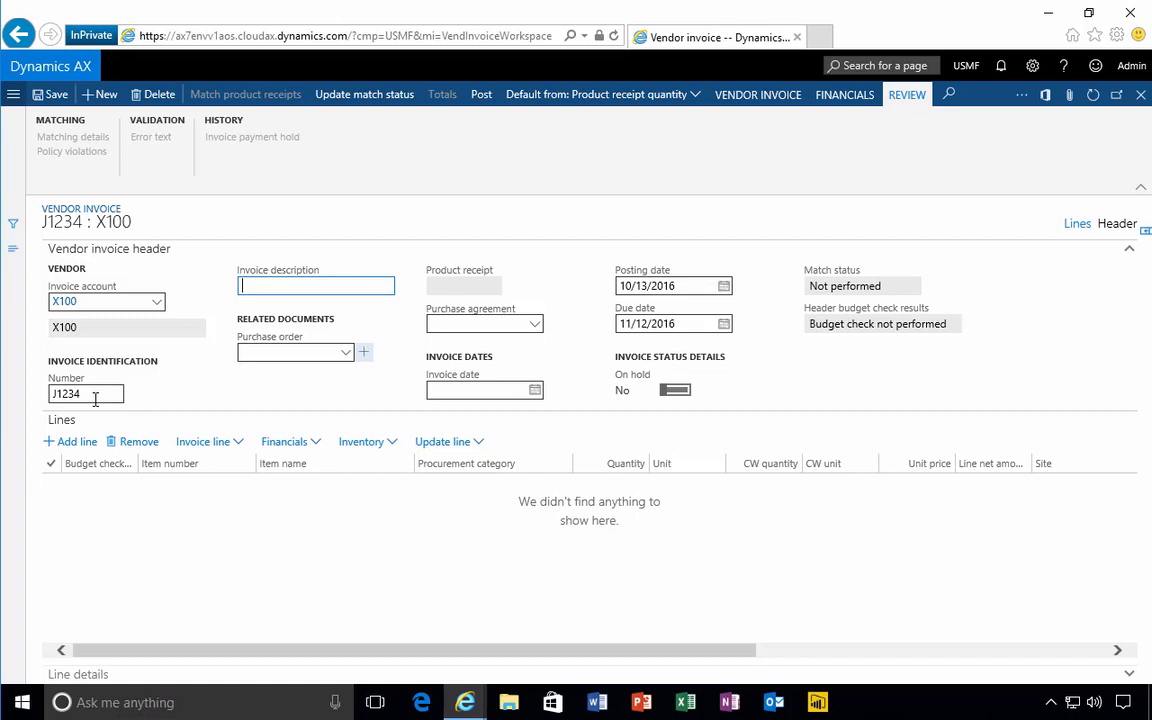
left_click(84, 392)
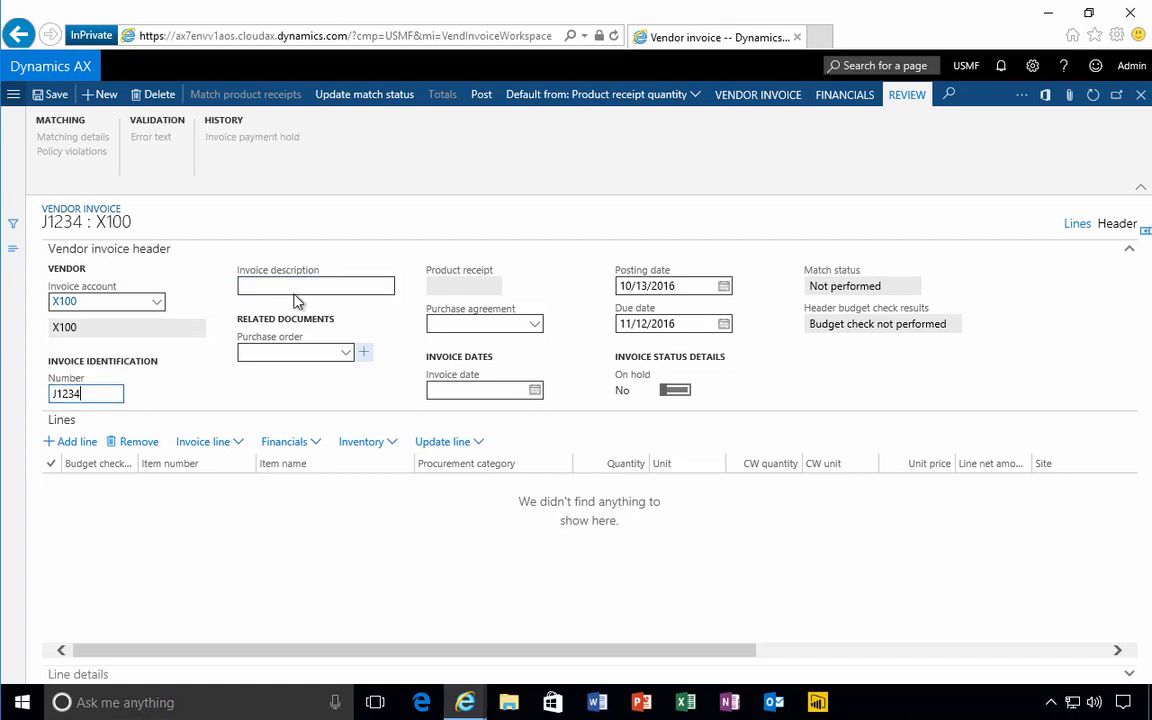
type("For")
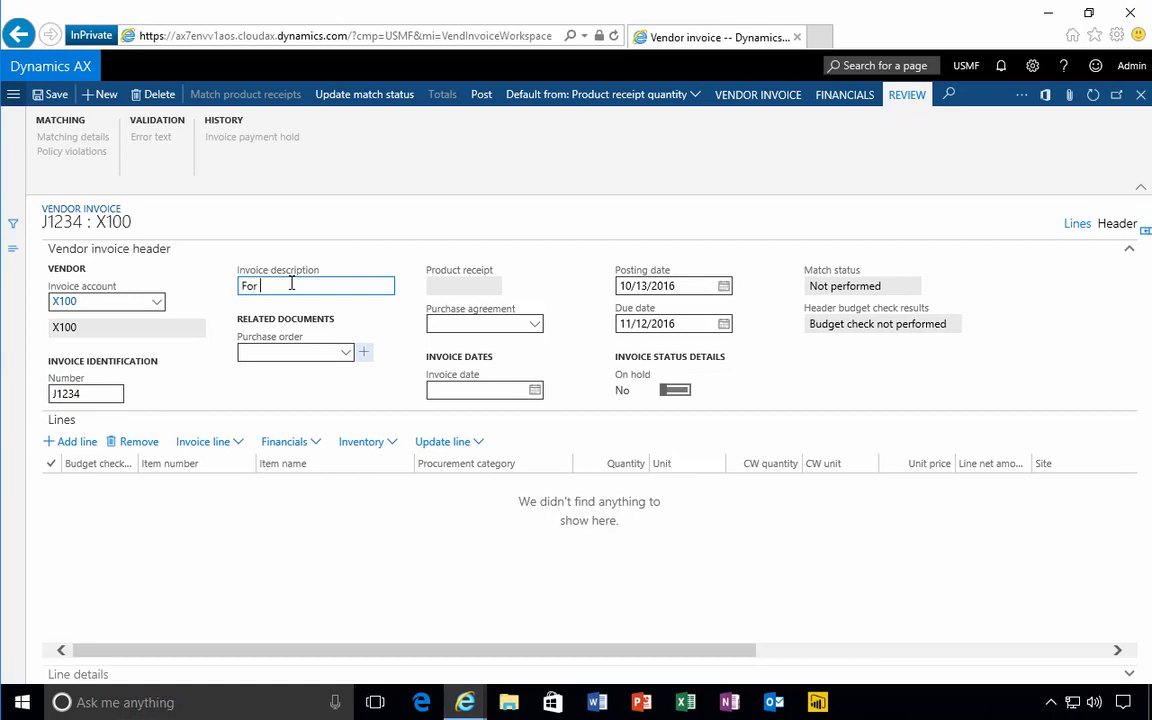
type("cleaning")
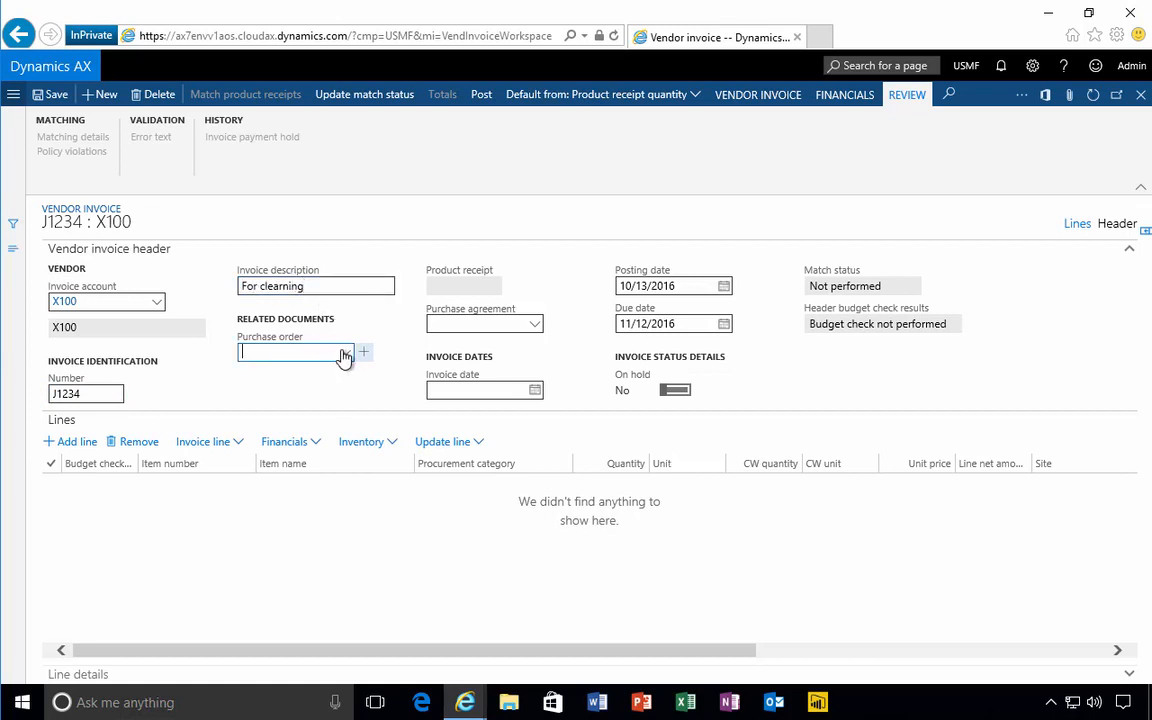
left_click(344, 352)
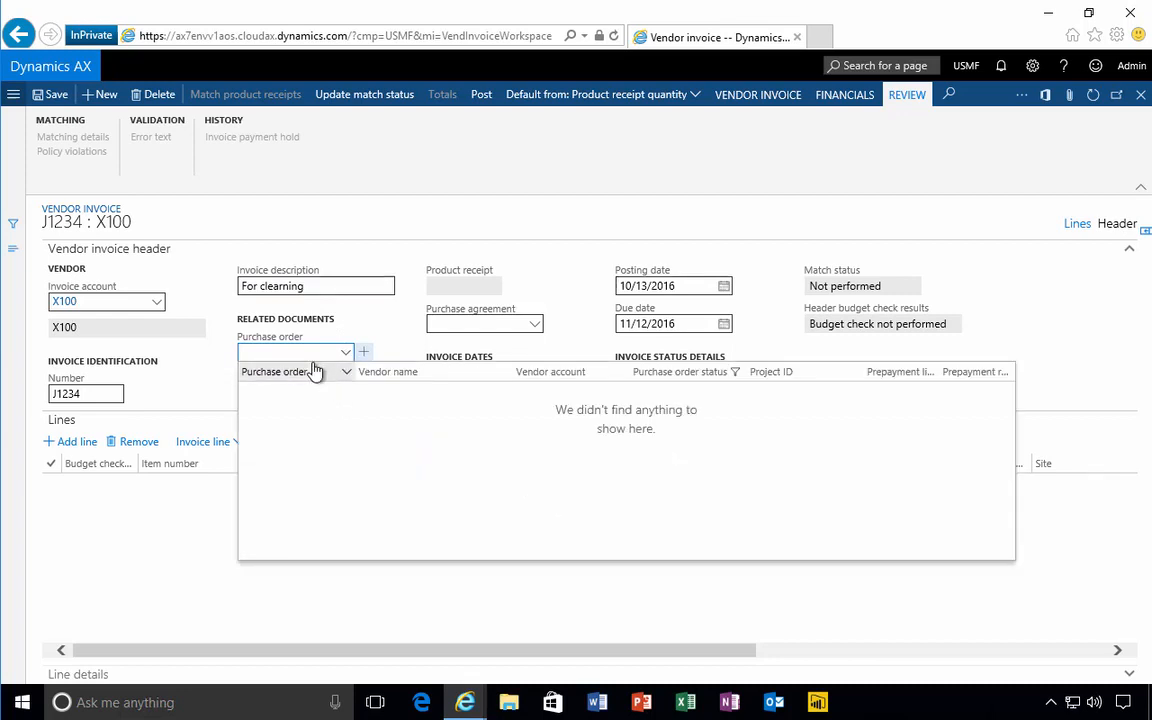
left_click(290, 352)
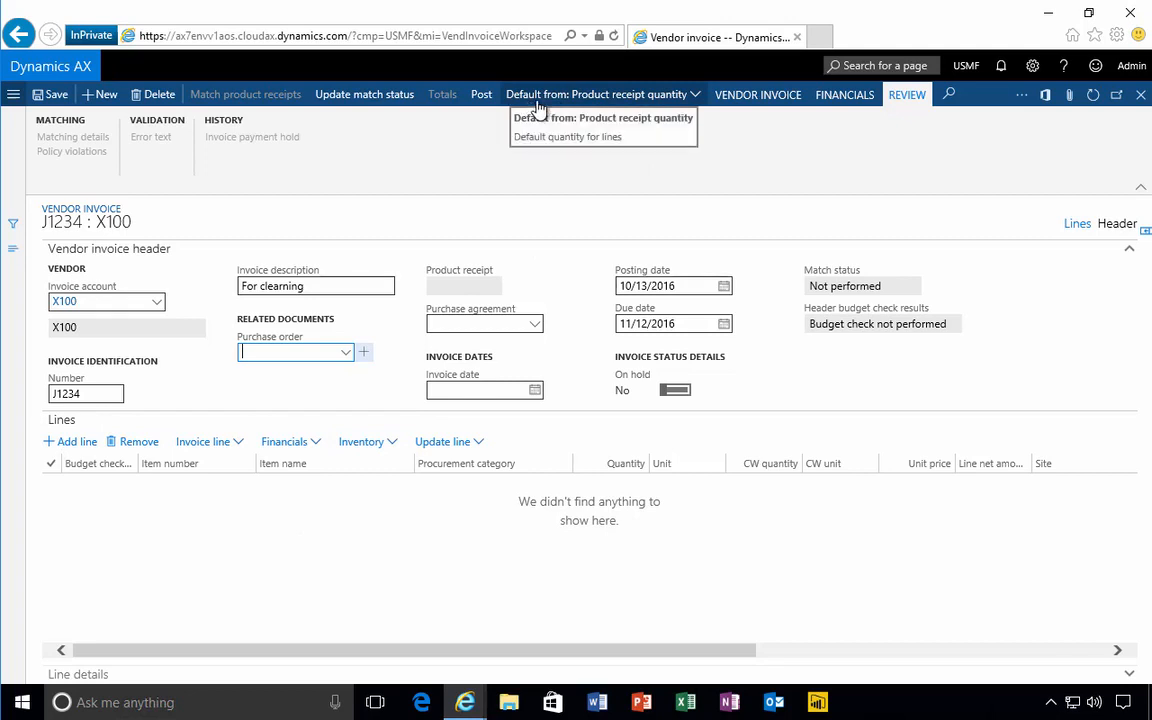
mouse_move(624, 100)
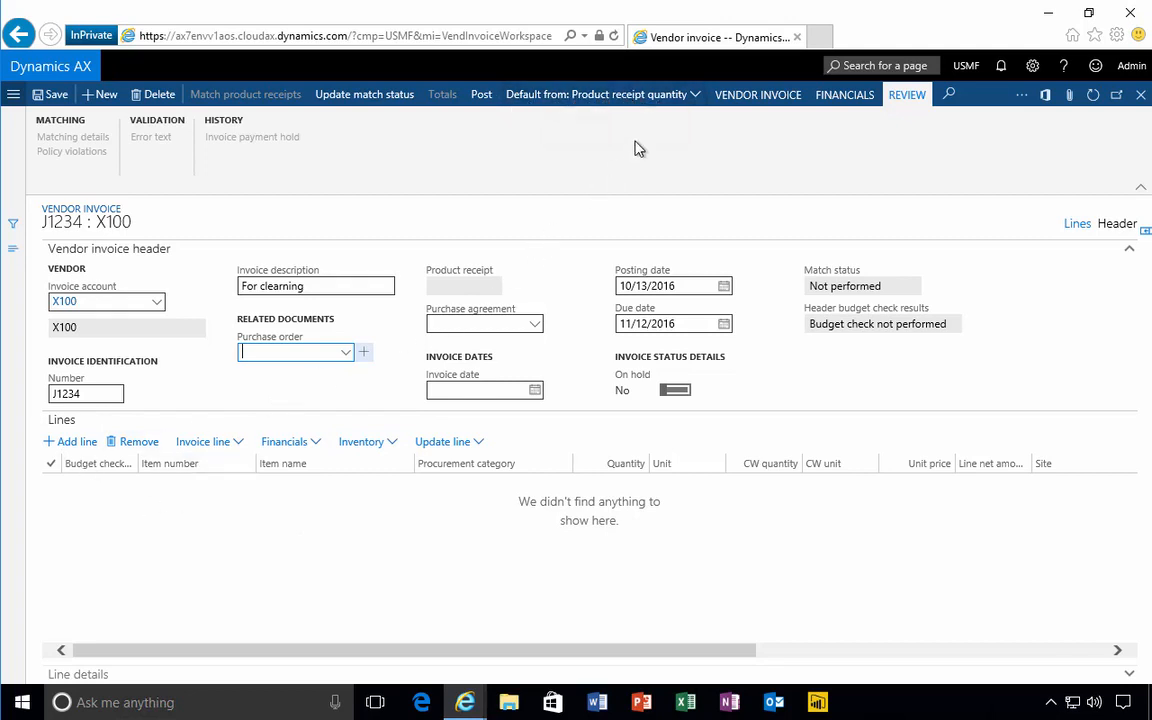
mouse_move(692, 100)
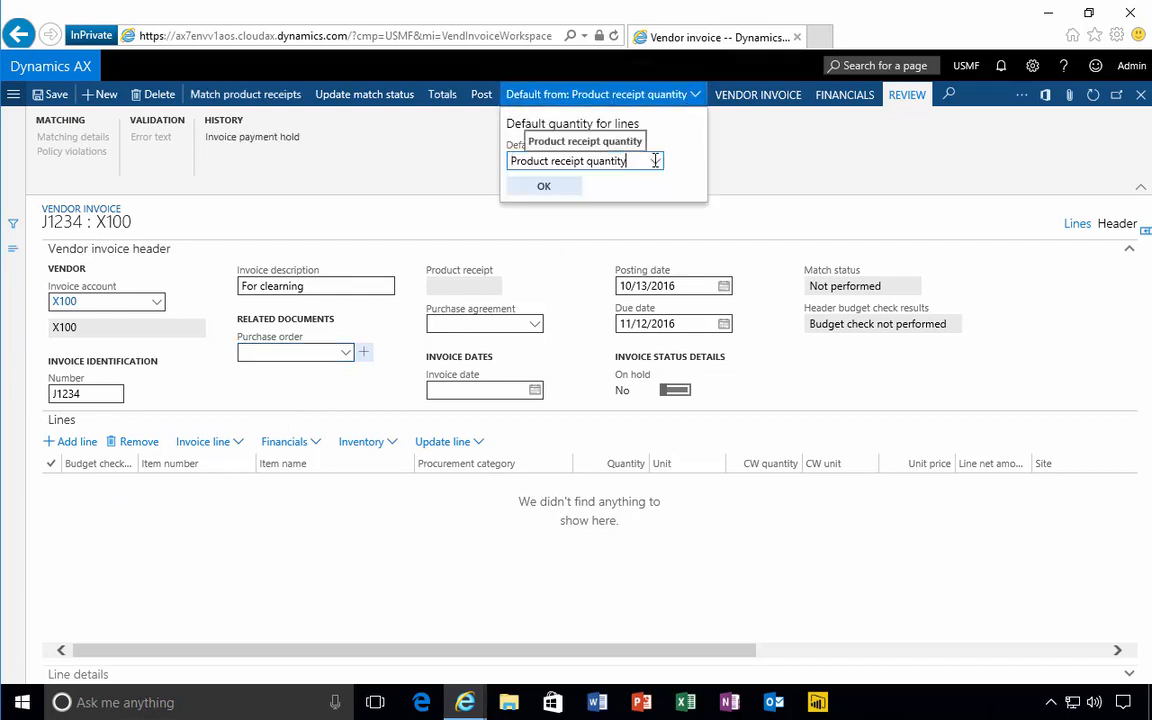
left_click(656, 160)
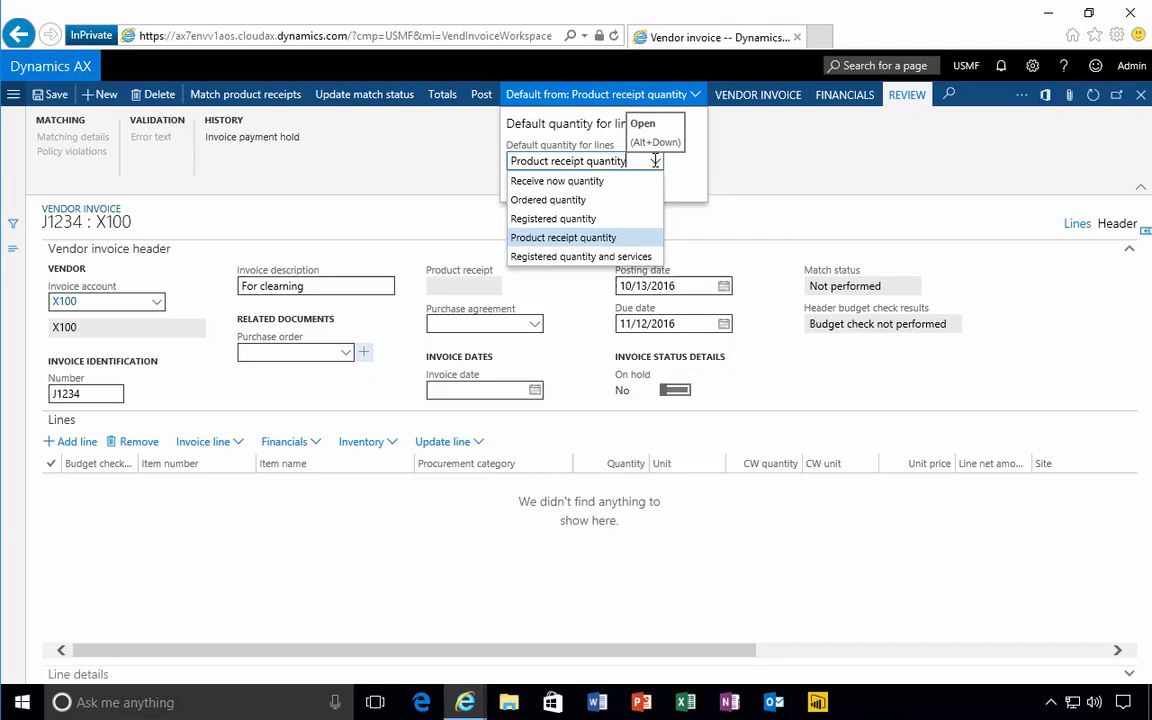
left_click(428, 182)
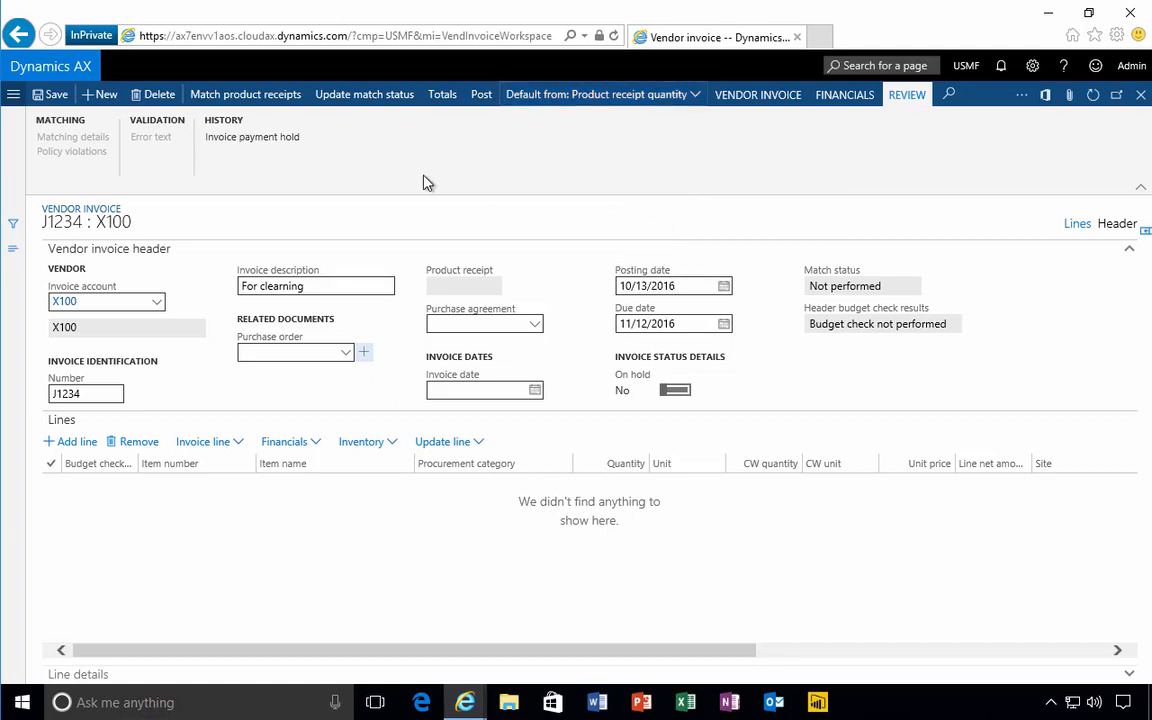
left_click(76, 442)
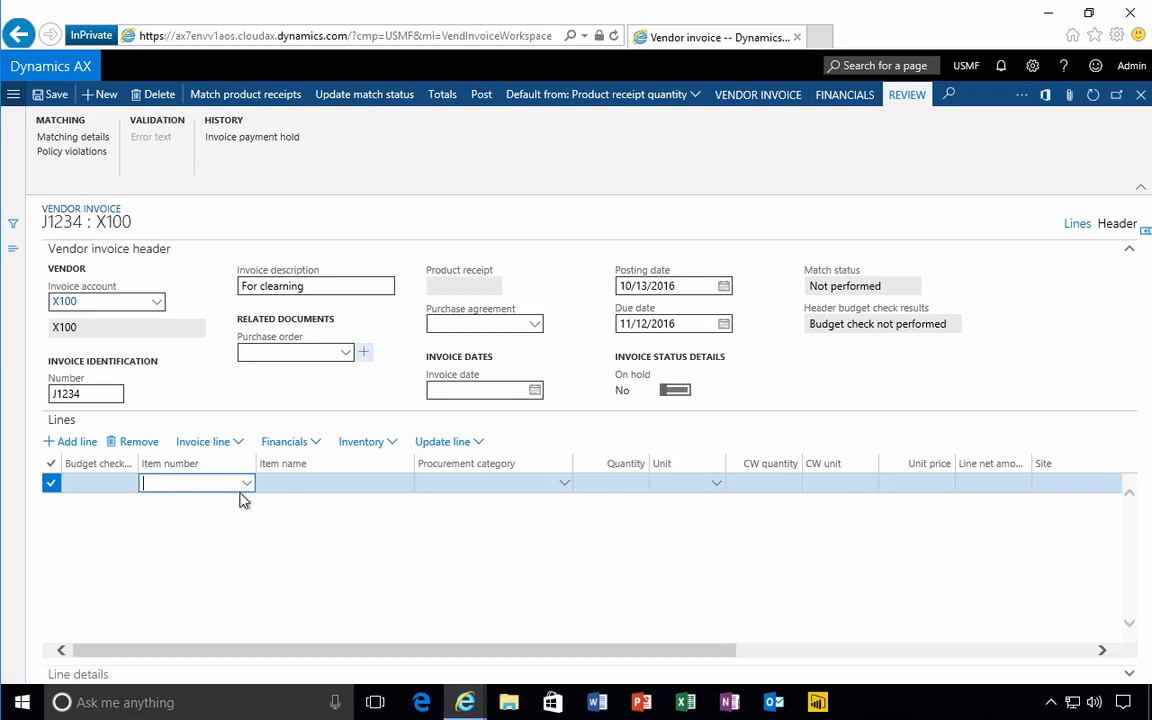
mouse_move(550, 488)
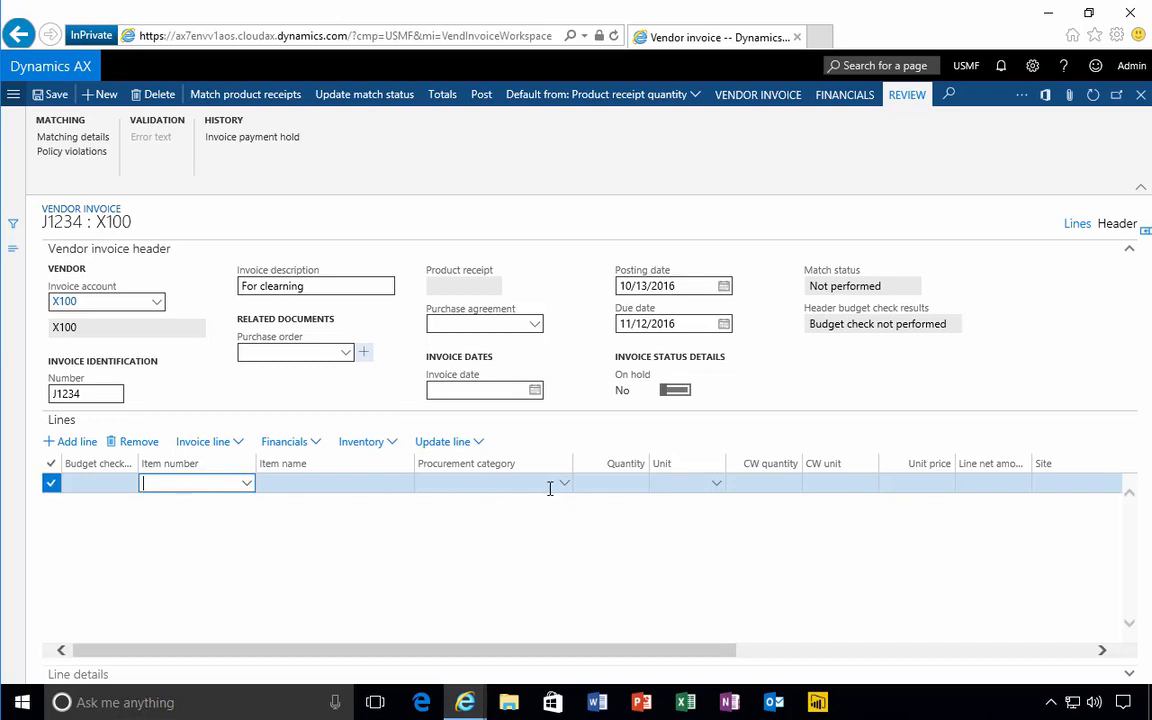
Choose Cleaning under Workplace Services as the line's procurement category.
left_click(490, 482)
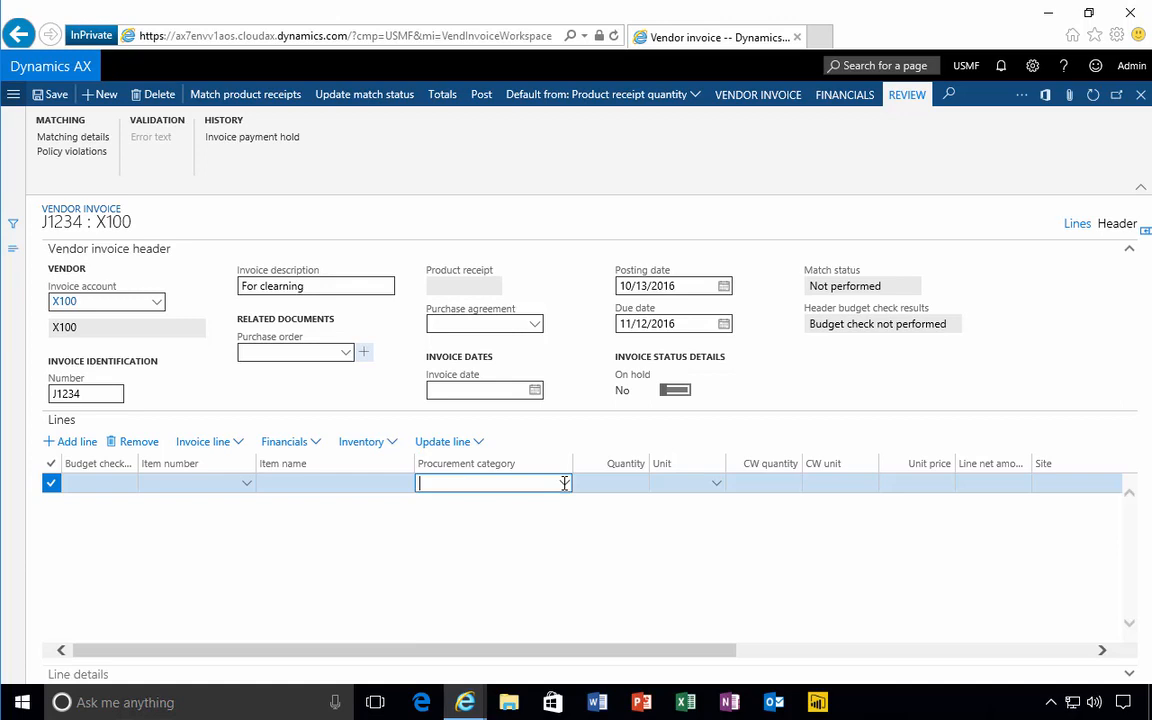
left_click(564, 482)
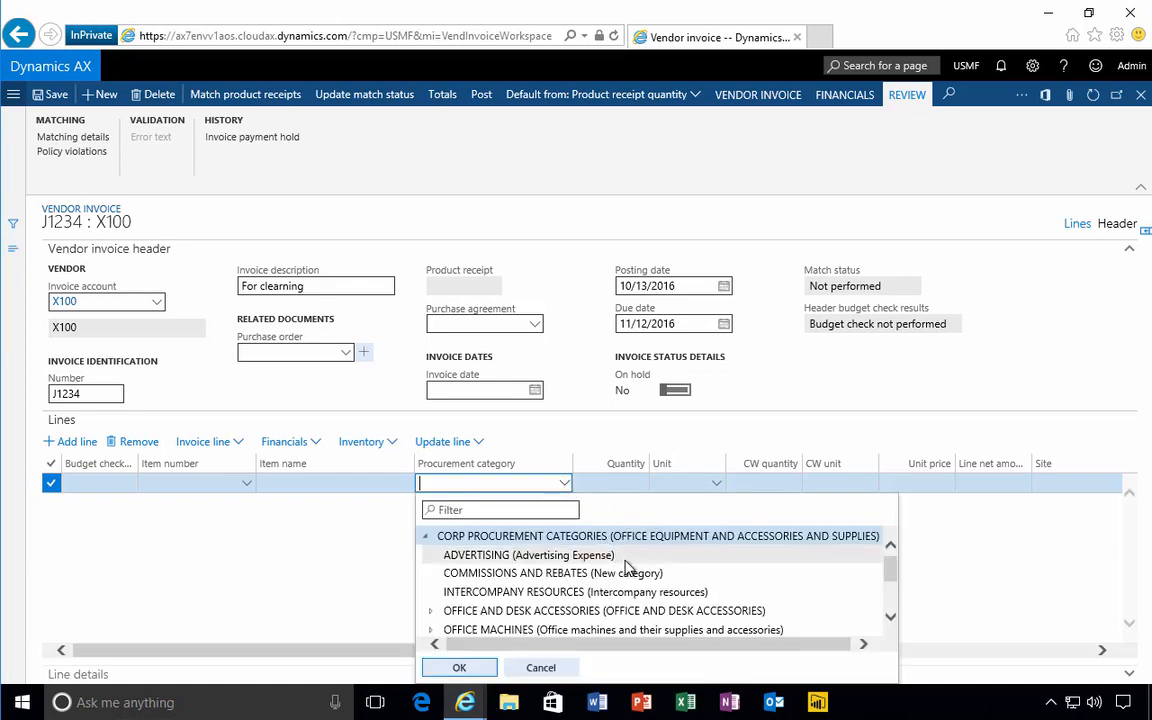
scroll("down", 3)
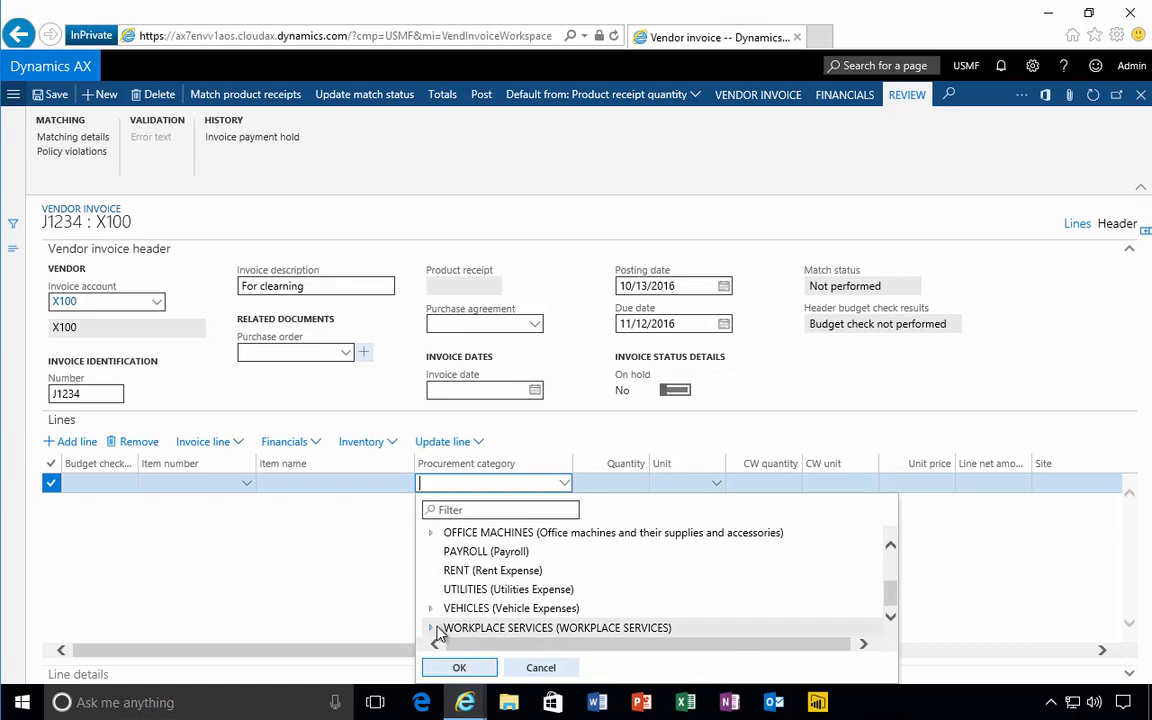
left_click(432, 628)
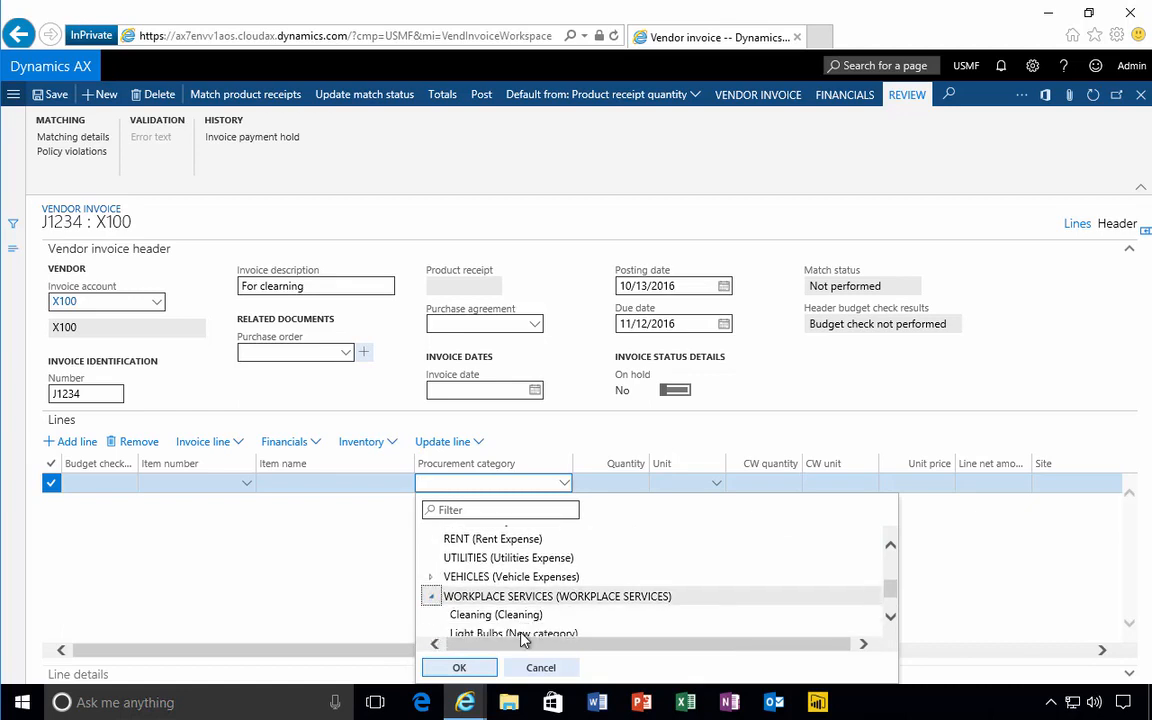
scroll("down", 3)
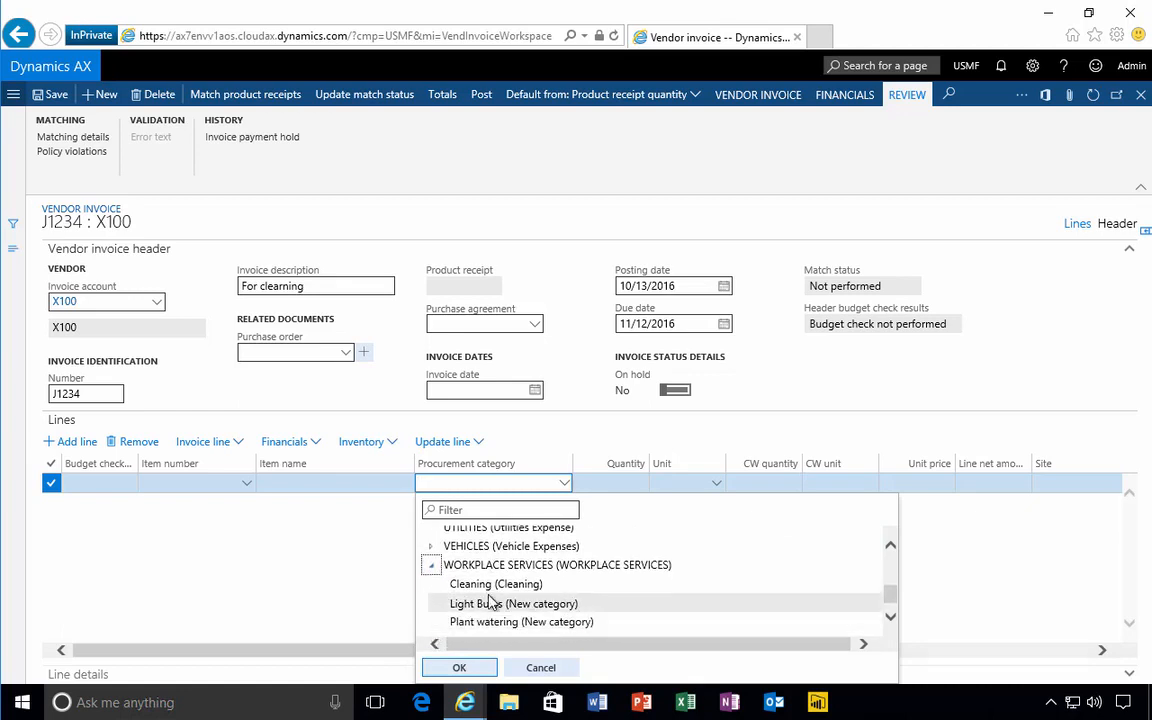
left_click(496, 584)
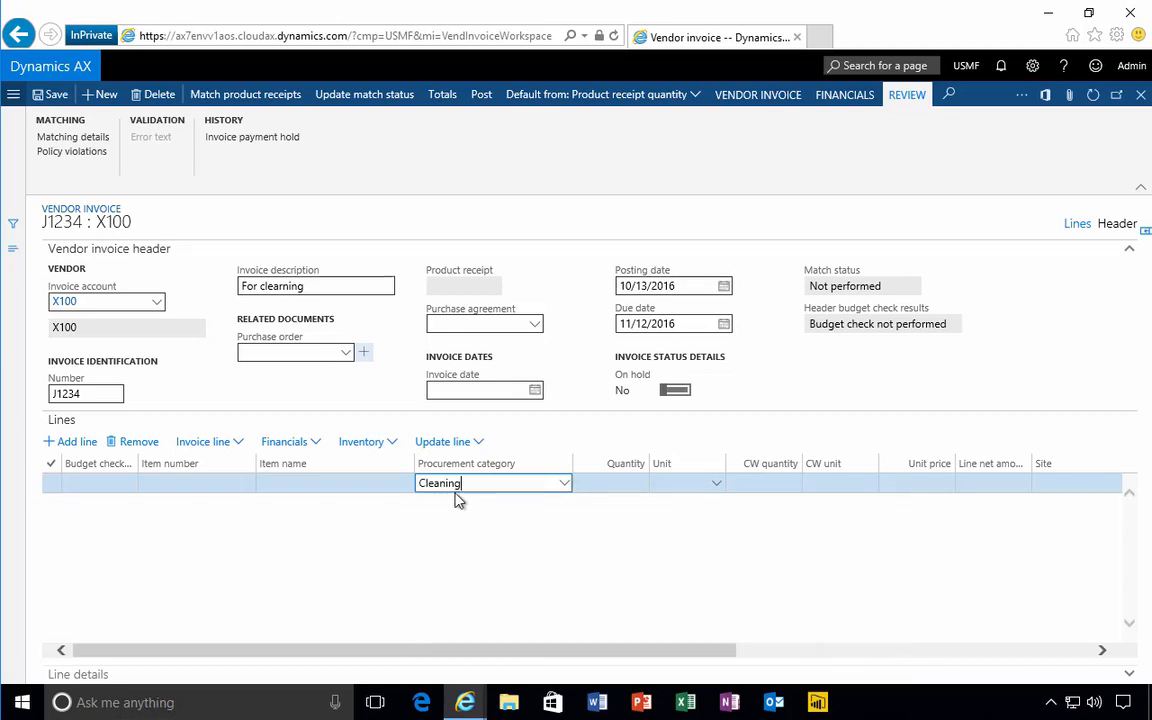
Set the Cleaning line to quantity 1.00 and unit price 150, committing a 150.00 net amount.
left_click(610, 482)
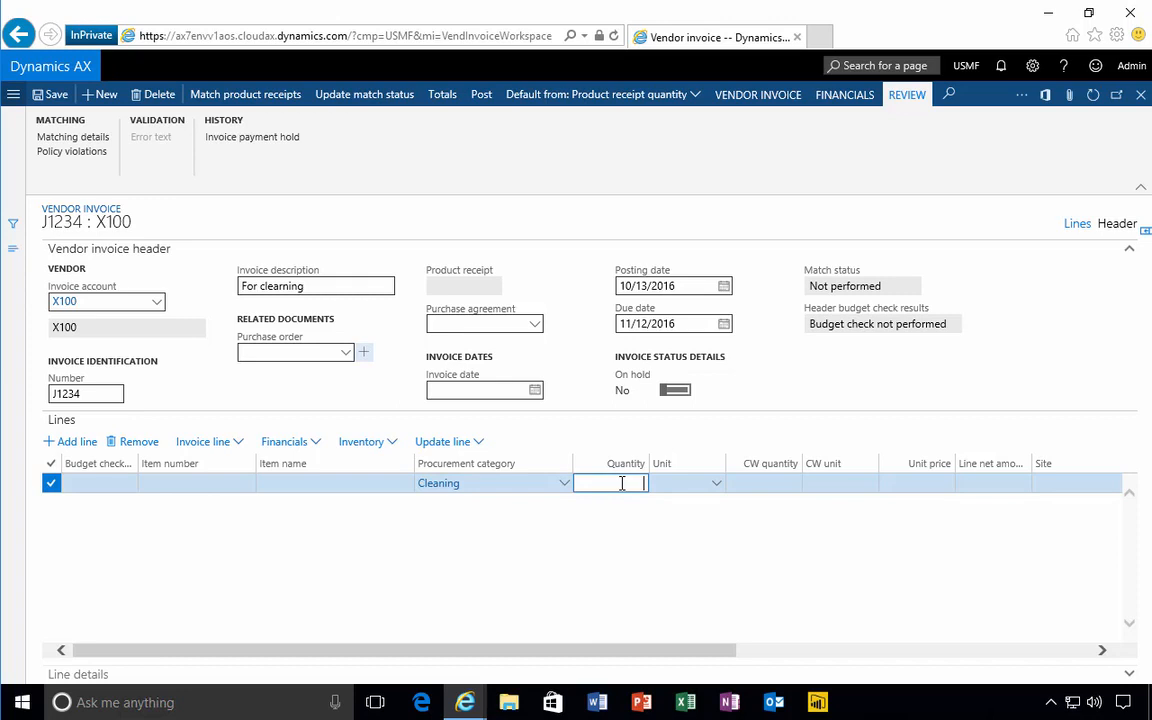
type("1.00")
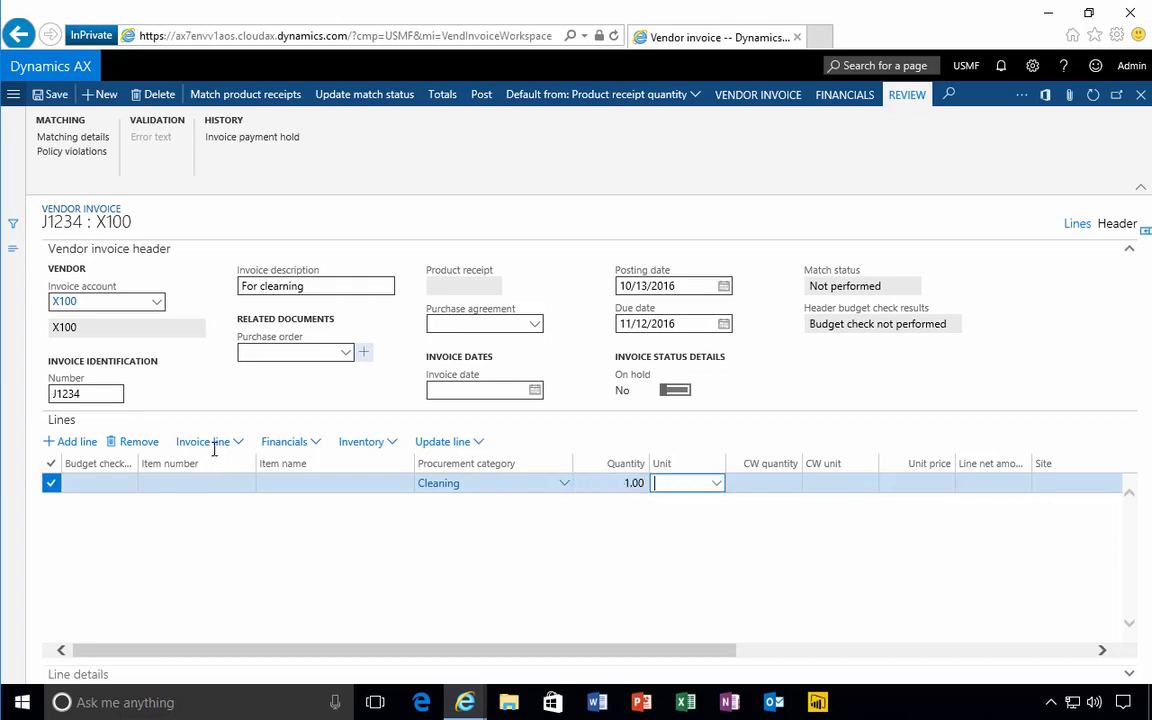
mouse_move(674, 552)
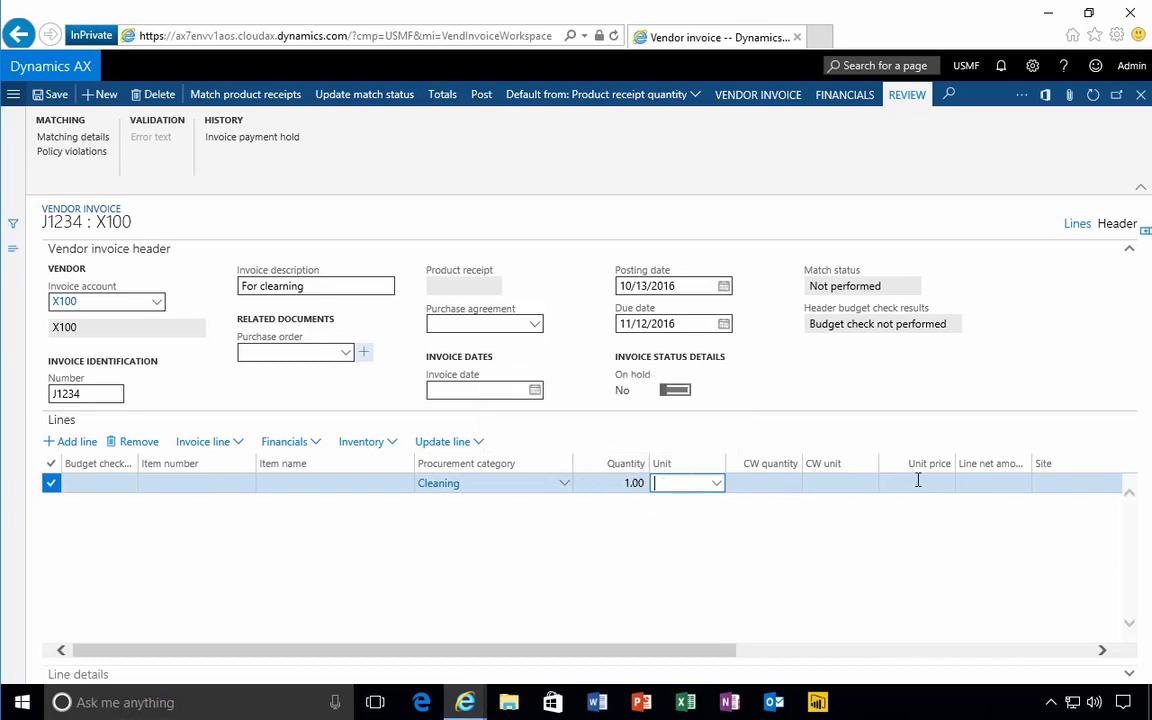
type("150.00")
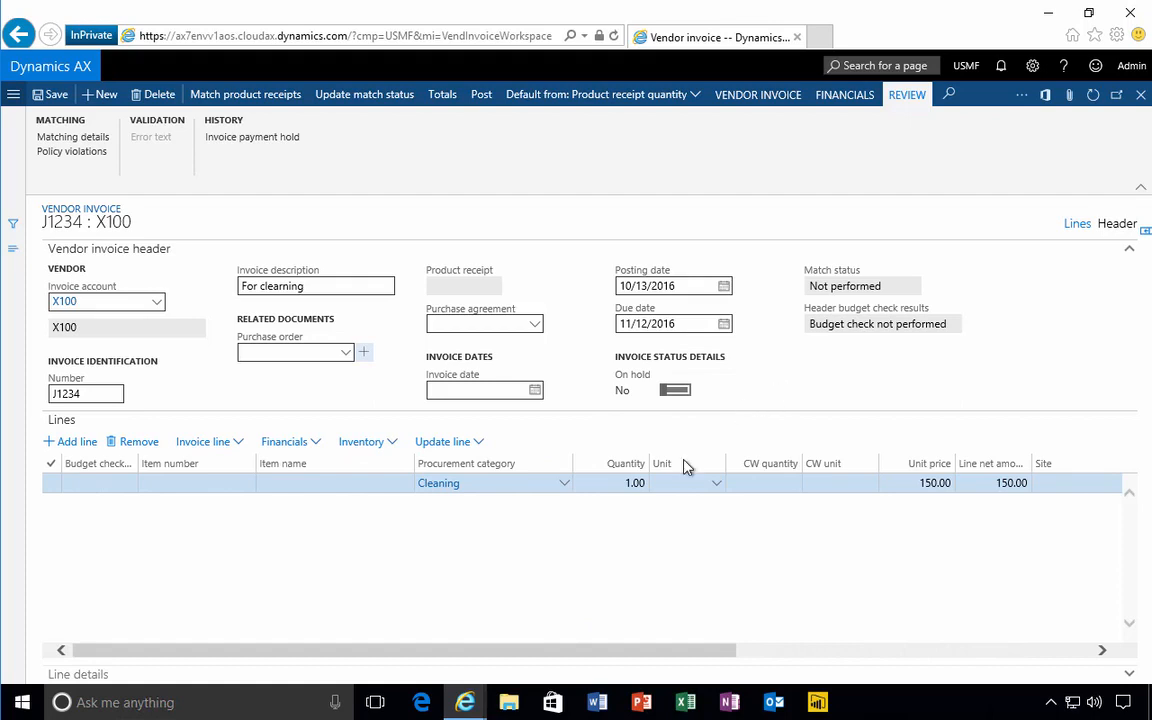
mouse_move(430, 544)
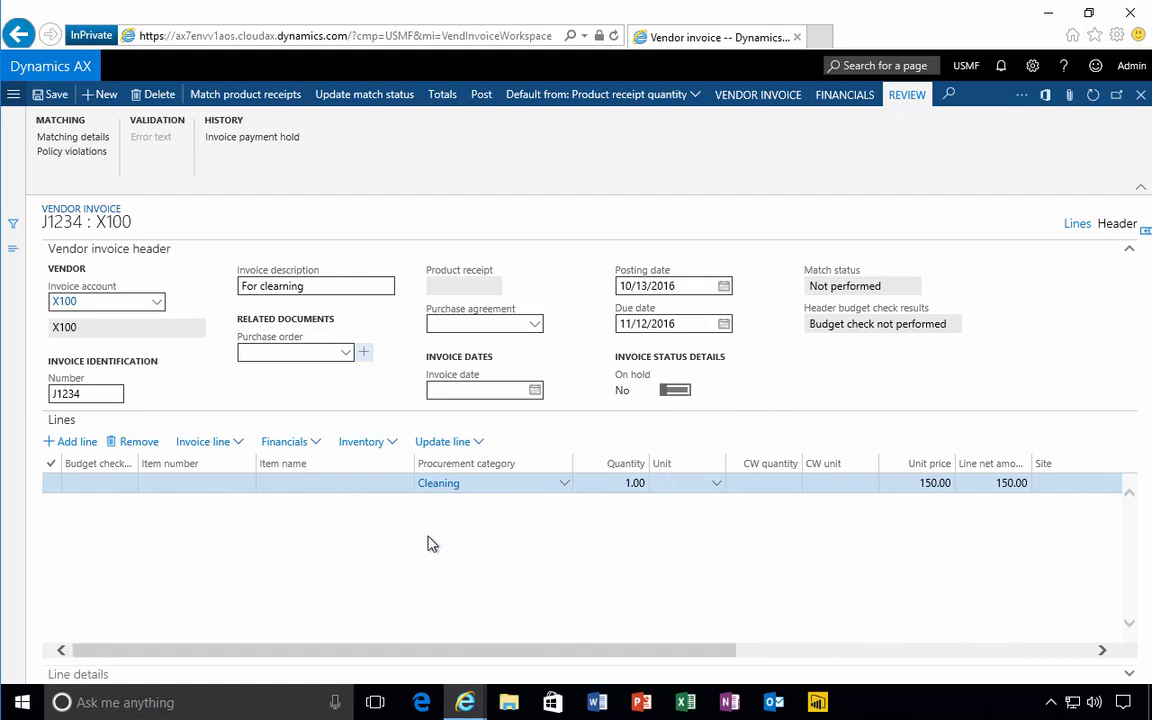
left_click(52, 482)
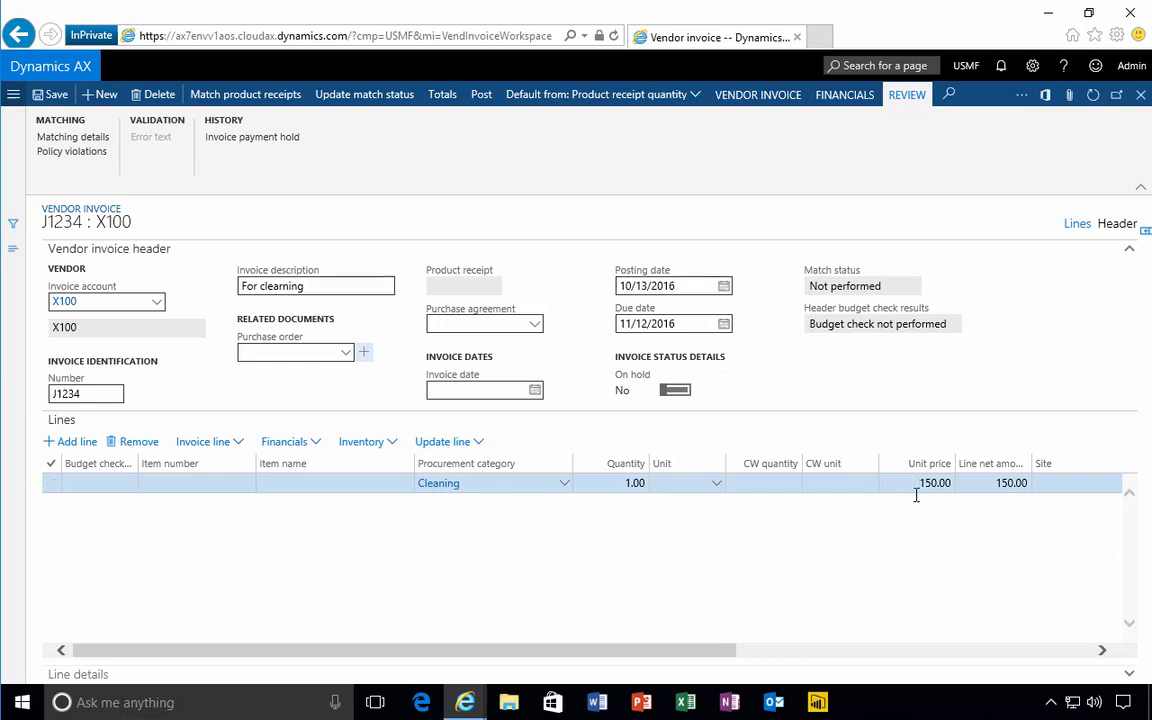
mouse_move(864, 308)
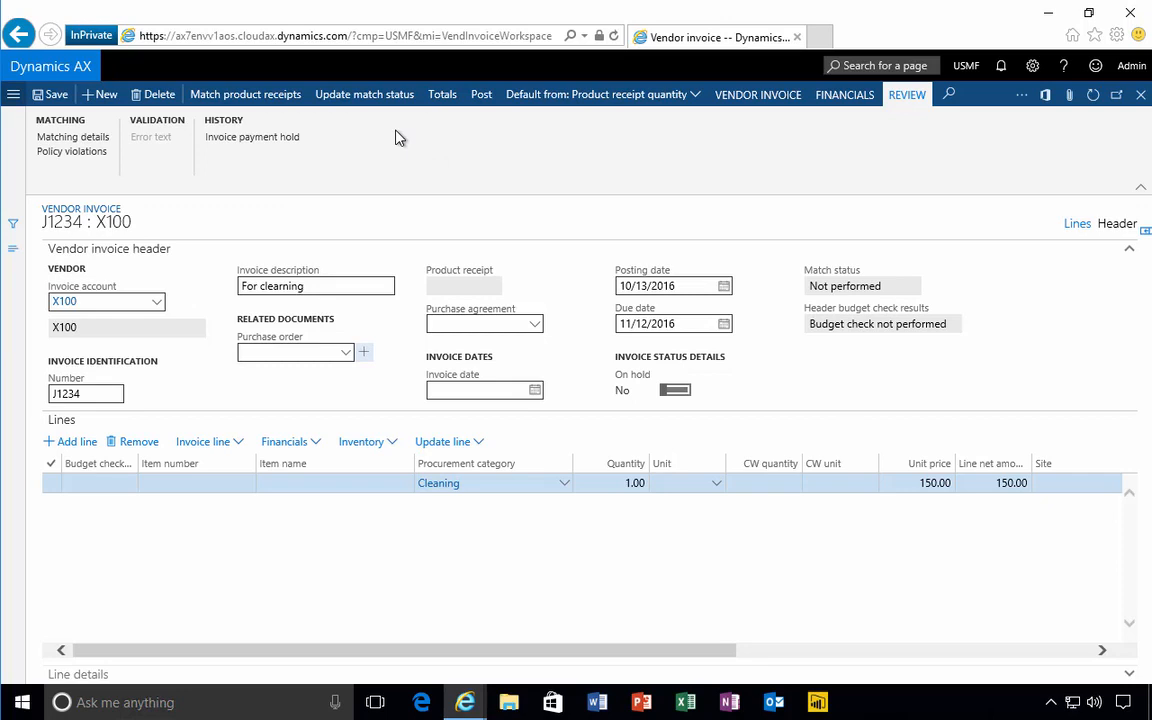
mouse_move(244, 94)
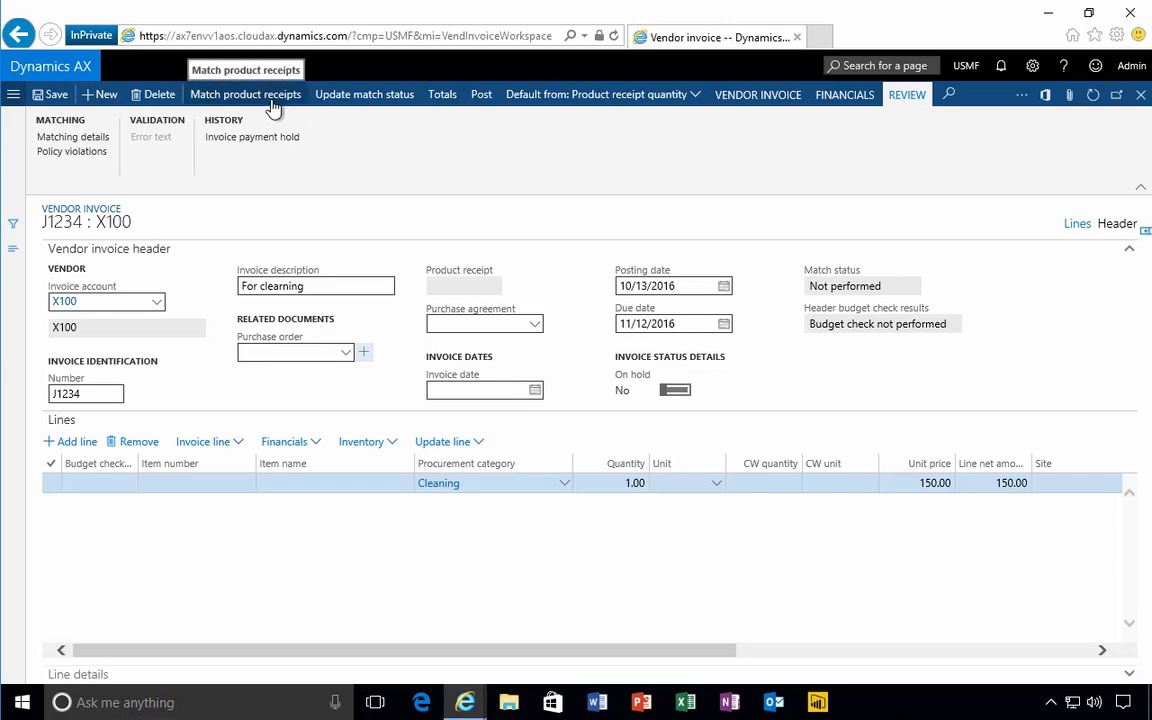
mouse_move(448, 152)
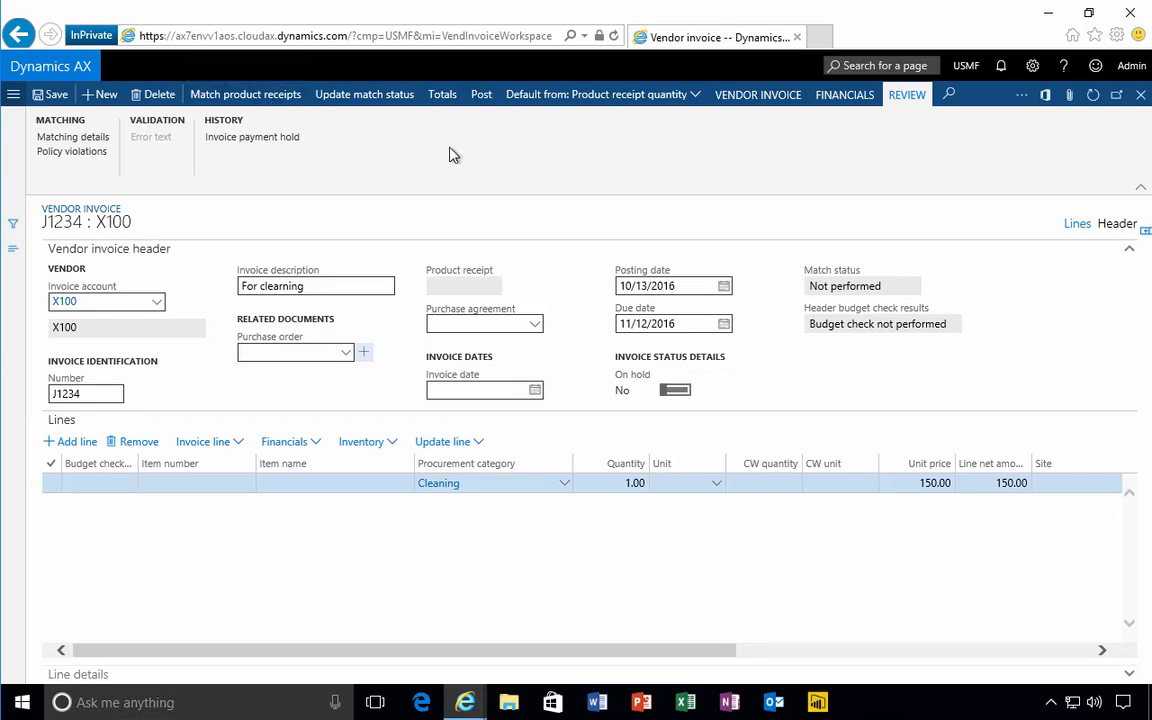
mouse_move(830, 276)
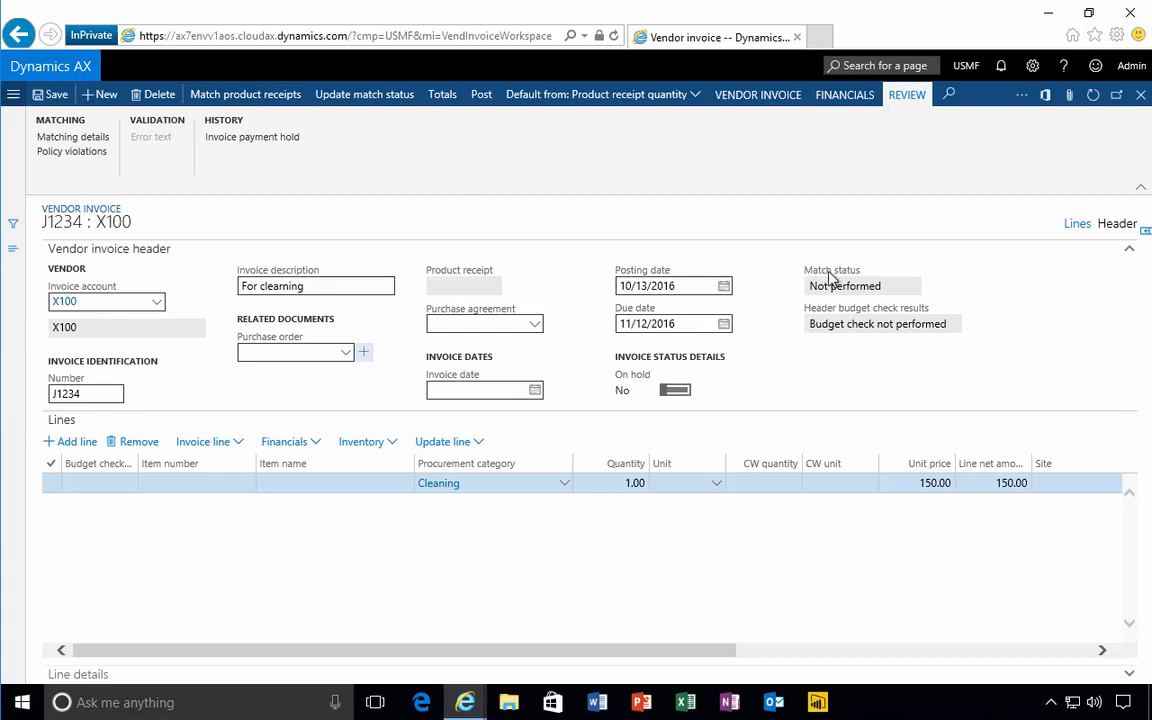
mouse_move(598, 256)
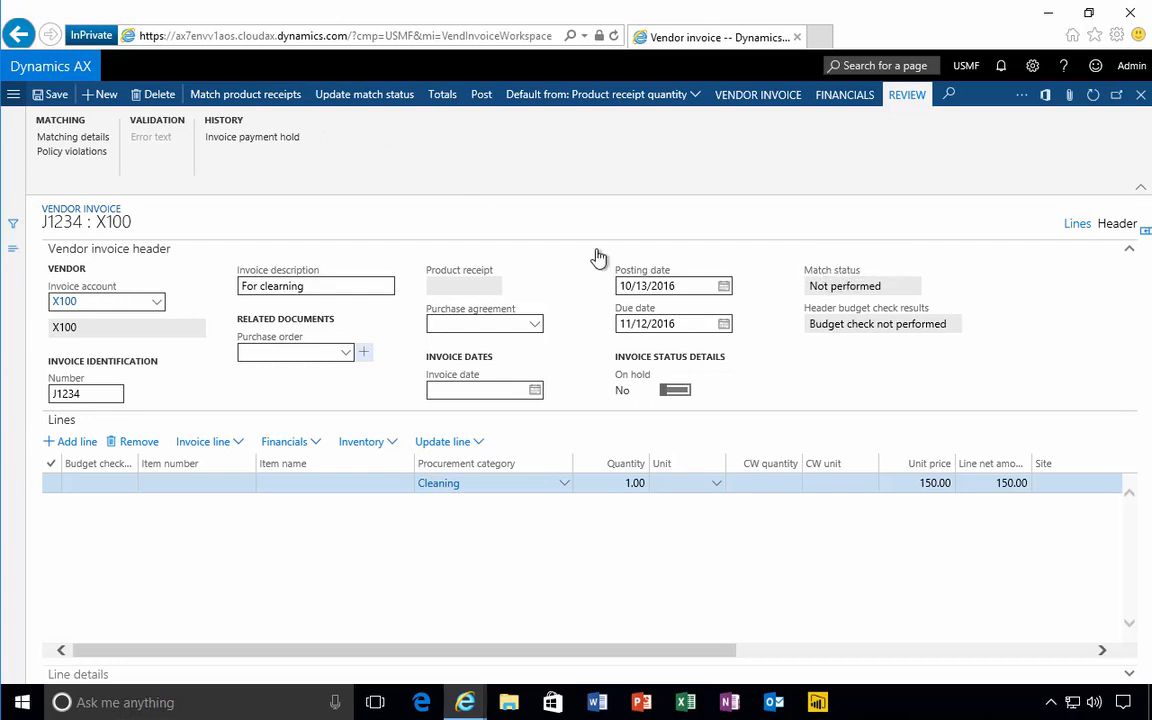
mouse_move(364, 94)
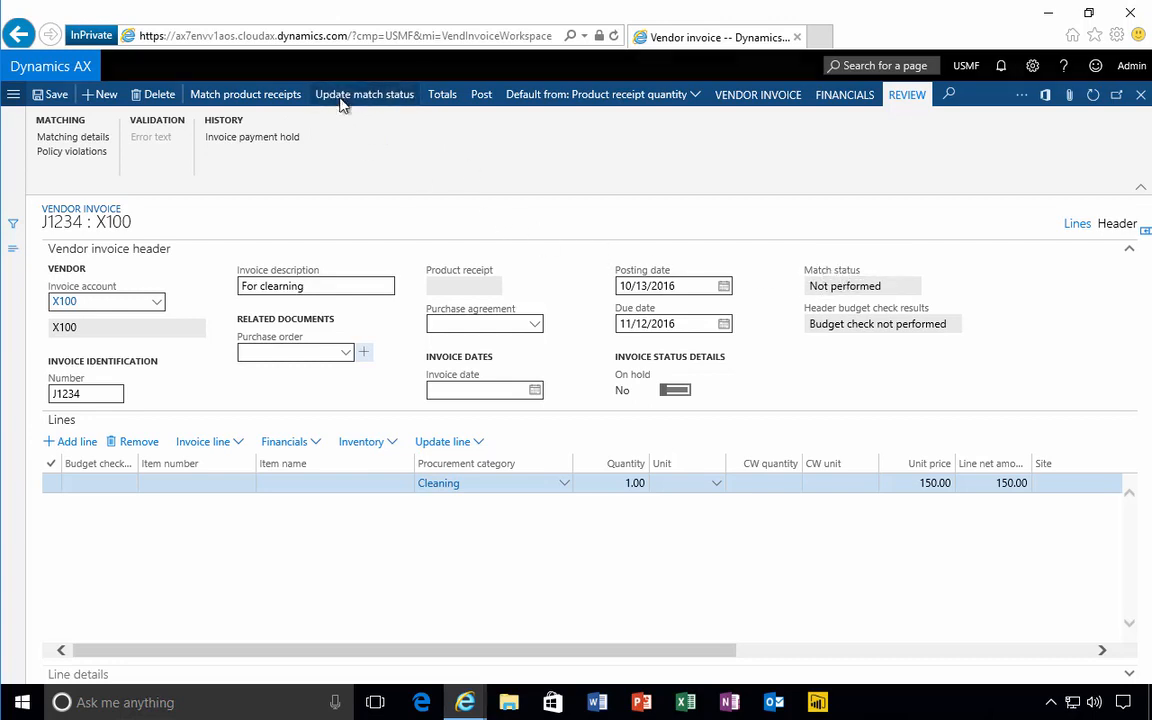
Run Update match status so invoice J1234 reads Passed.
left_click(364, 94)
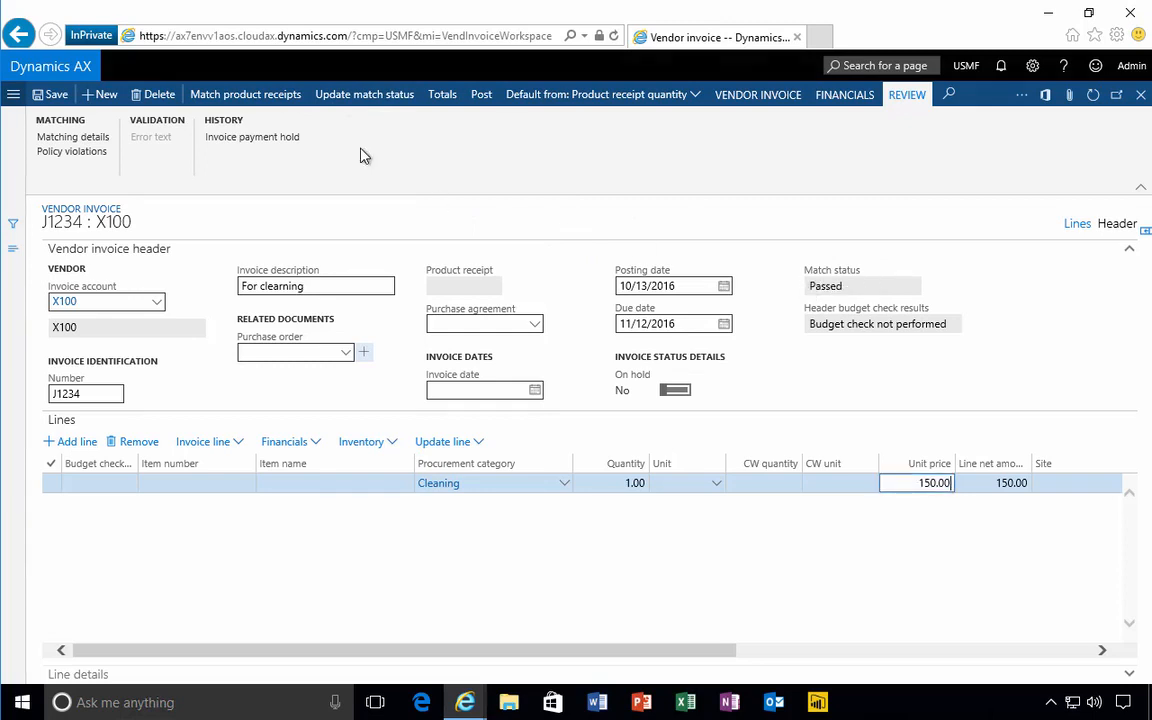
mouse_move(890, 288)
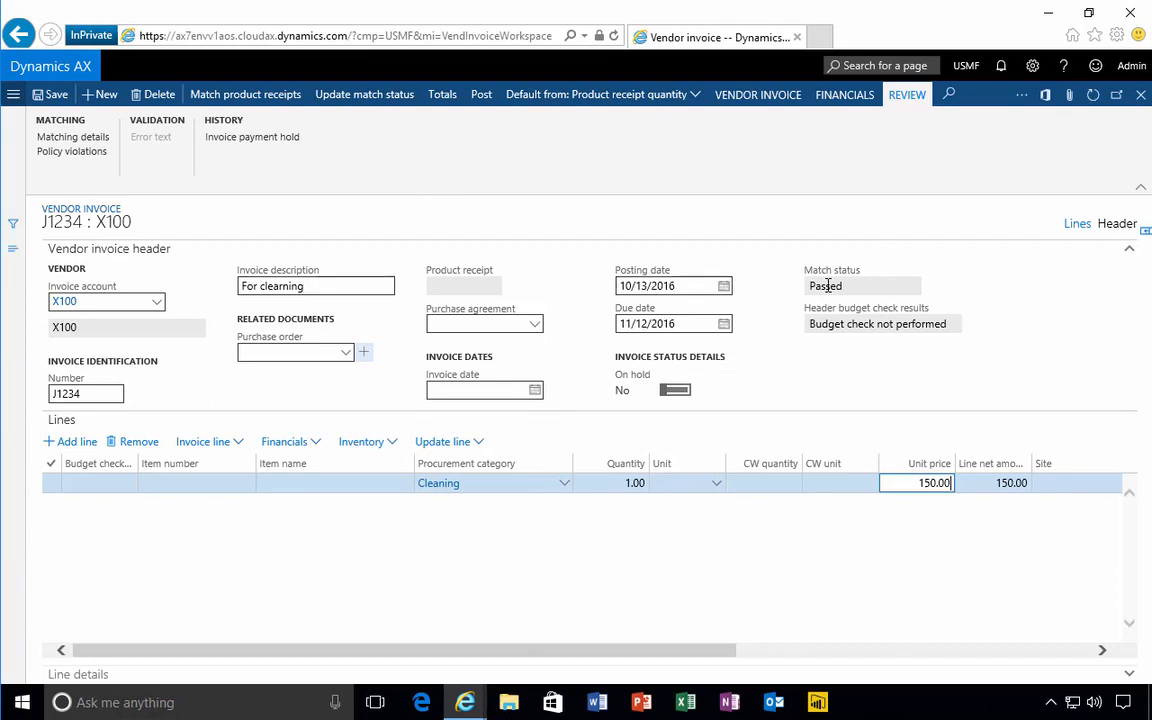
mouse_move(730, 264)
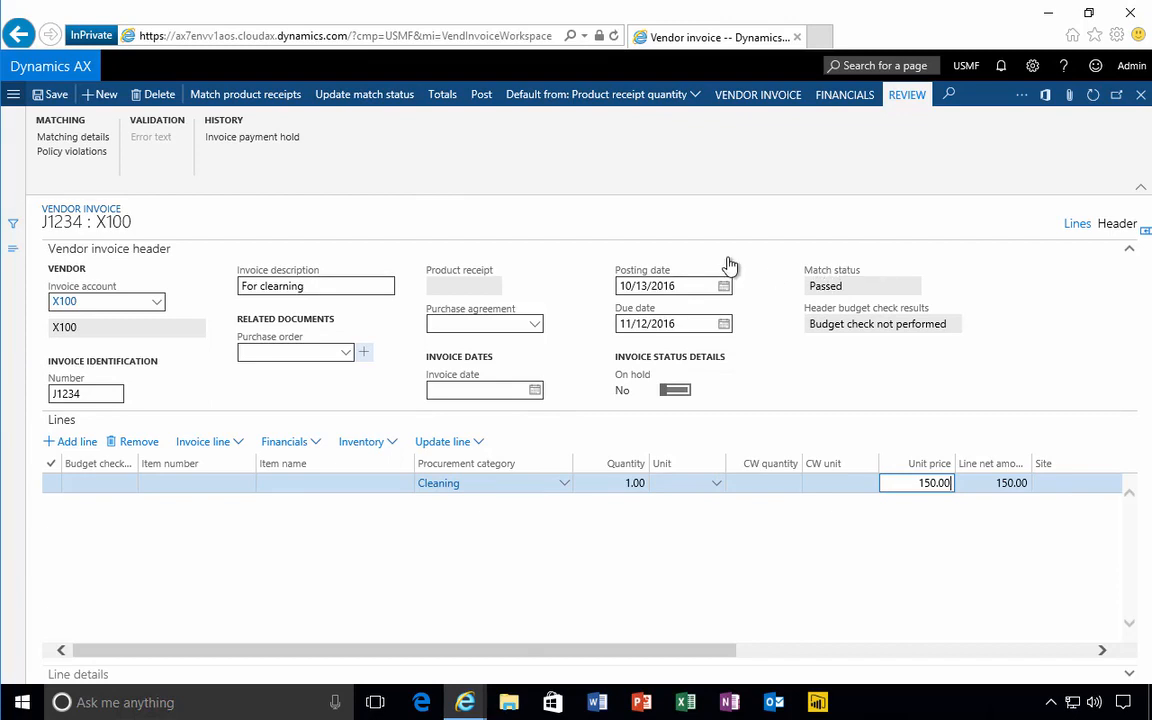
mouse_move(808, 282)
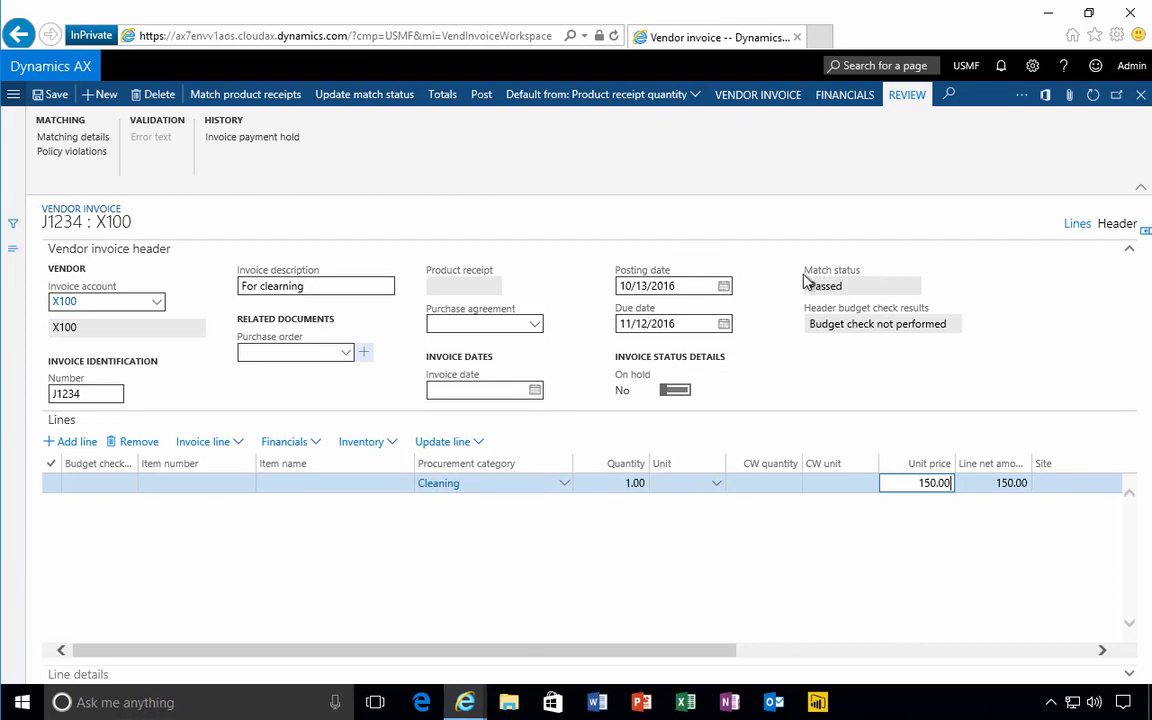
mouse_move(428, 152)
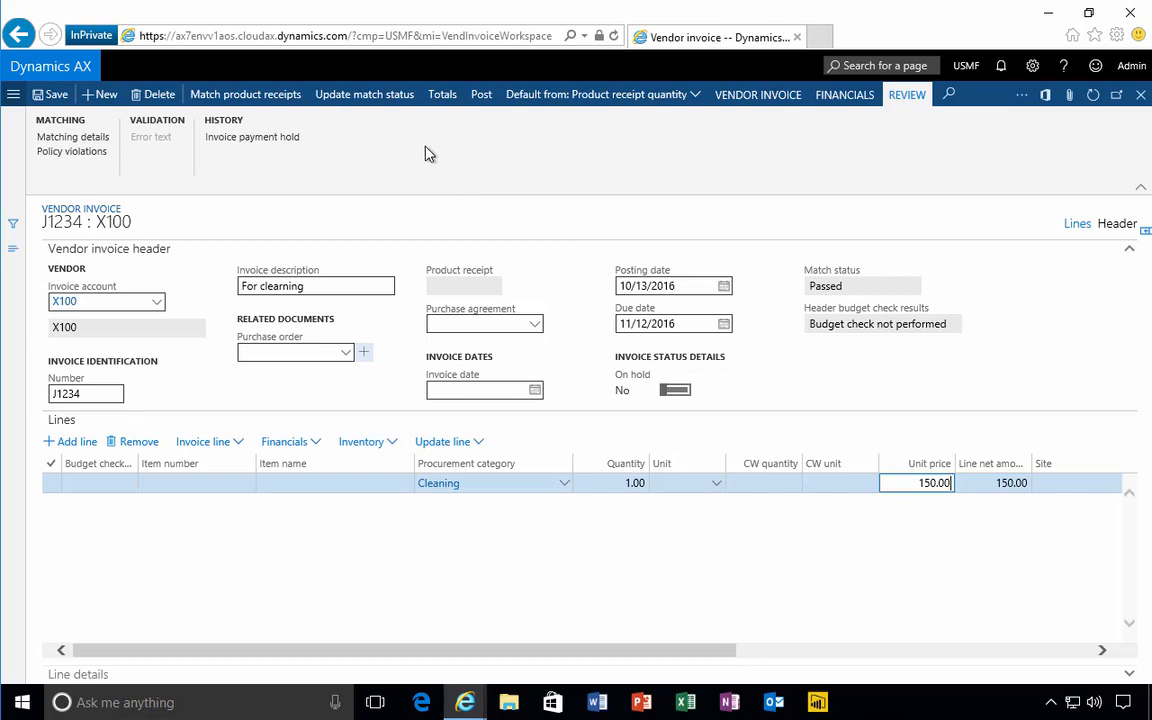
mouse_move(664, 308)
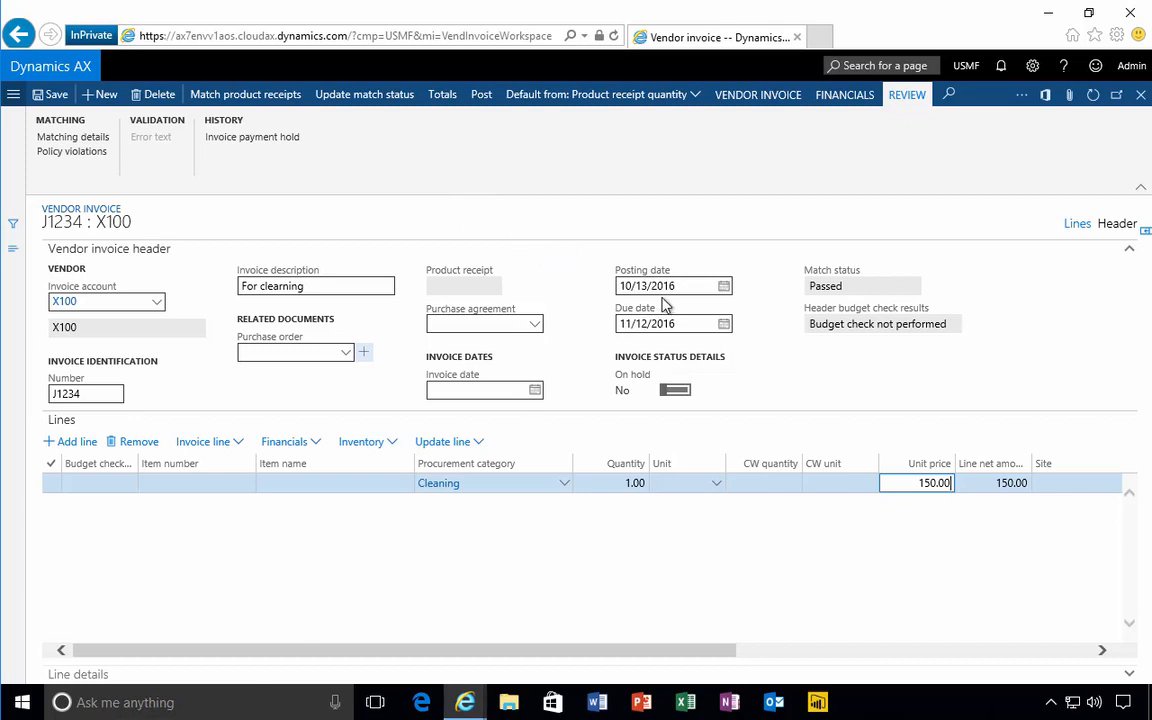
mouse_move(670, 324)
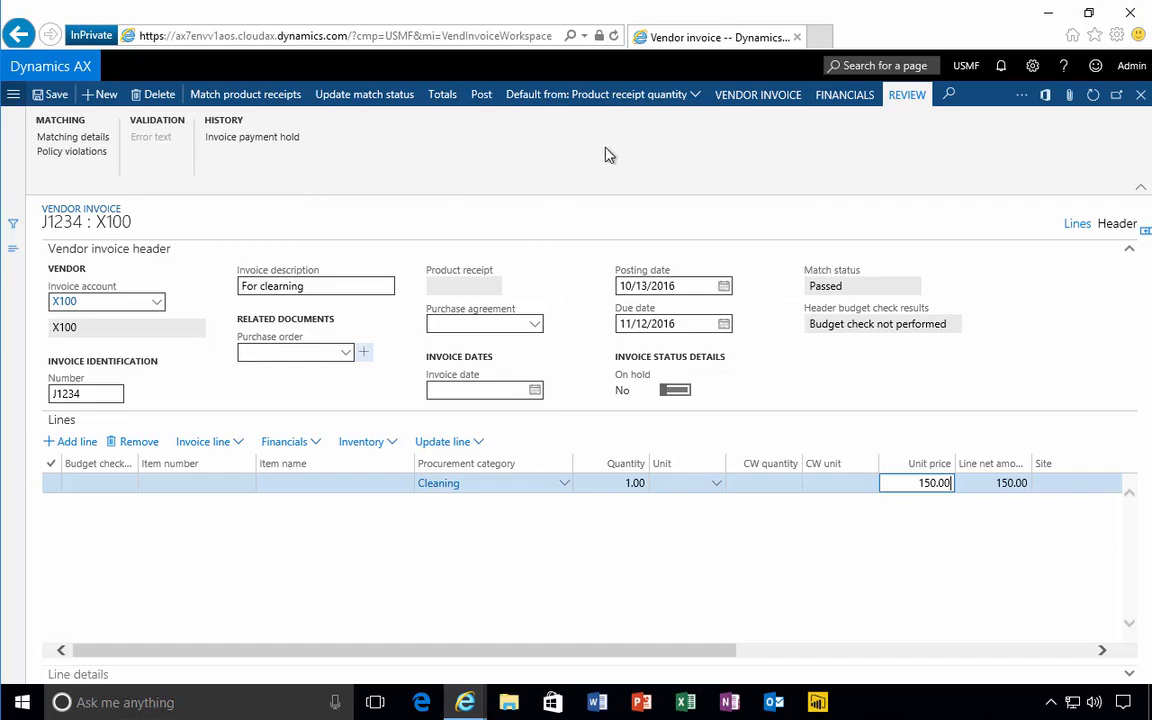
left_click(756, 94)
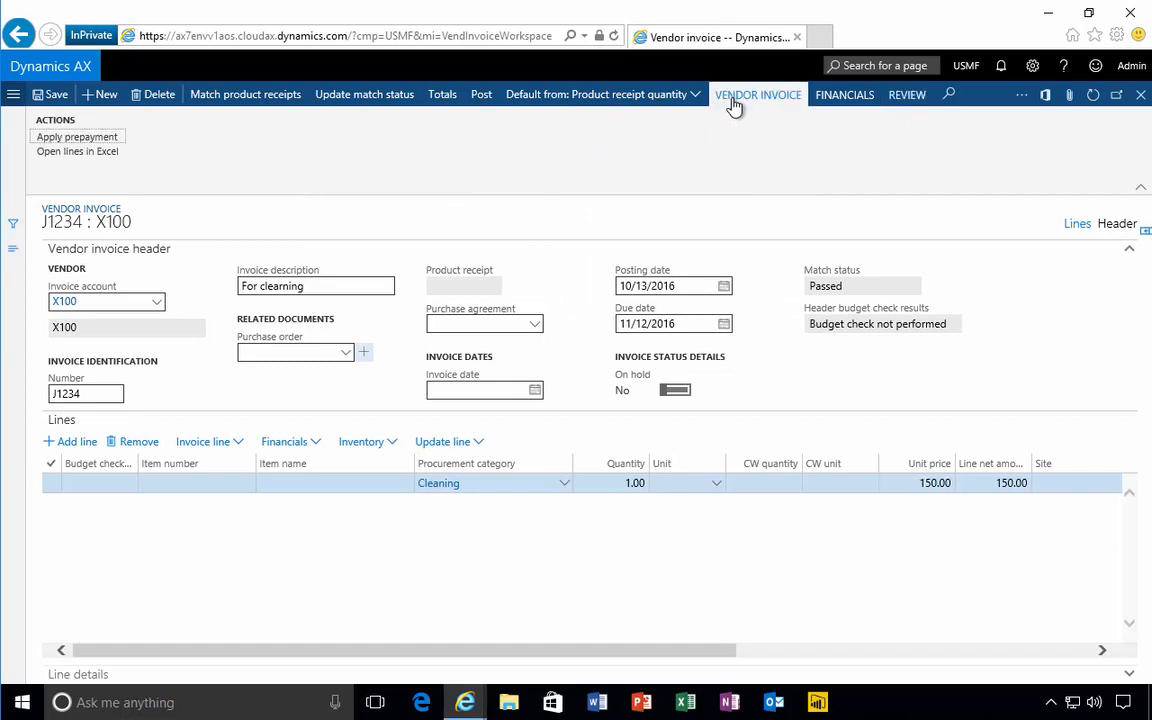
Clear the no-amounts-to-distribute warning and run Distribute amounts for the Cleaning line.
left_click(844, 94)
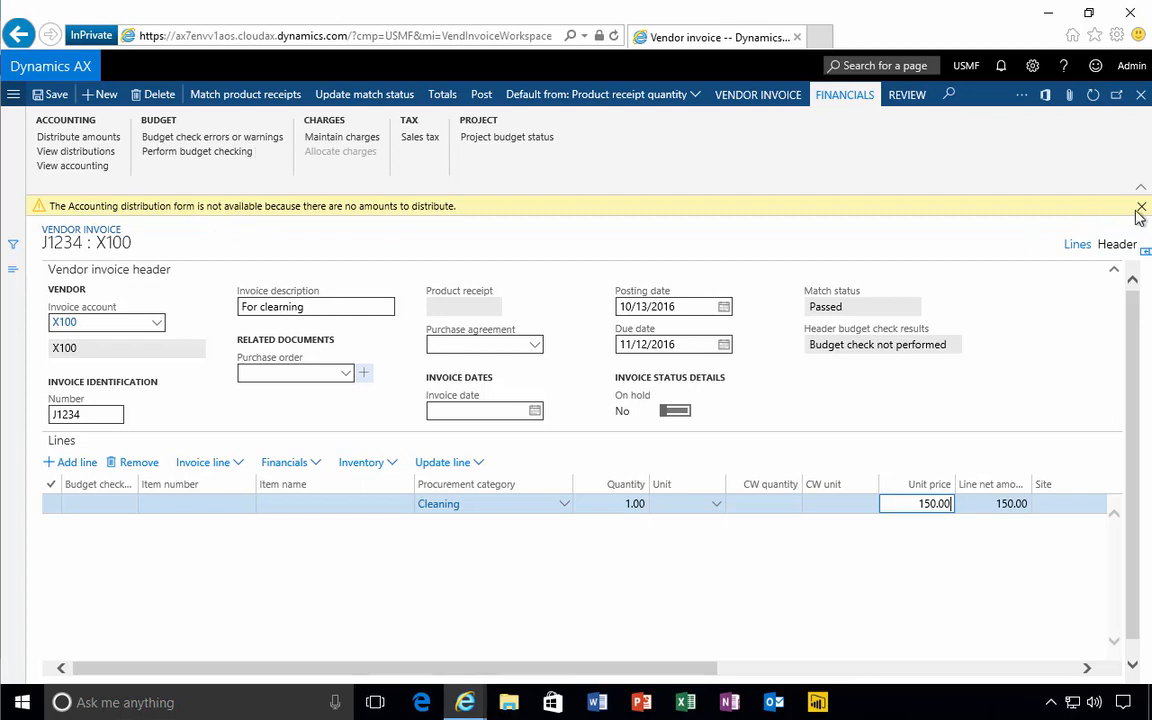
left_click(1140, 206)
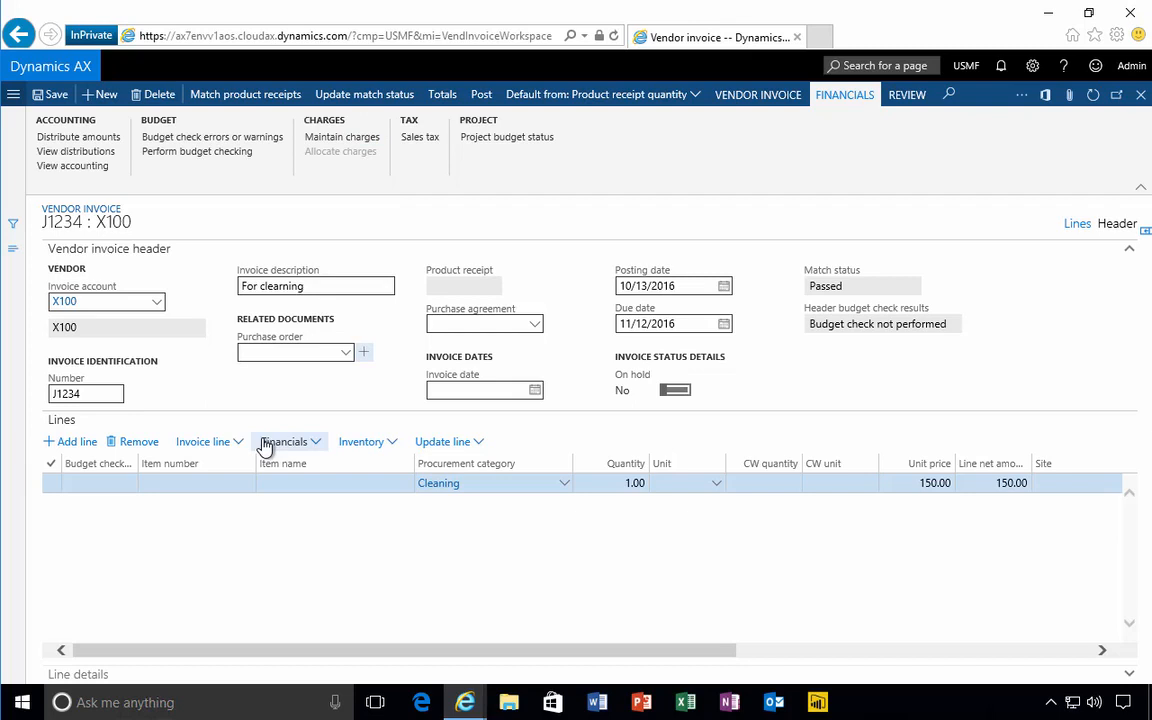
left_click(204, 442)
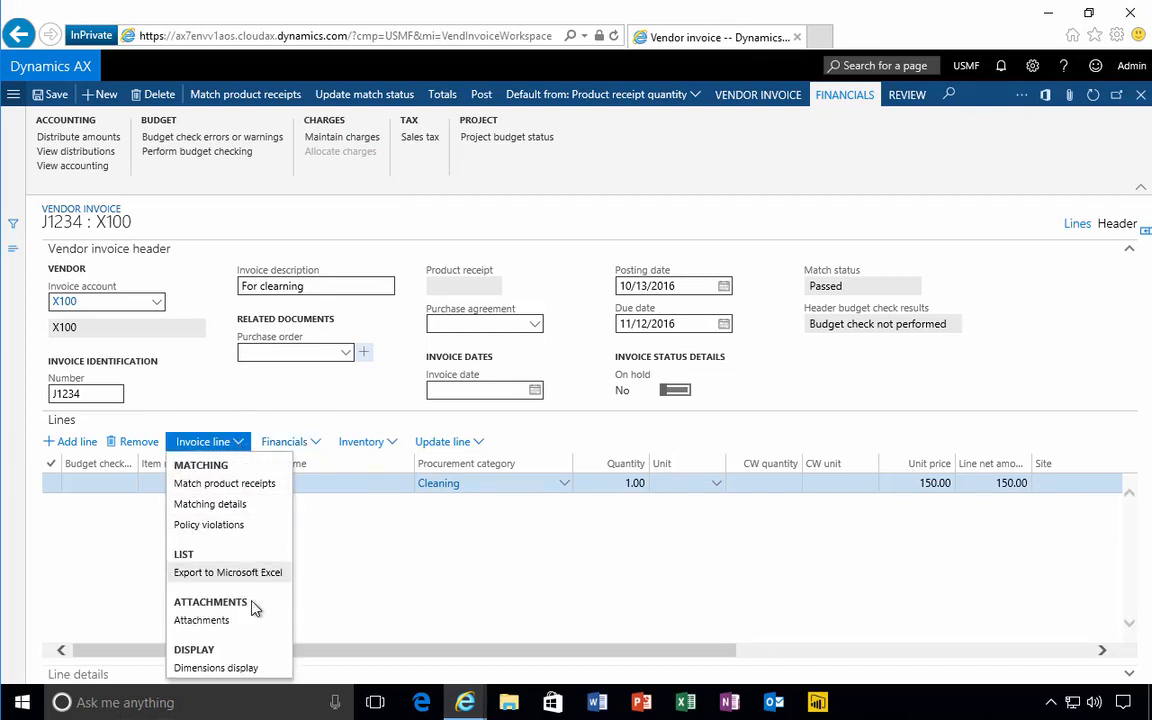
mouse_move(284, 442)
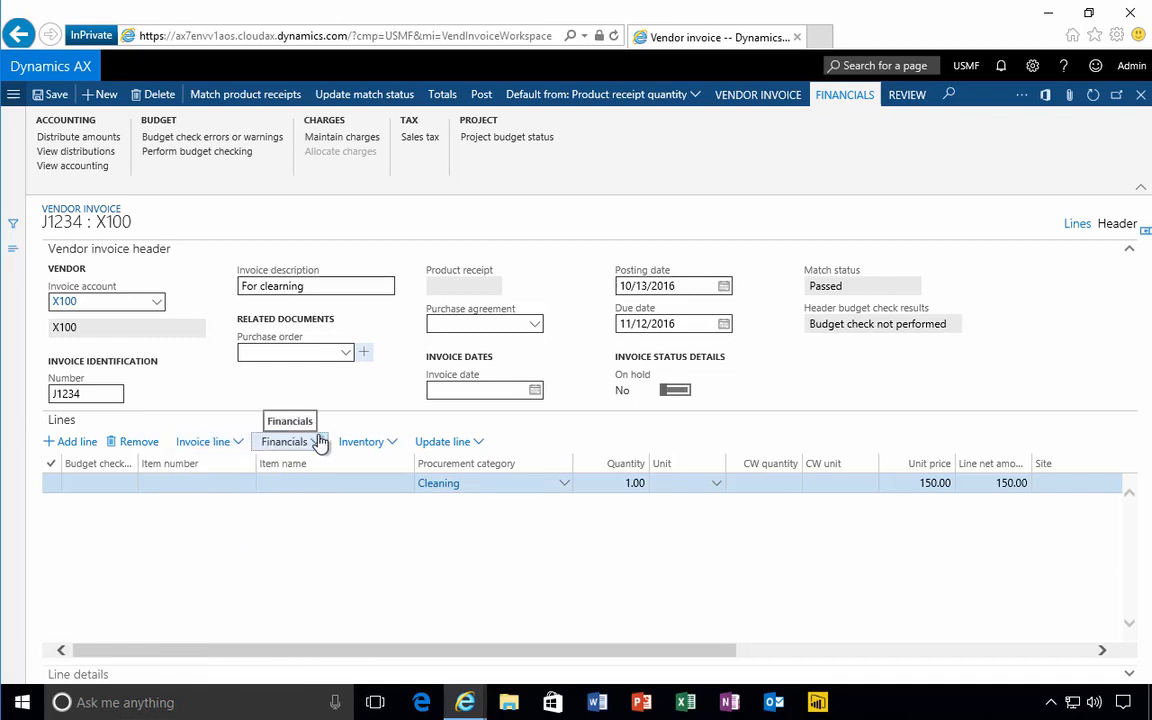
left_click(284, 442)
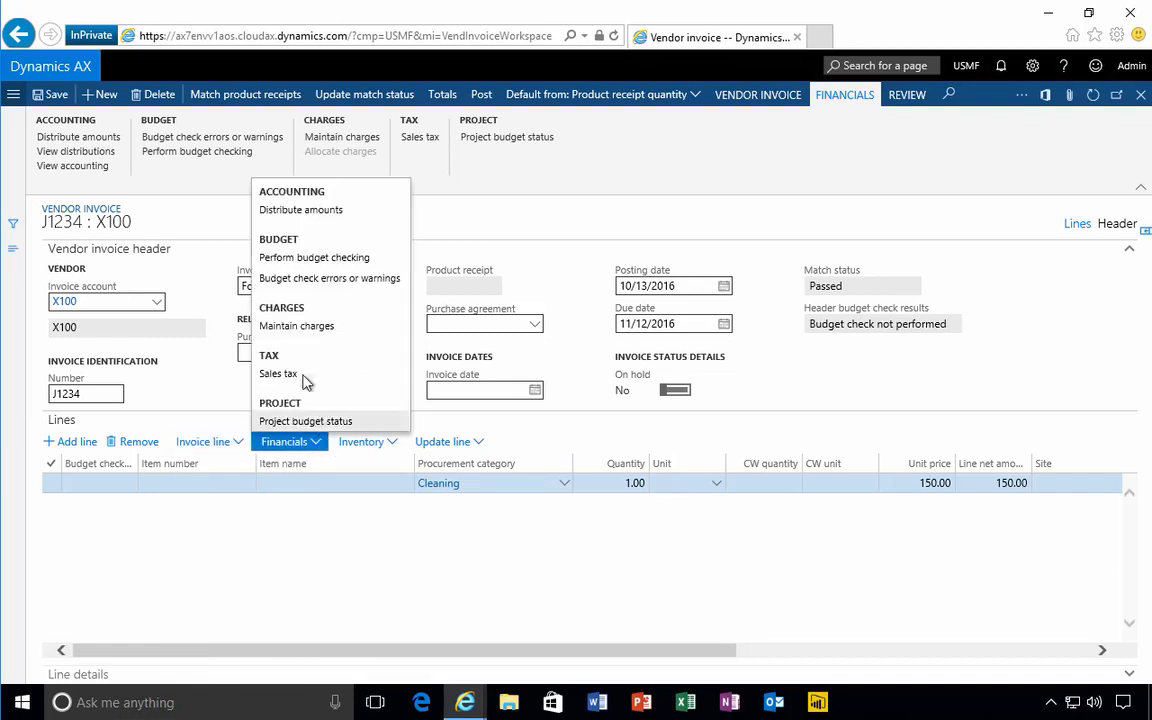
mouse_move(308, 210)
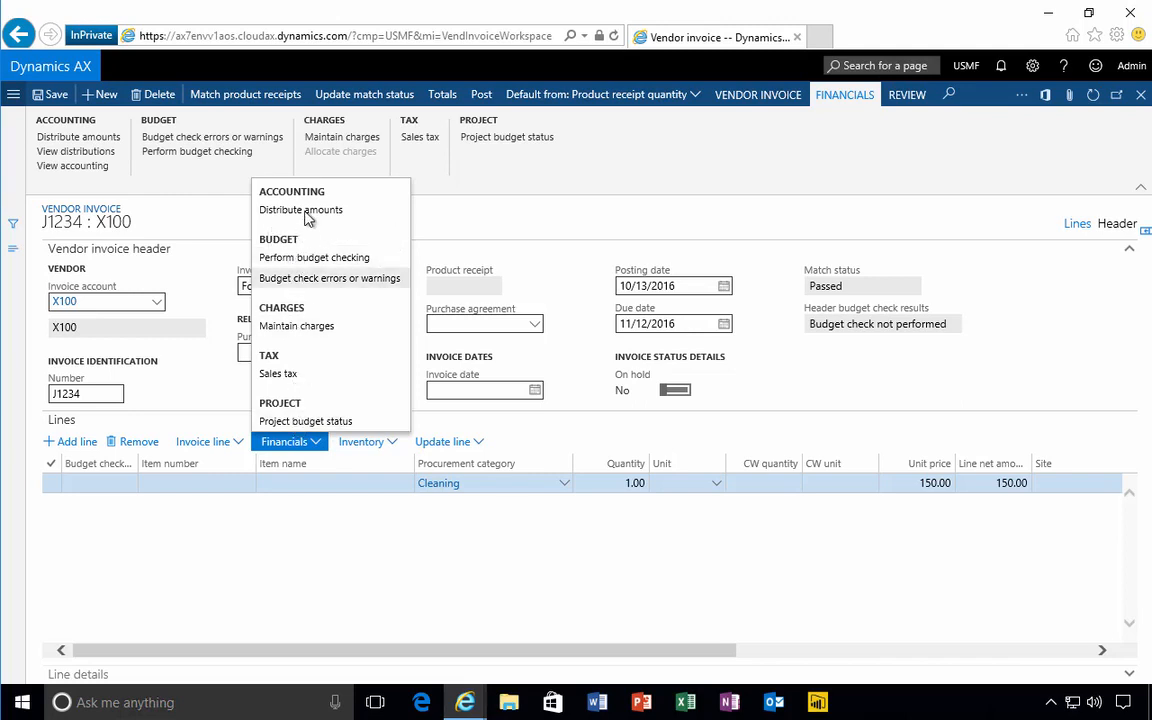
left_click(300, 210)
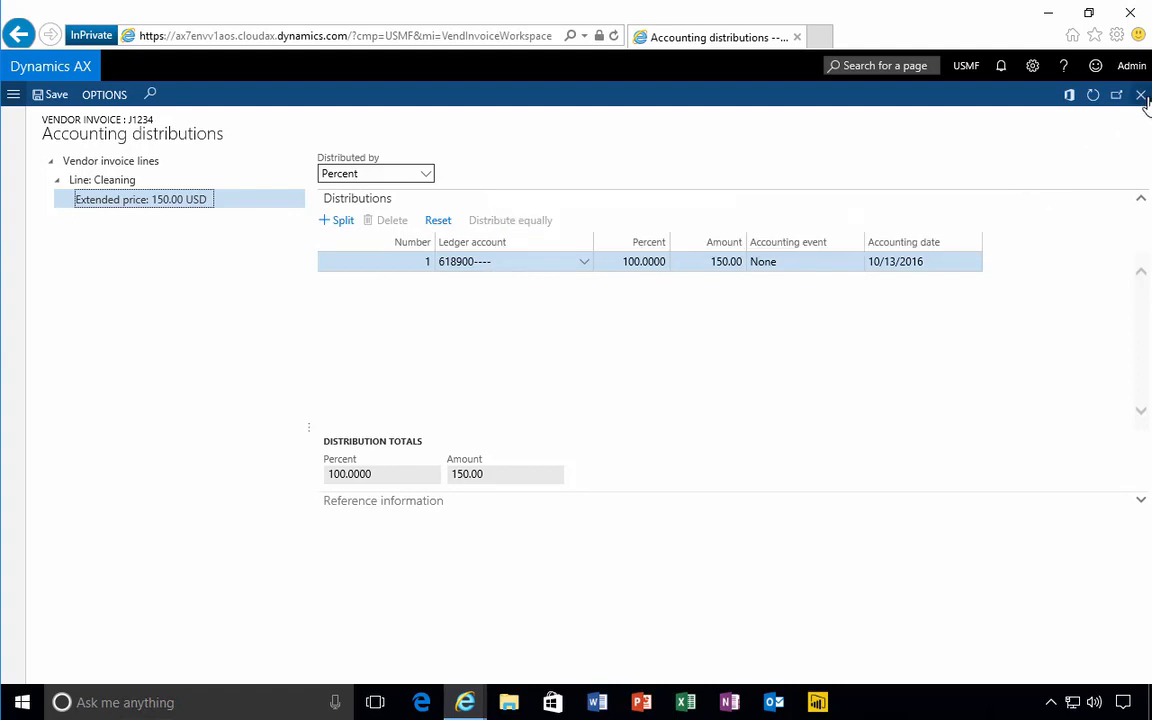
Review the 150.00 USD, 100% distribution to account 618900 and close the form.
left_click(1140, 94)
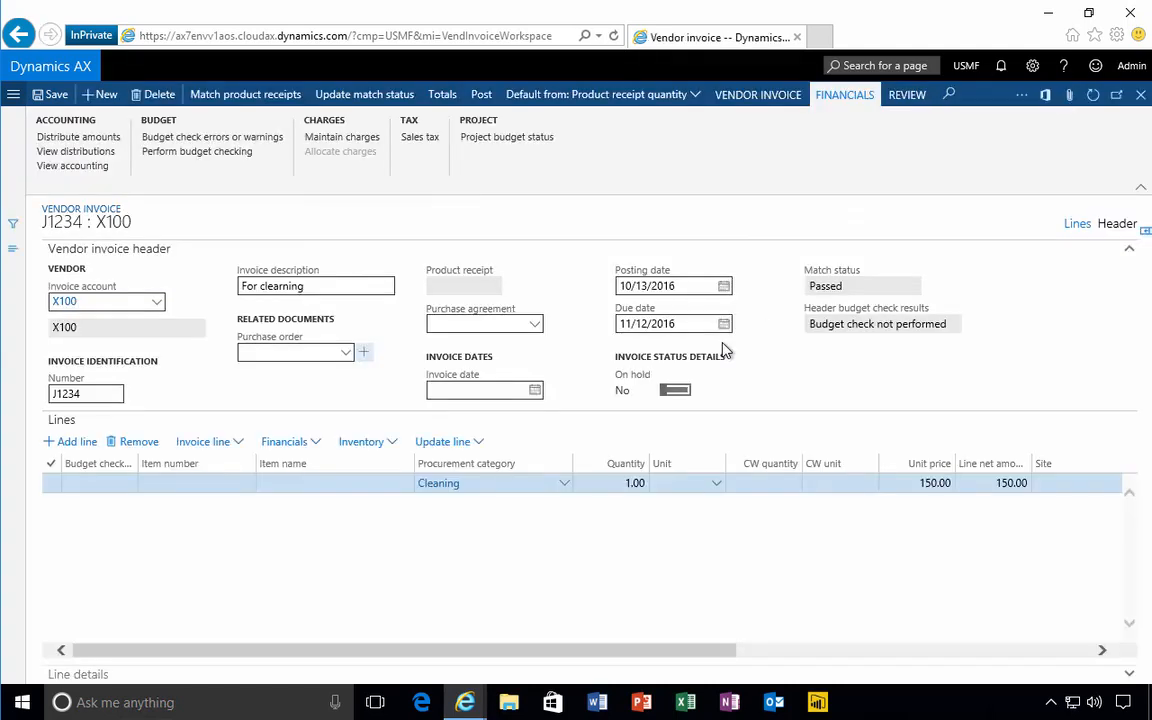
mouse_move(584, 516)
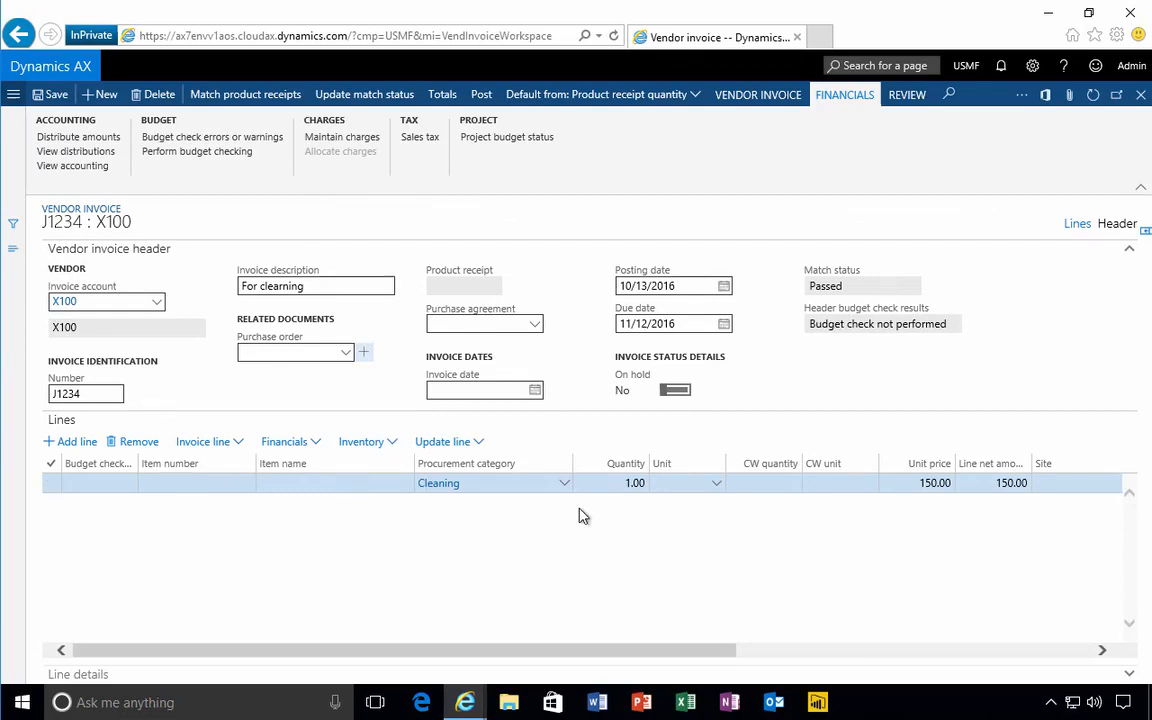
mouse_move(584, 500)
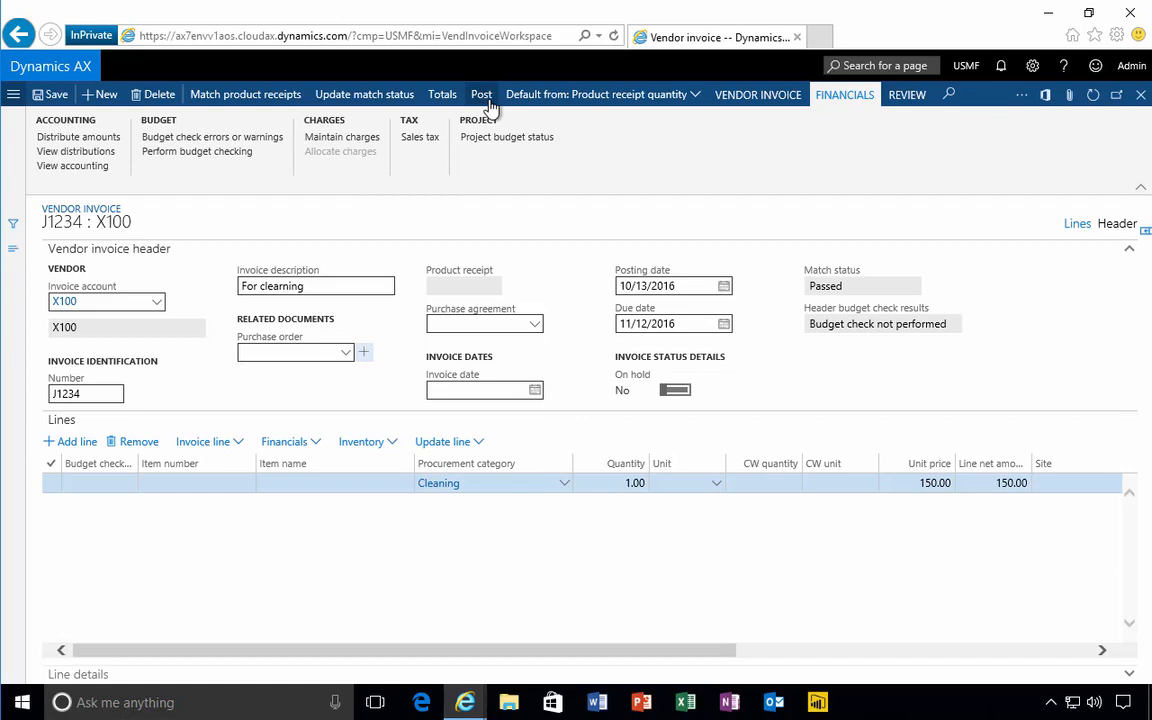
Post vendor invoice J1234 for X100 and return to the invoice entry overview.
left_click(480, 94)
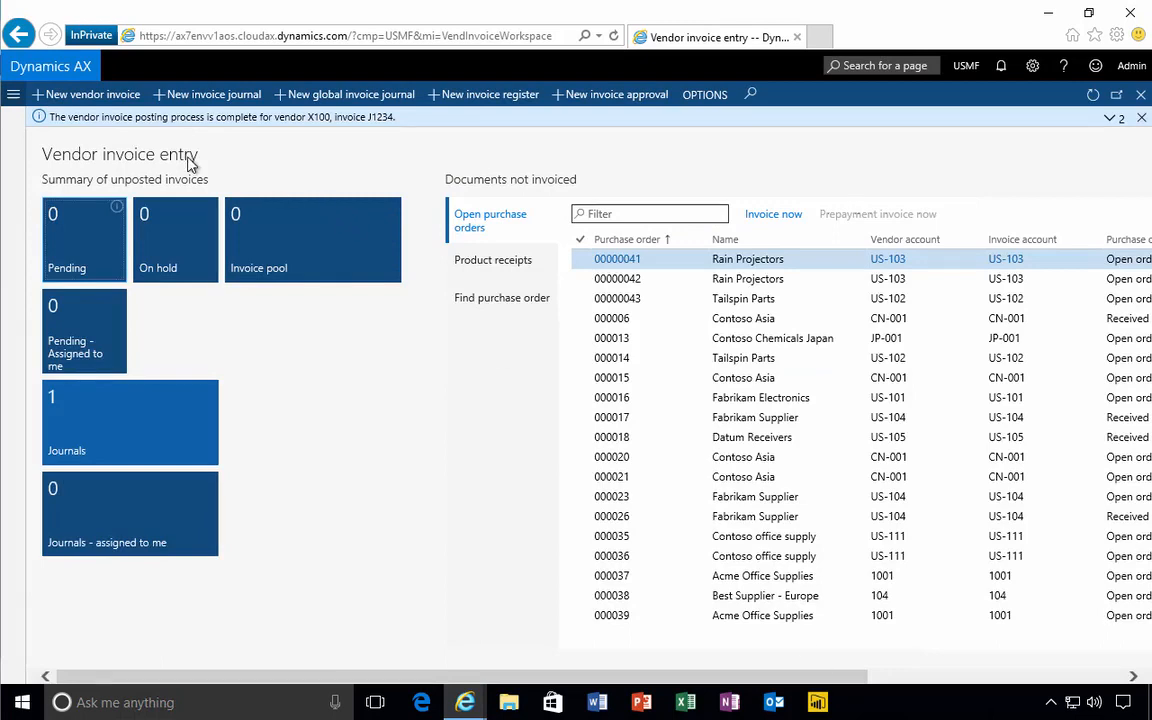
mouse_move(170, 136)
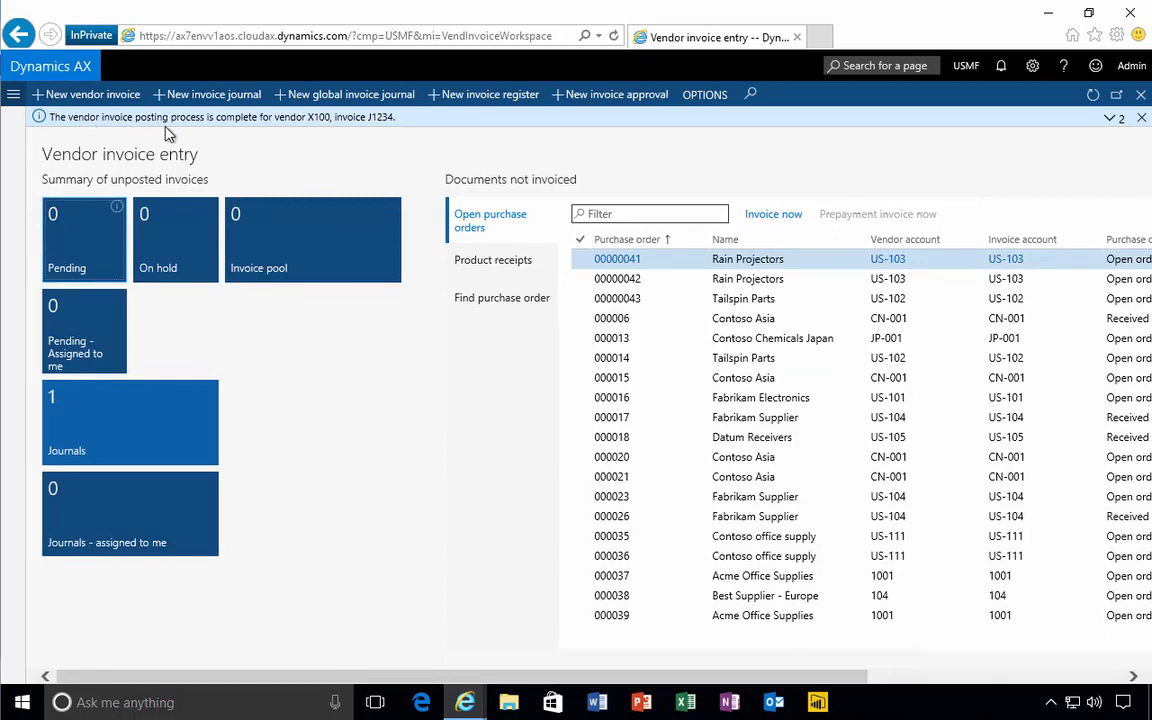
mouse_move(388, 124)
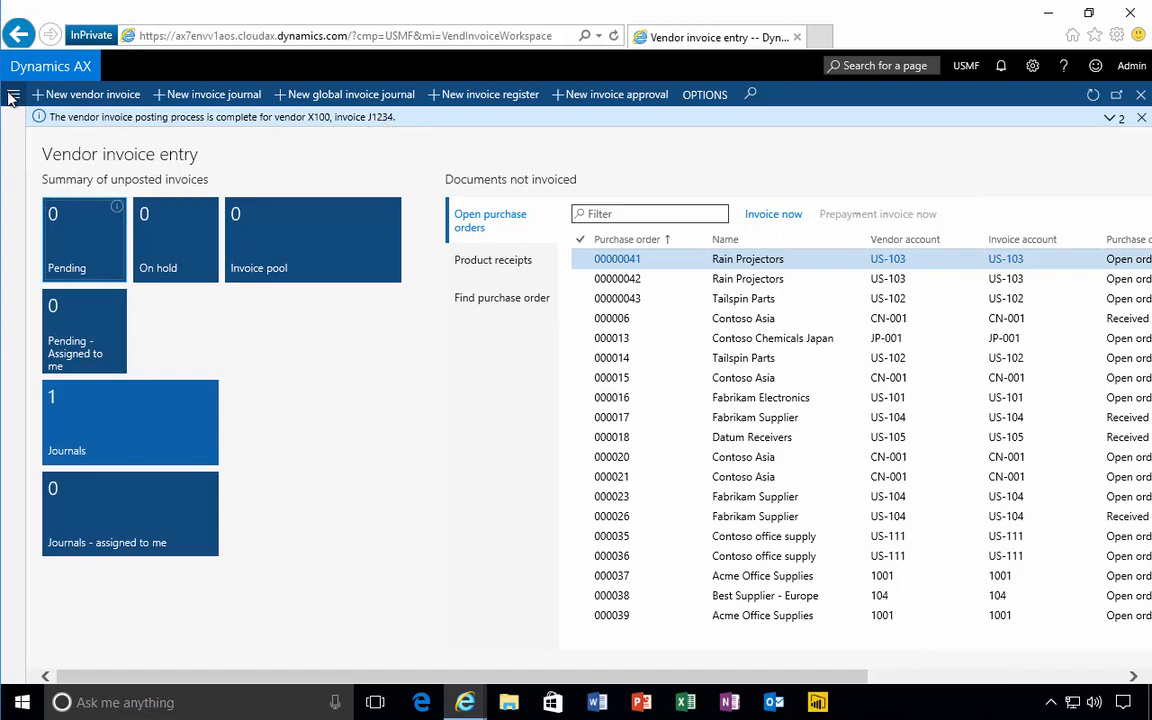
Show Accounts payable > All vendors filtered to vendor X100.
left_click(12, 94)
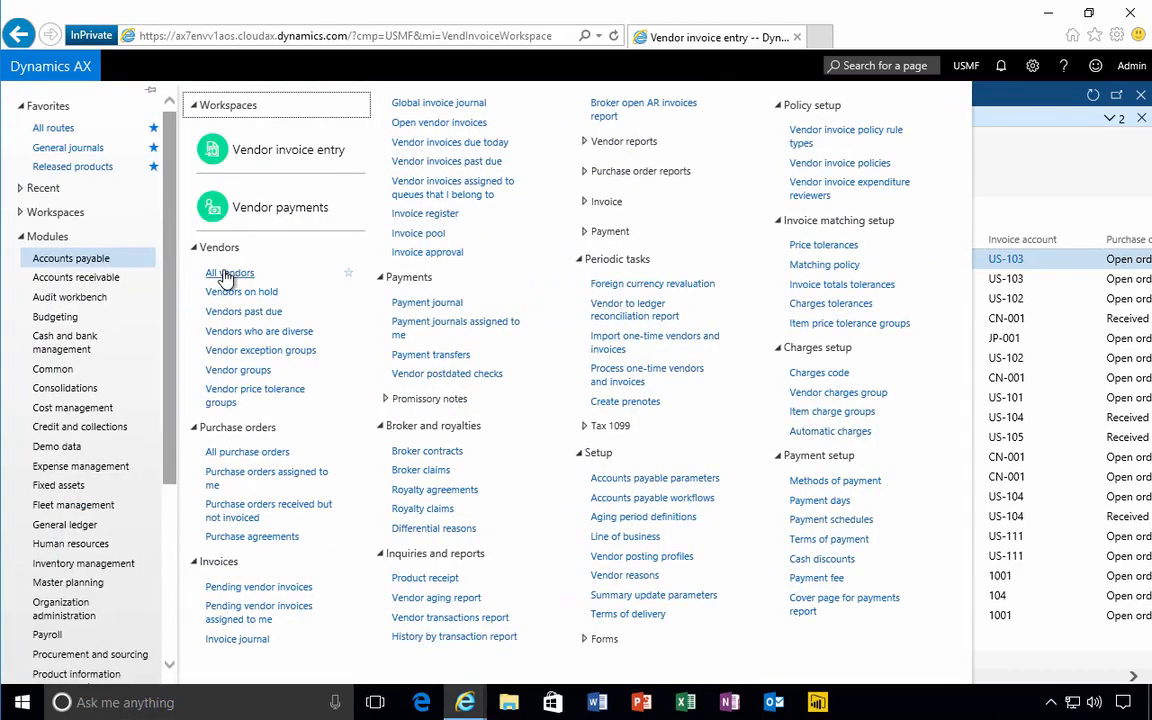
mouse_move(70, 258)
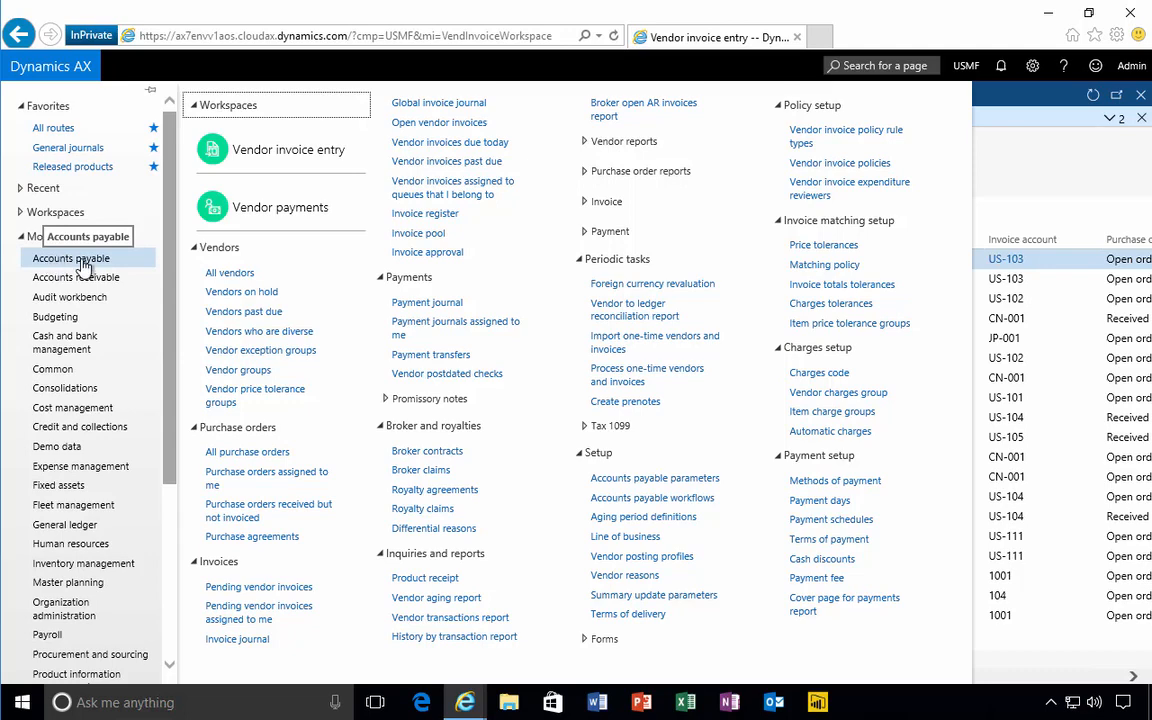
left_click(228, 272)
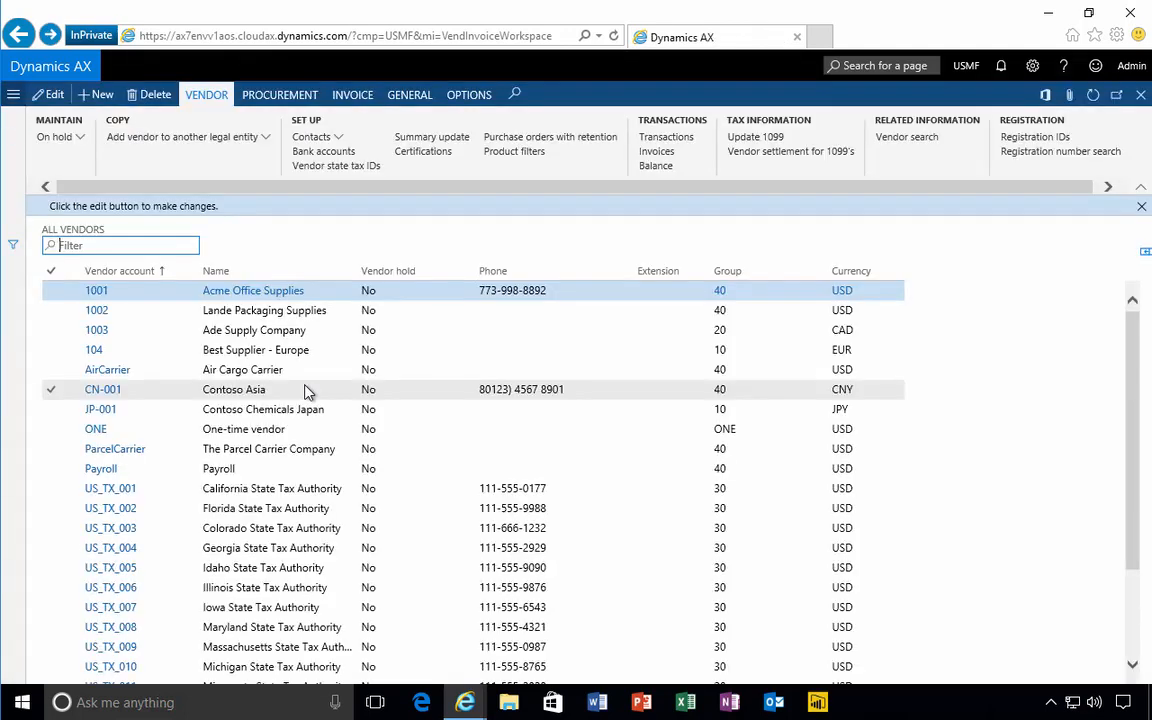
type("X")
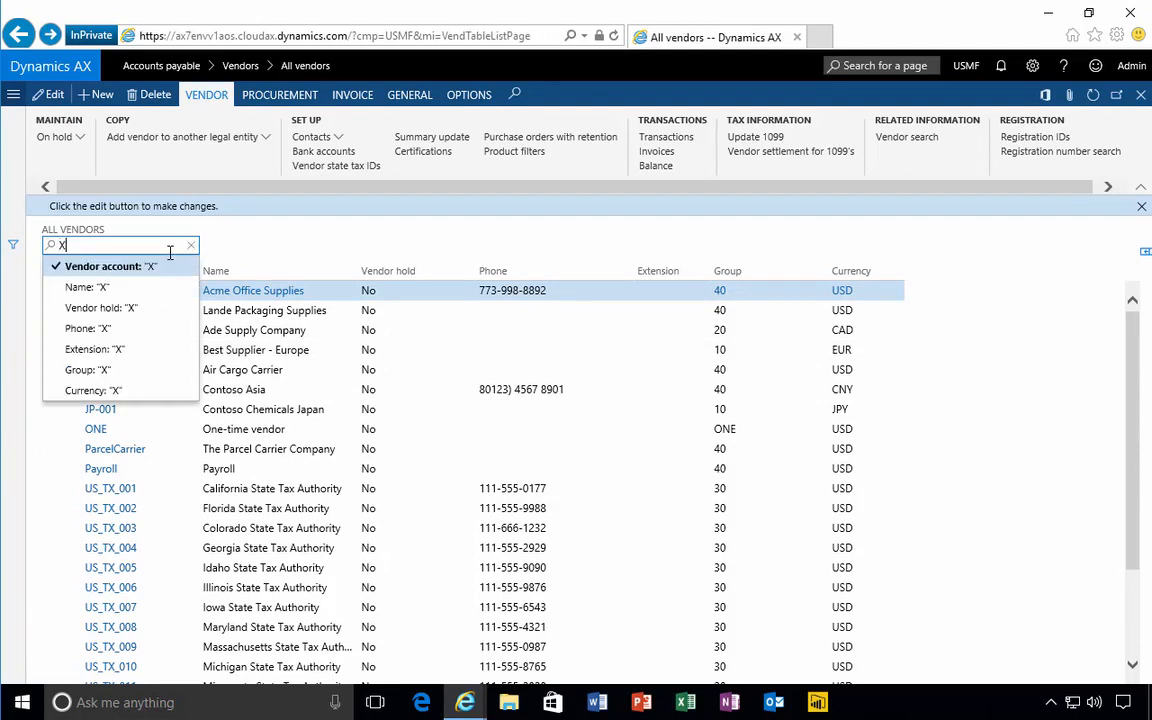
type("100")
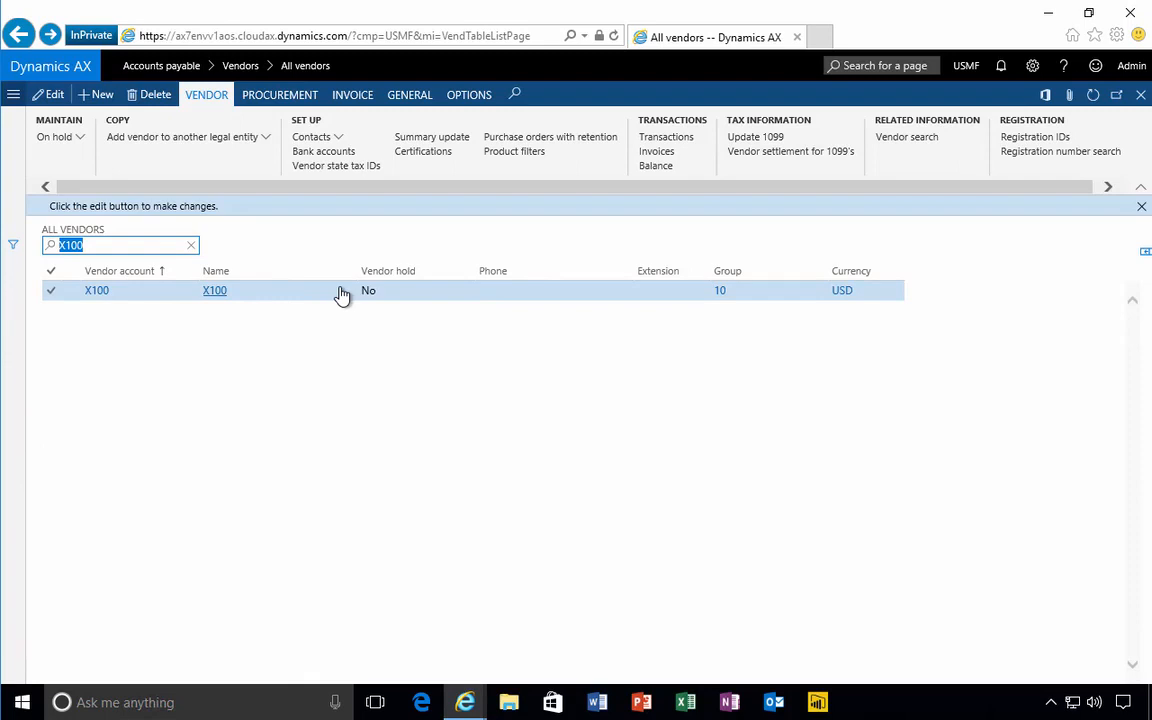
mouse_move(214, 290)
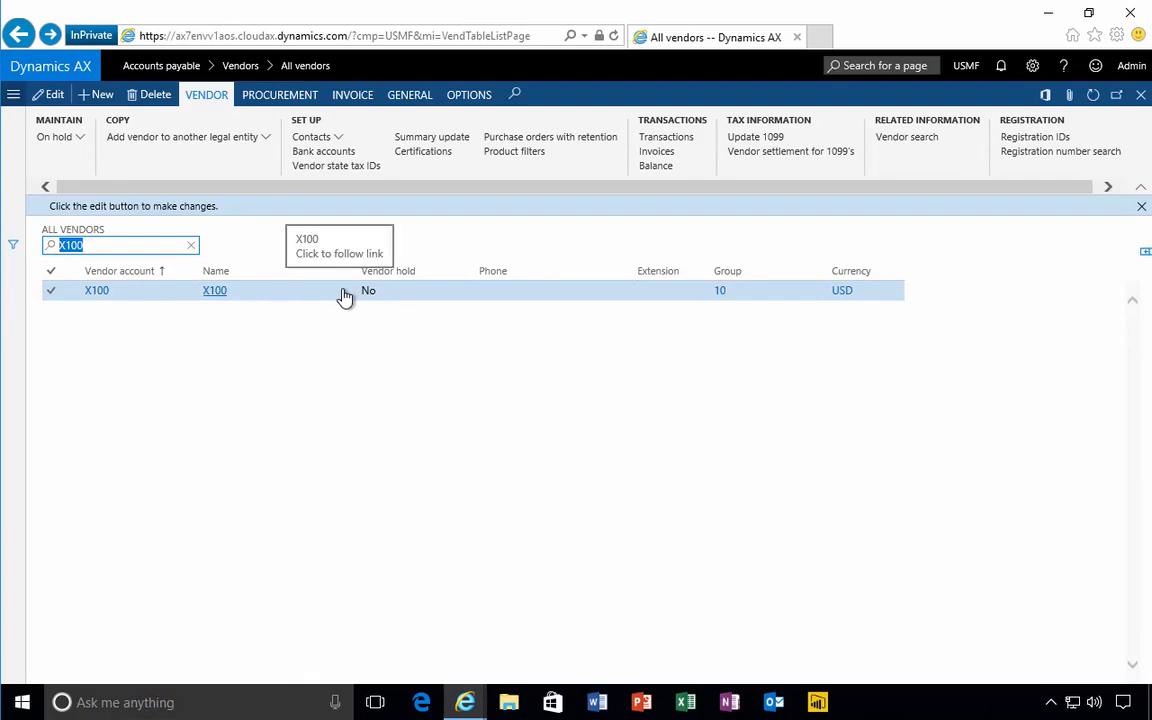
mouse_move(418, 136)
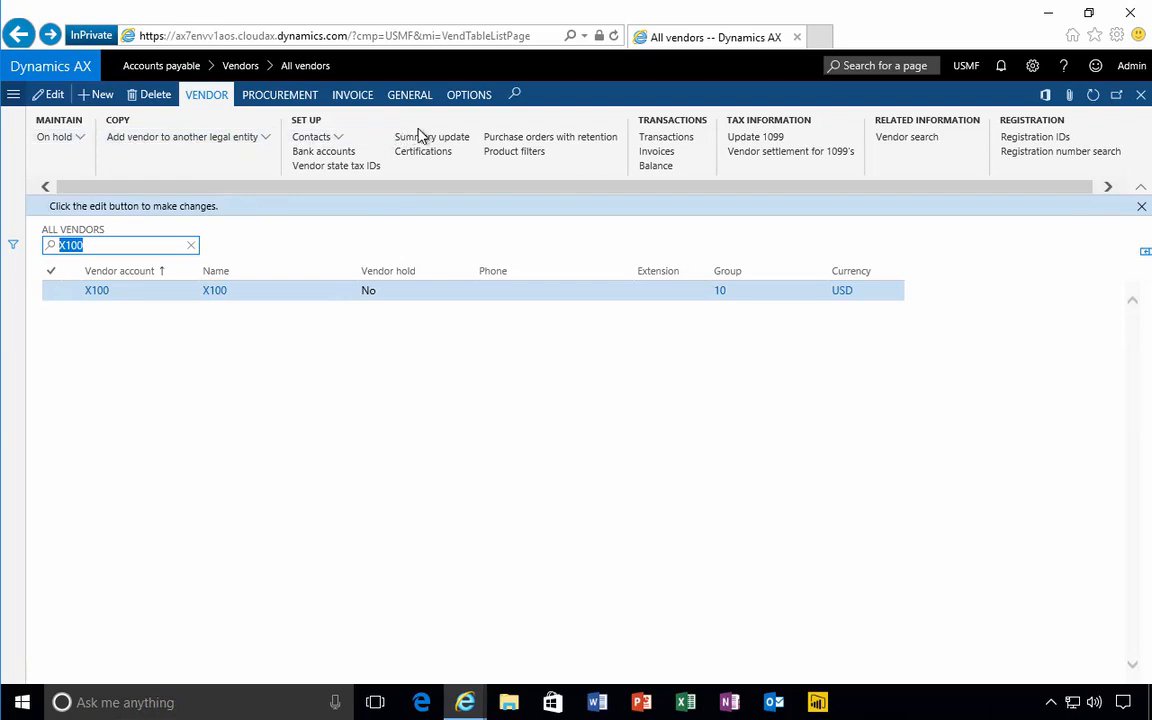
mouse_move(660, 128)
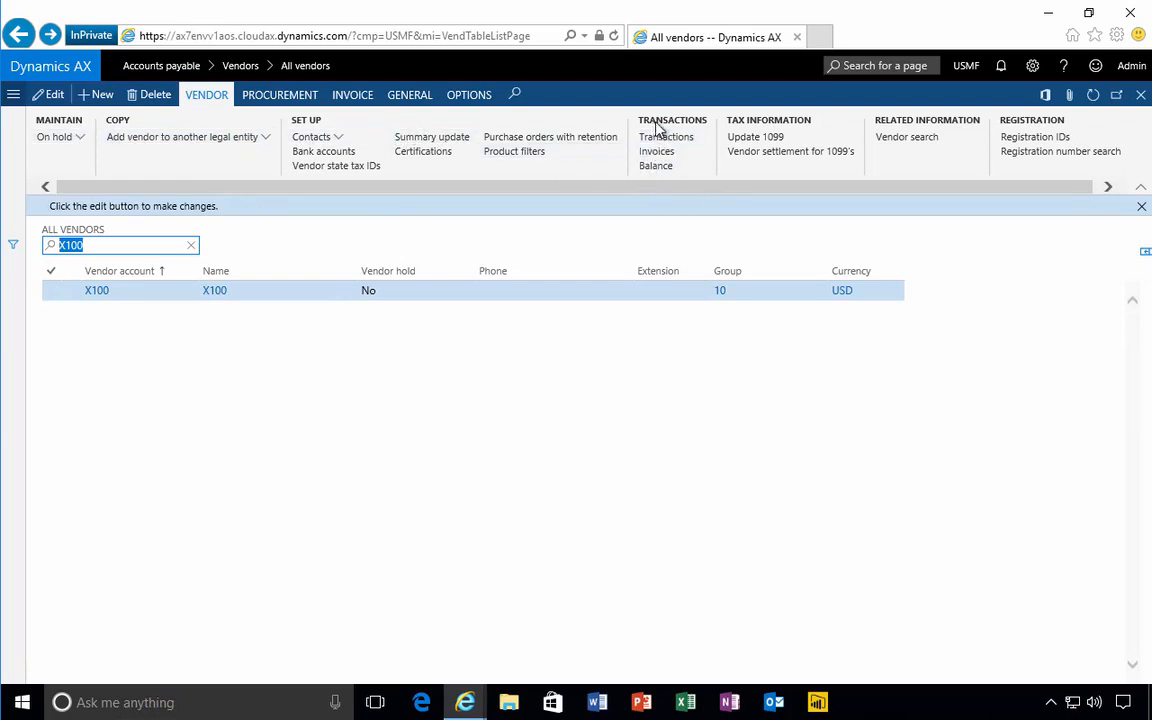
mouse_move(656, 152)
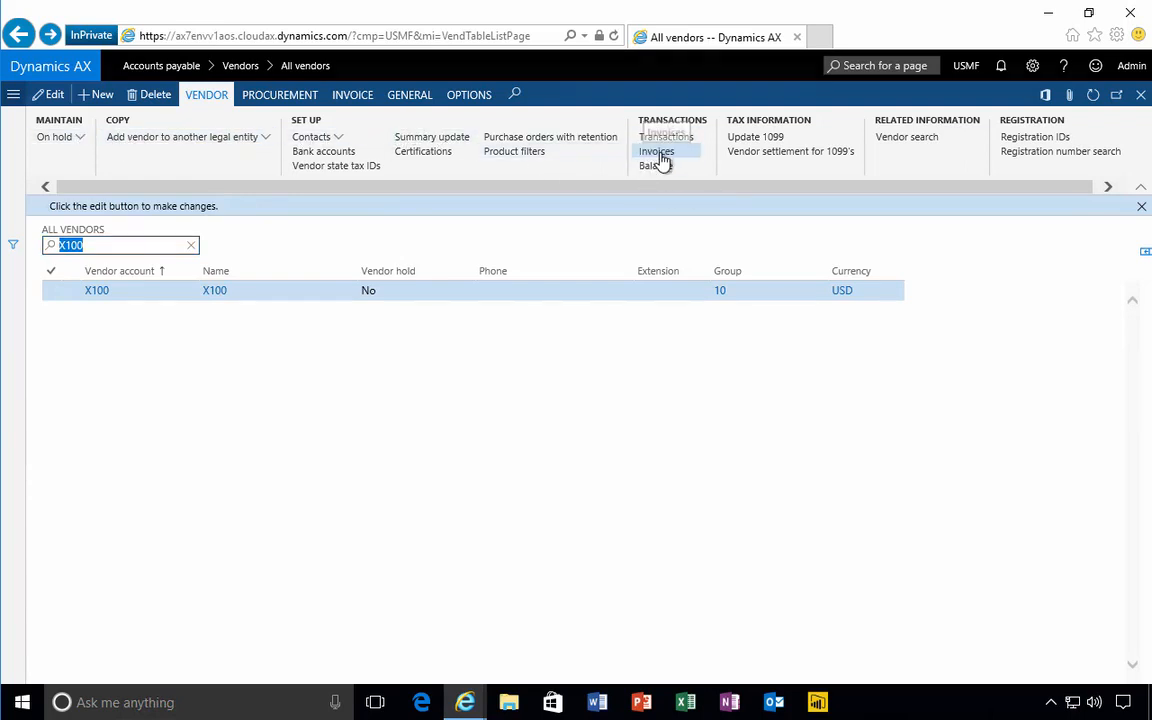
View X100's invoice journal showing posted J1234 for 150.00, then close it.
left_click(656, 152)
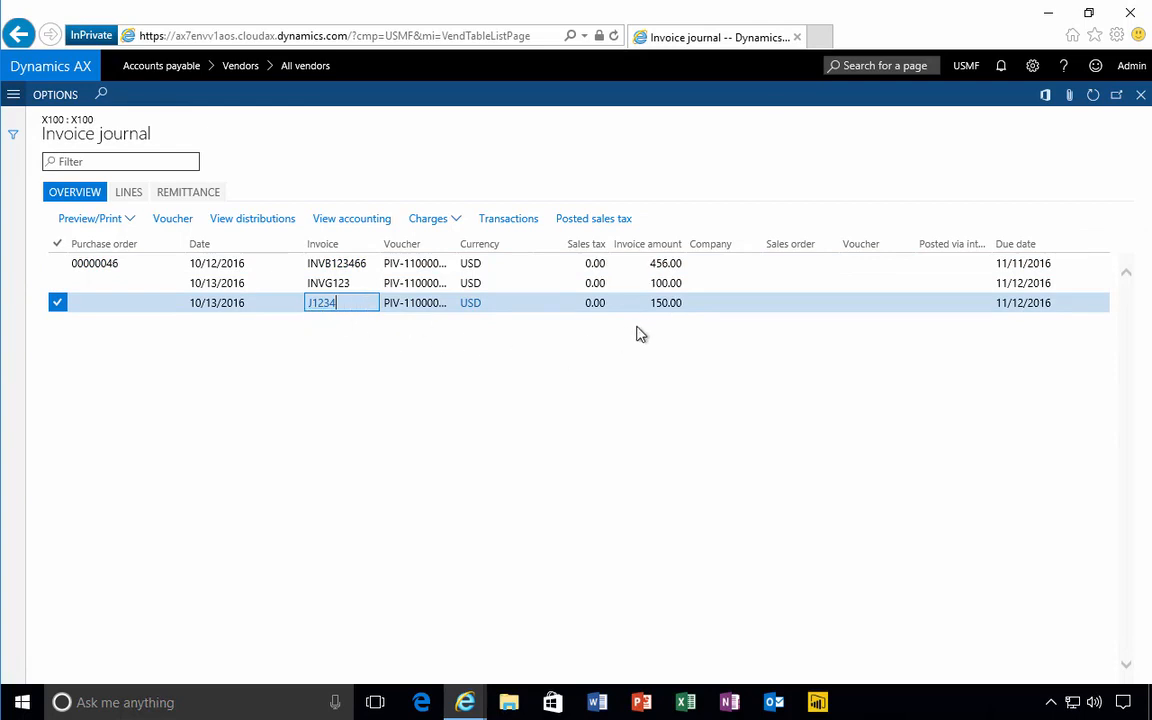
mouse_move(1136, 136)
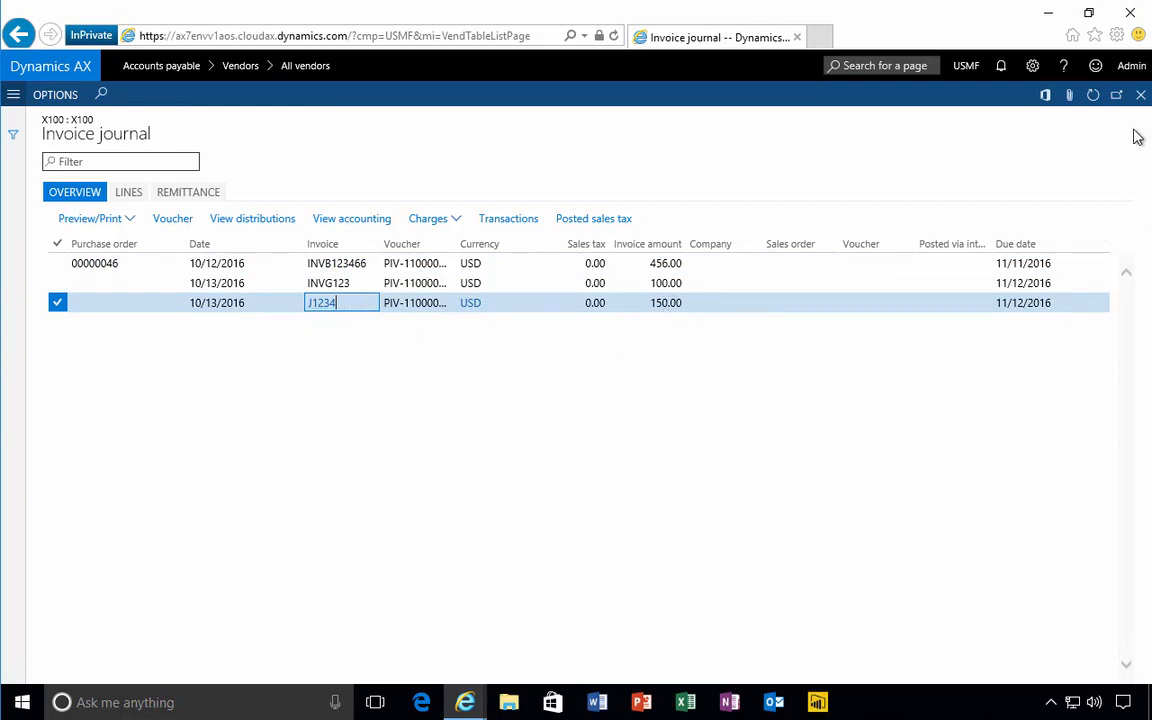
mouse_move(1140, 96)
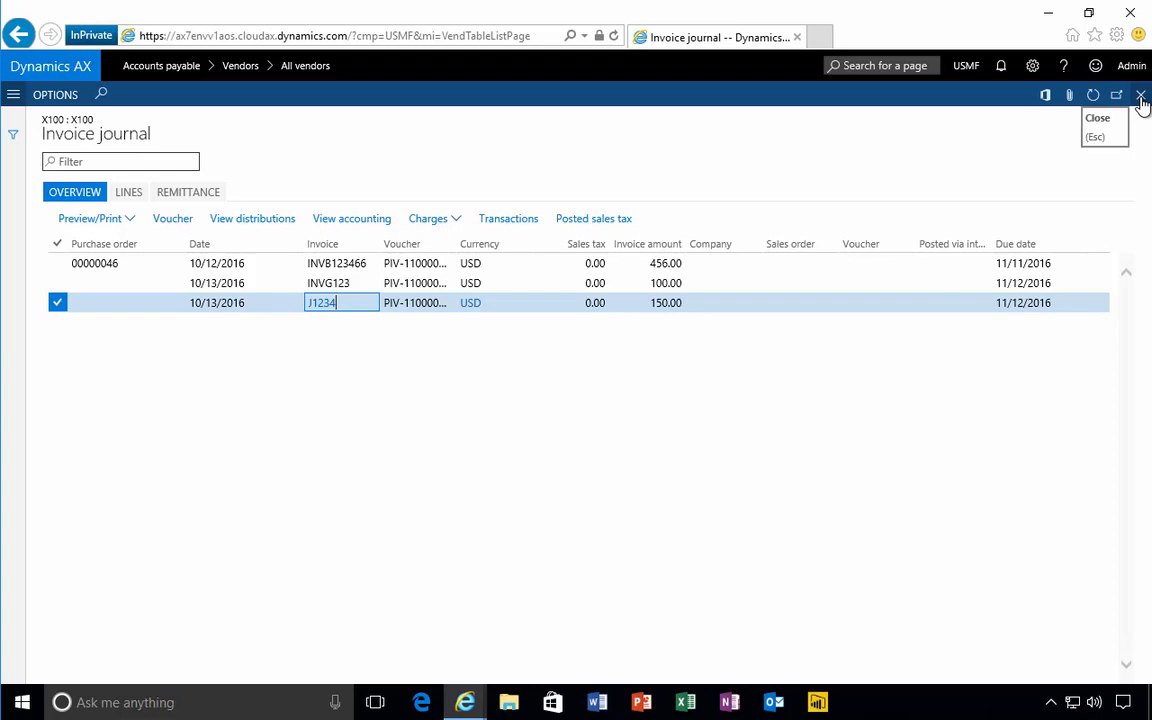
left_click(1140, 96)
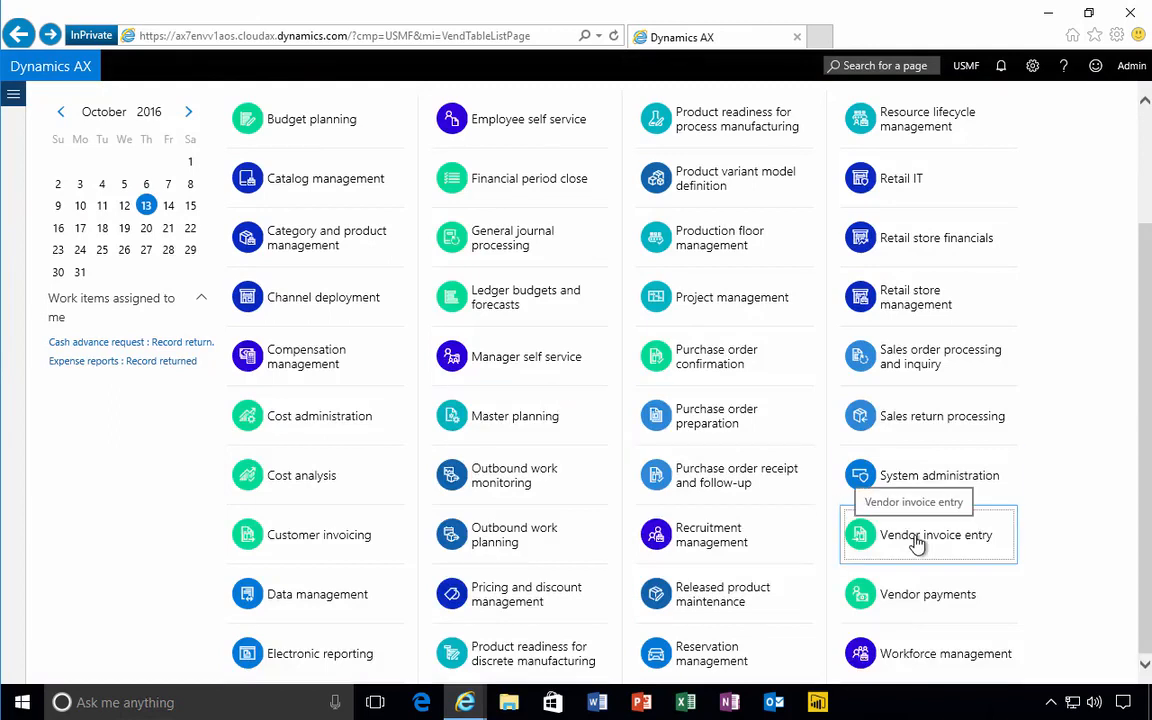
mouse_move(938, 548)
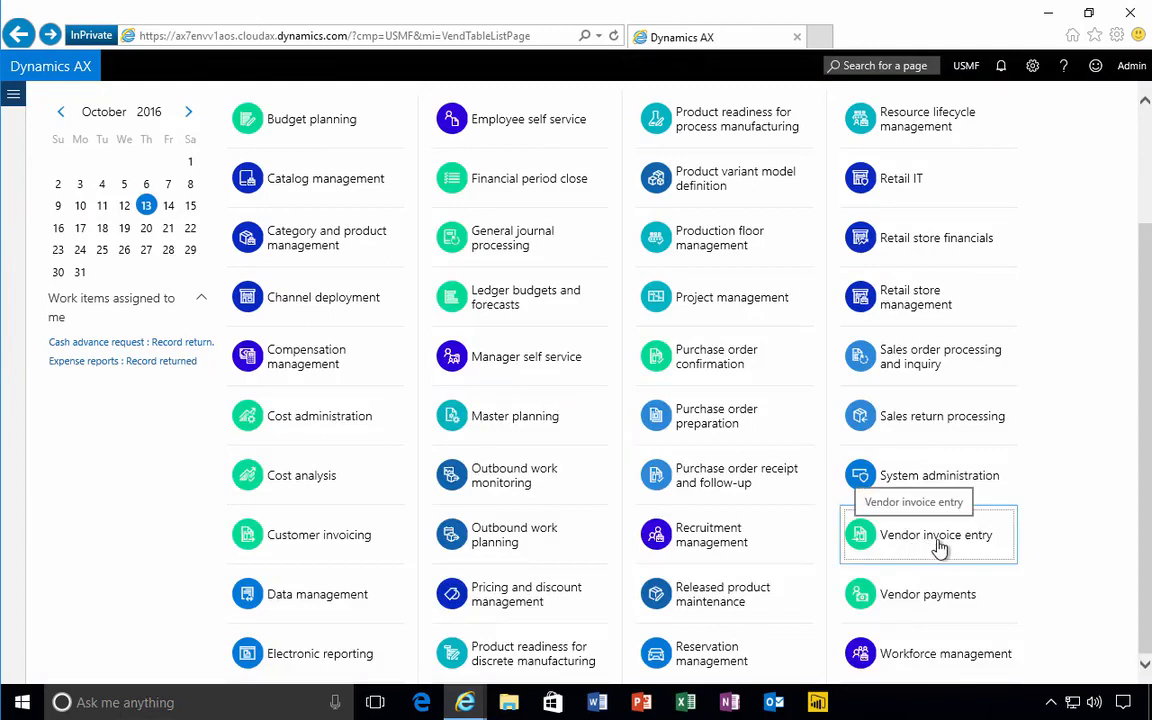
Reopen the Vendor invoice entry workspace and bring up the Accounts payable module menu.
left_click(936, 534)
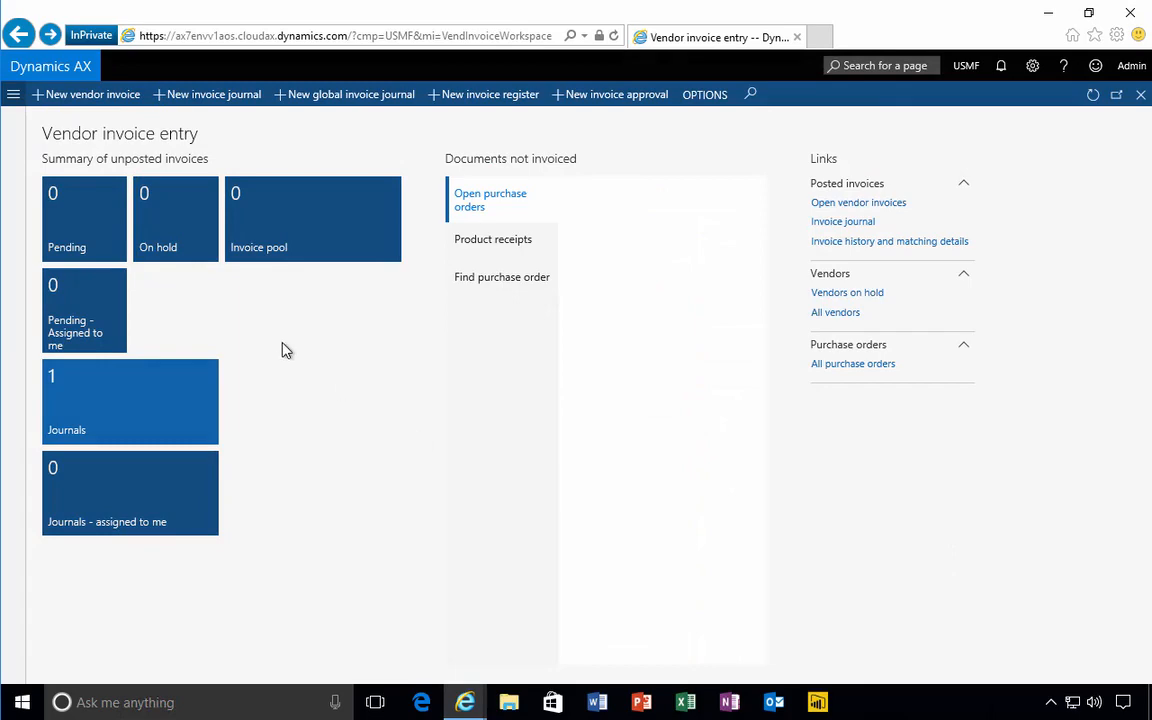
left_click(490, 200)
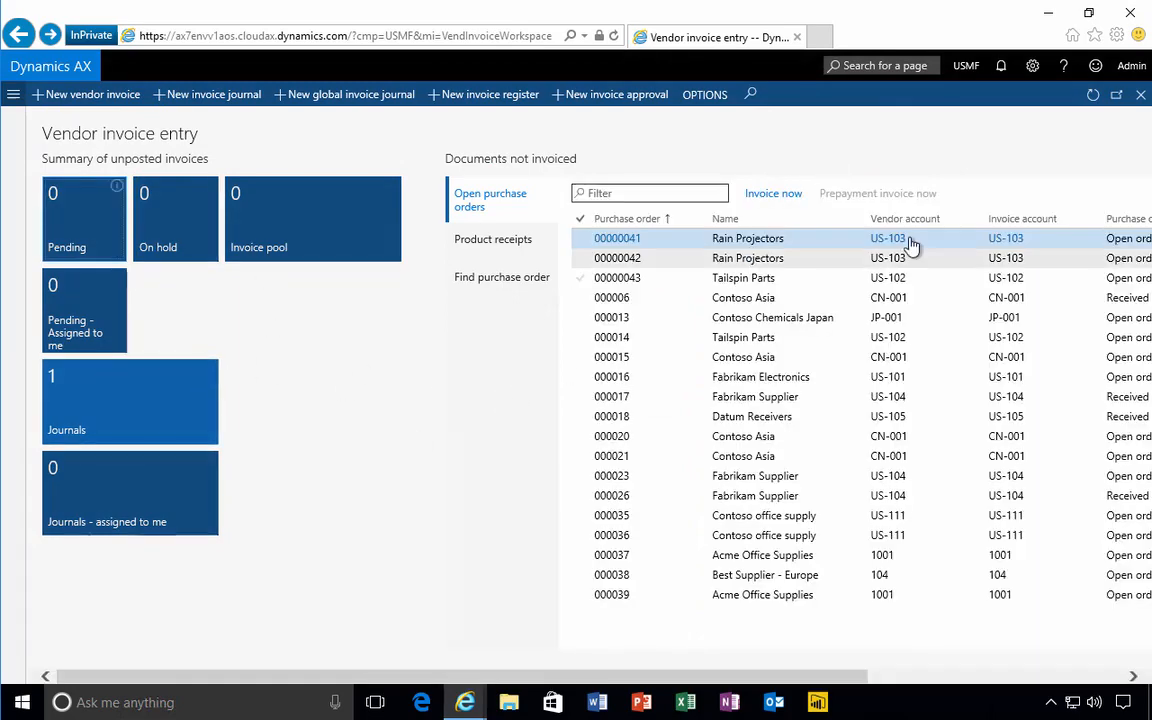
left_click(12, 94)
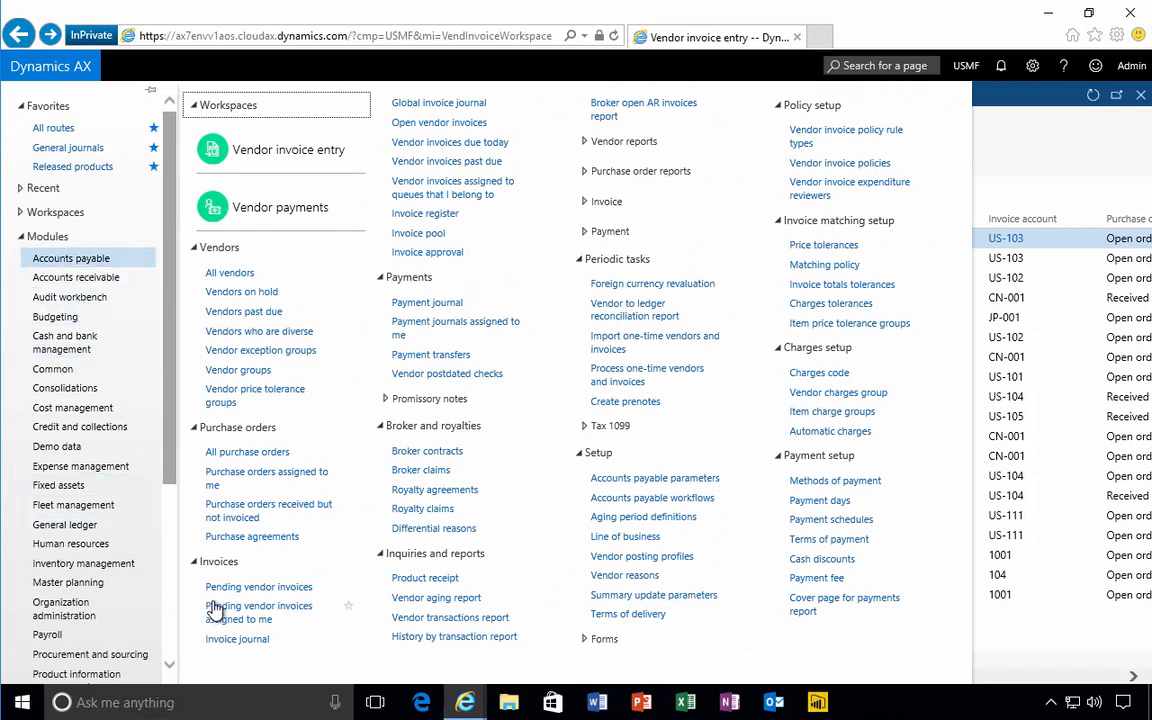
mouse_move(258, 588)
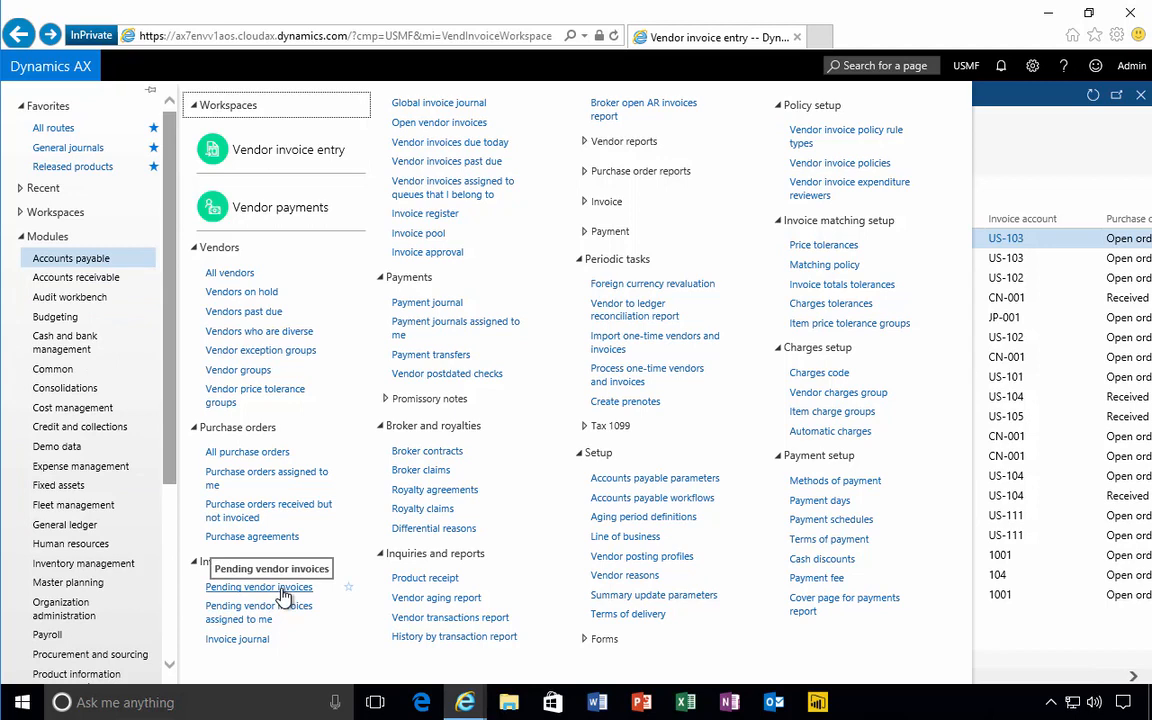
mouse_move(444, 122)
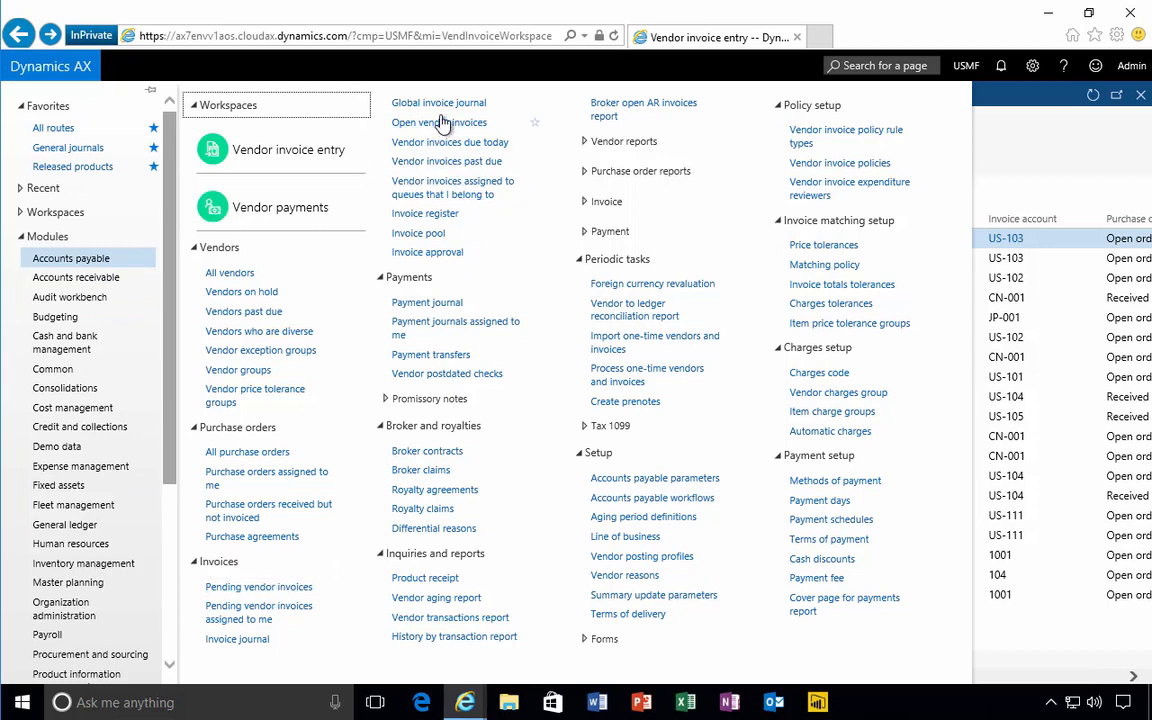
mouse_move(438, 122)
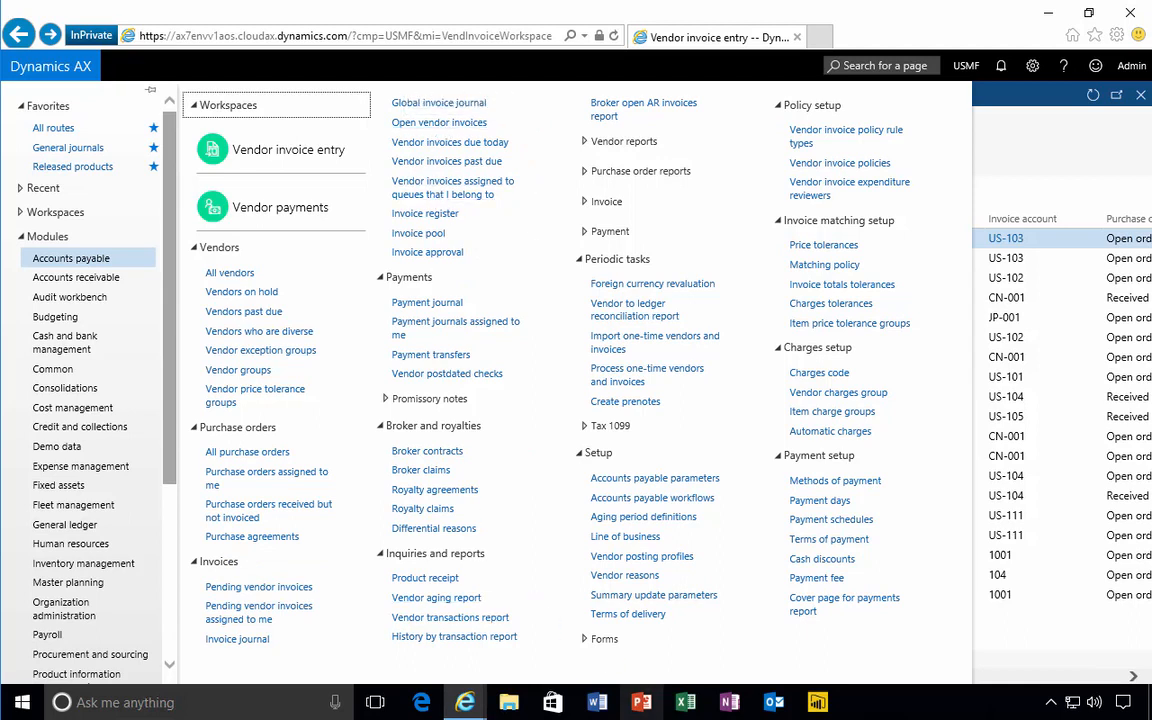
mouse_move(640, 700)
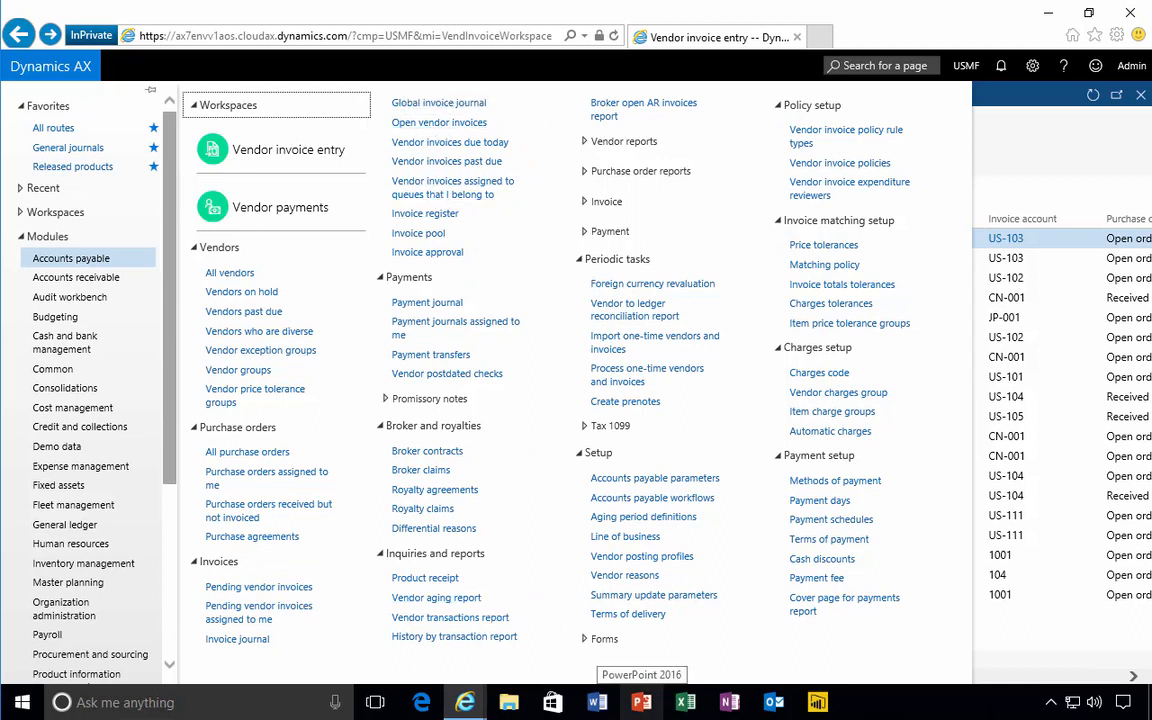